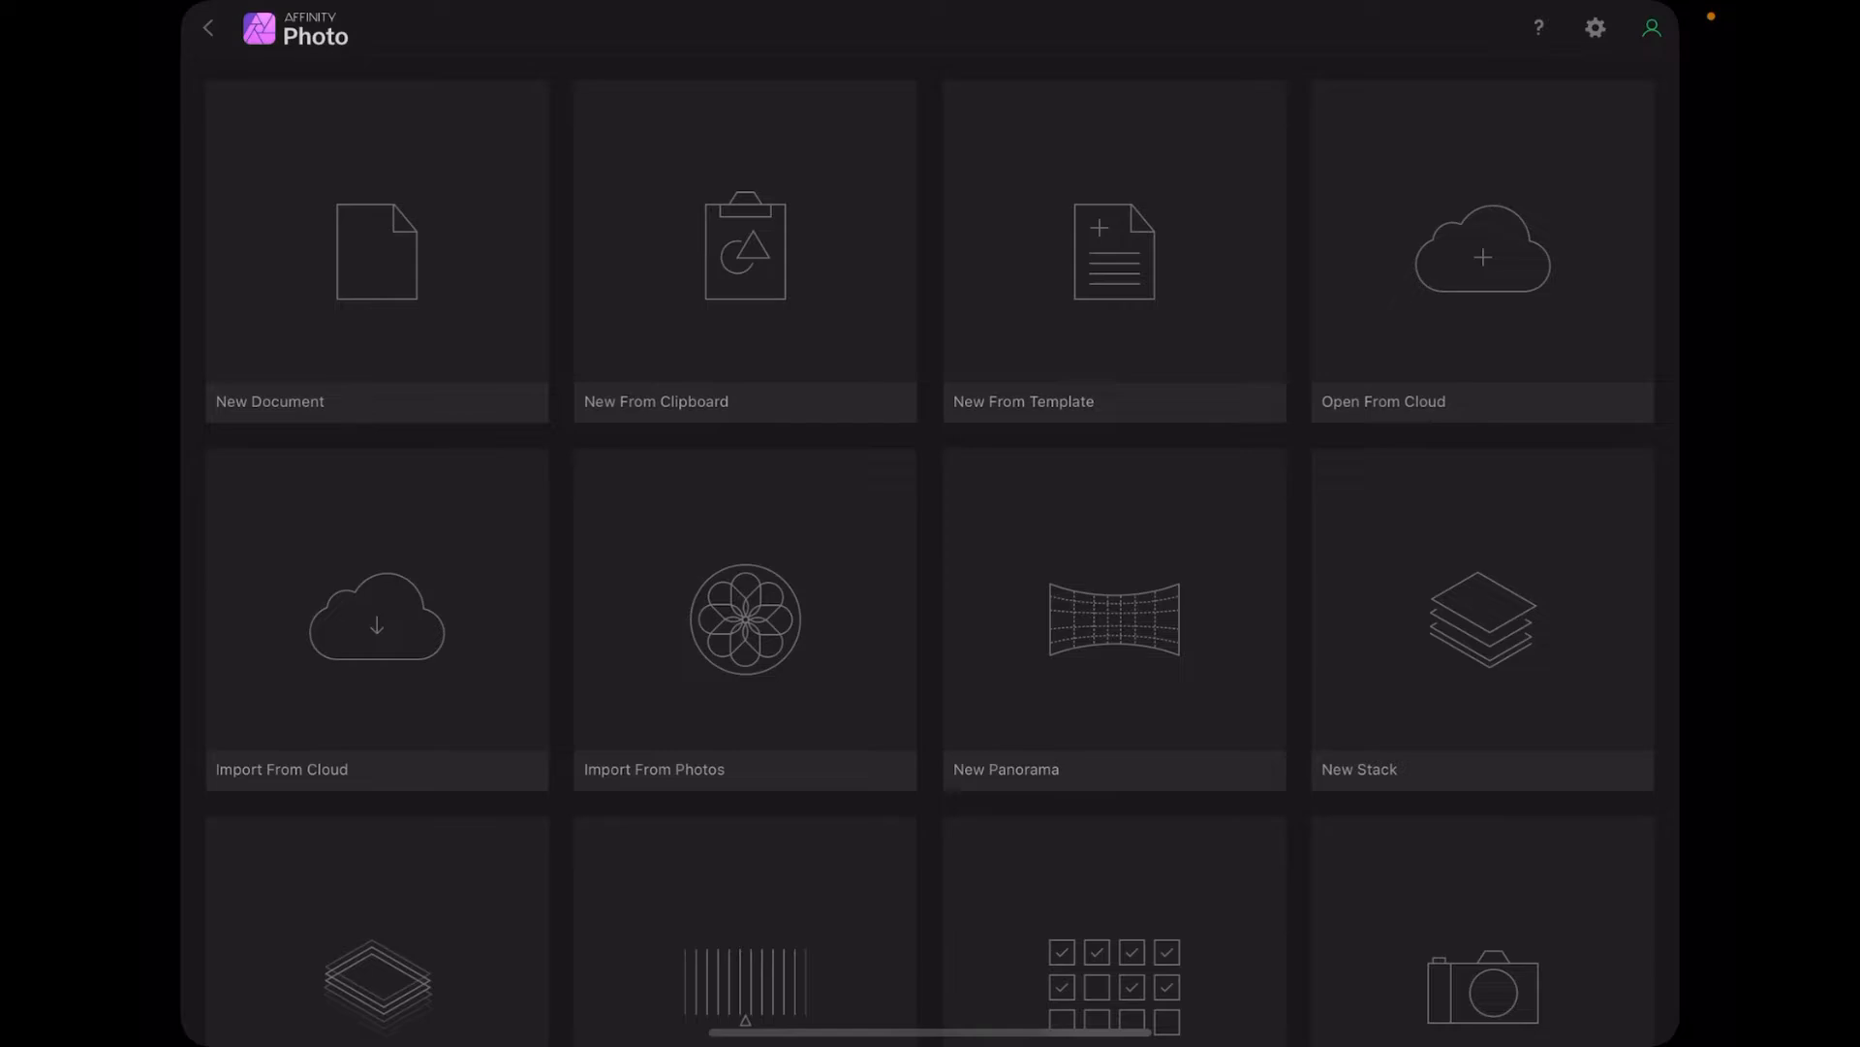
Configure a new Print document: A4 landscape, 297×210 mm at 300 DPI.
{"action": "left_click", "coordinate": [376, 247]}
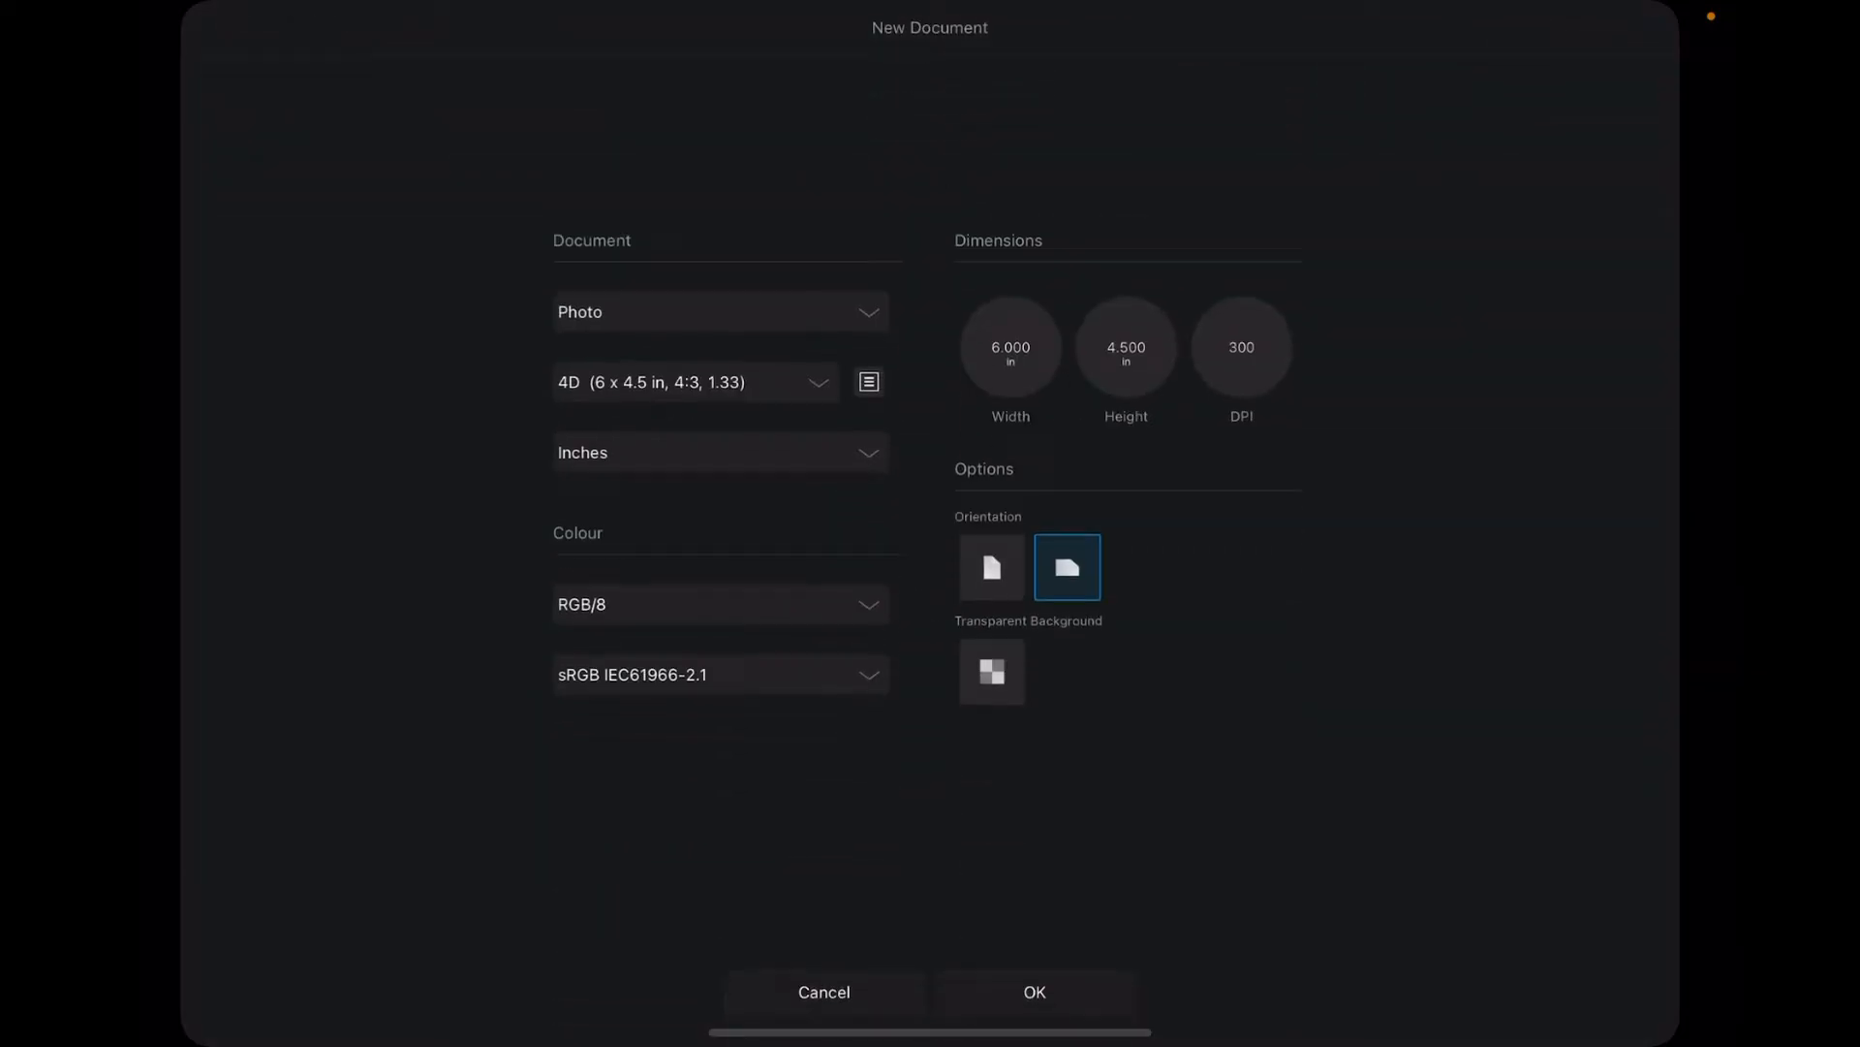
{"action": "left_click", "coordinate": [720, 311]}
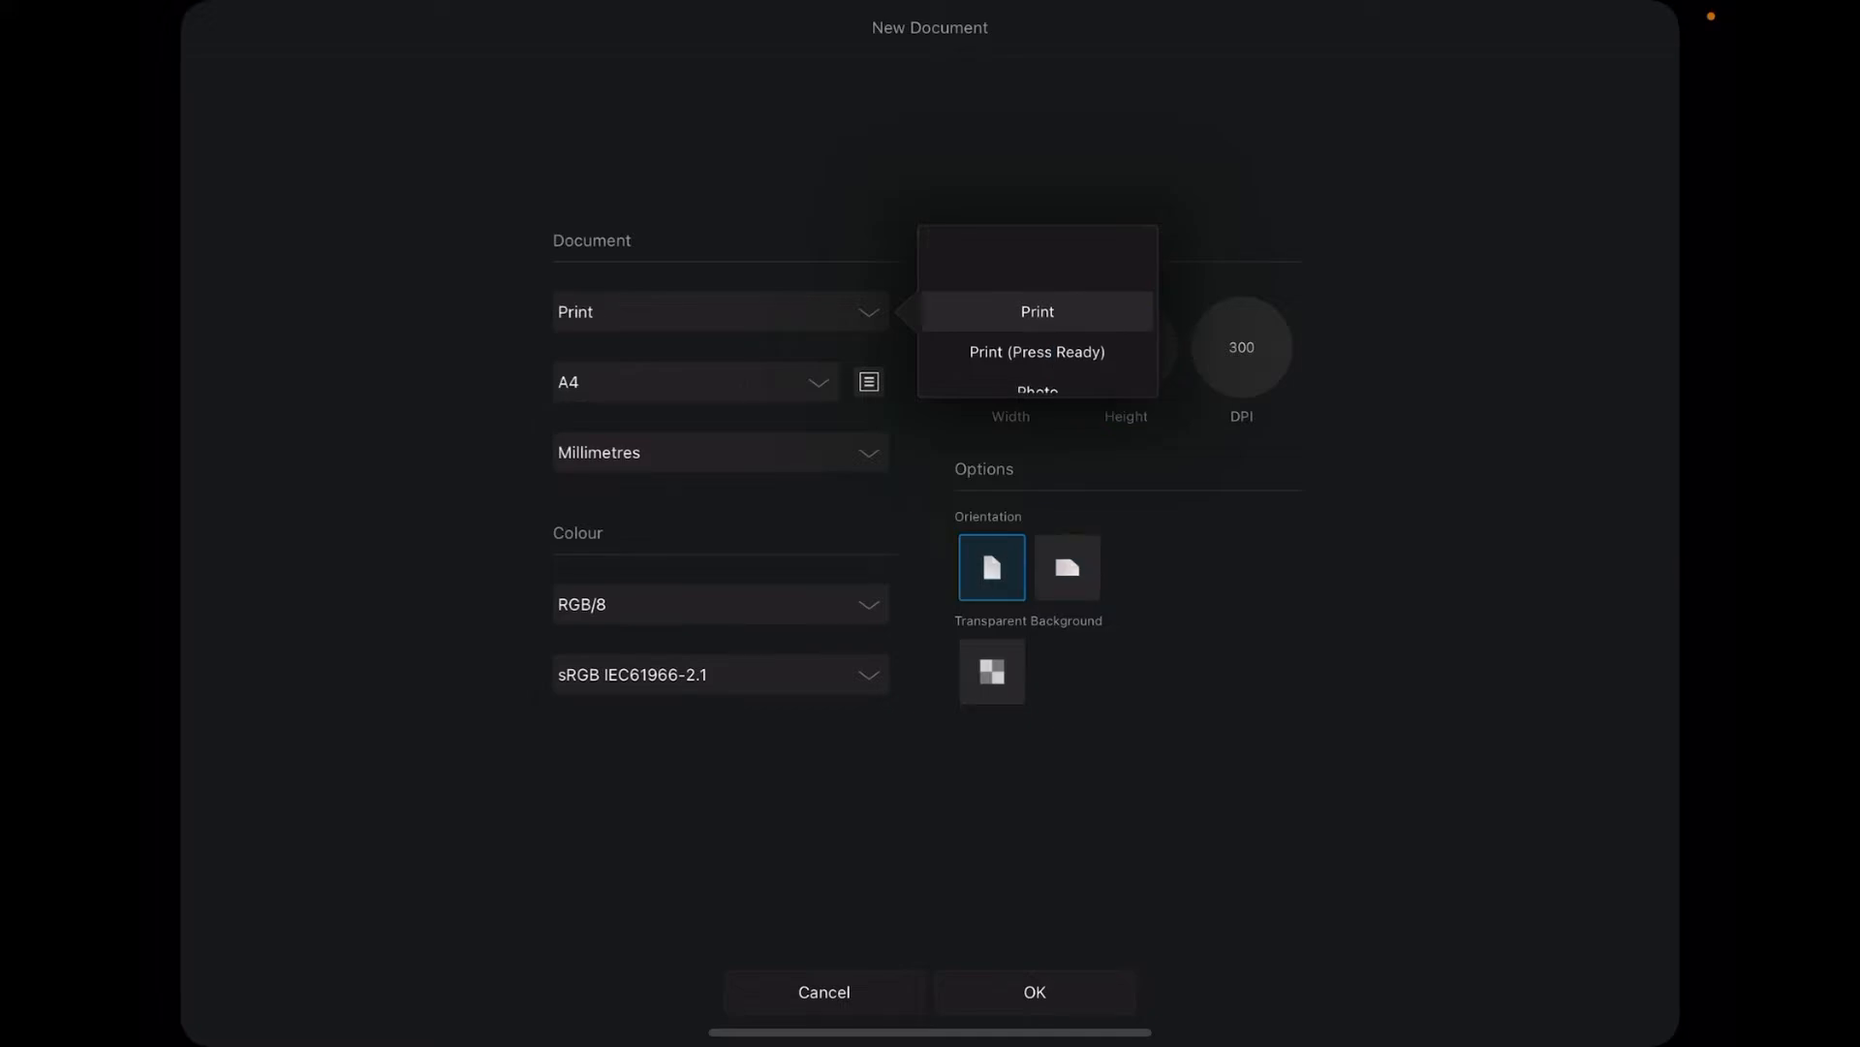
{"action": "left_click", "coordinate": [1067, 567]}
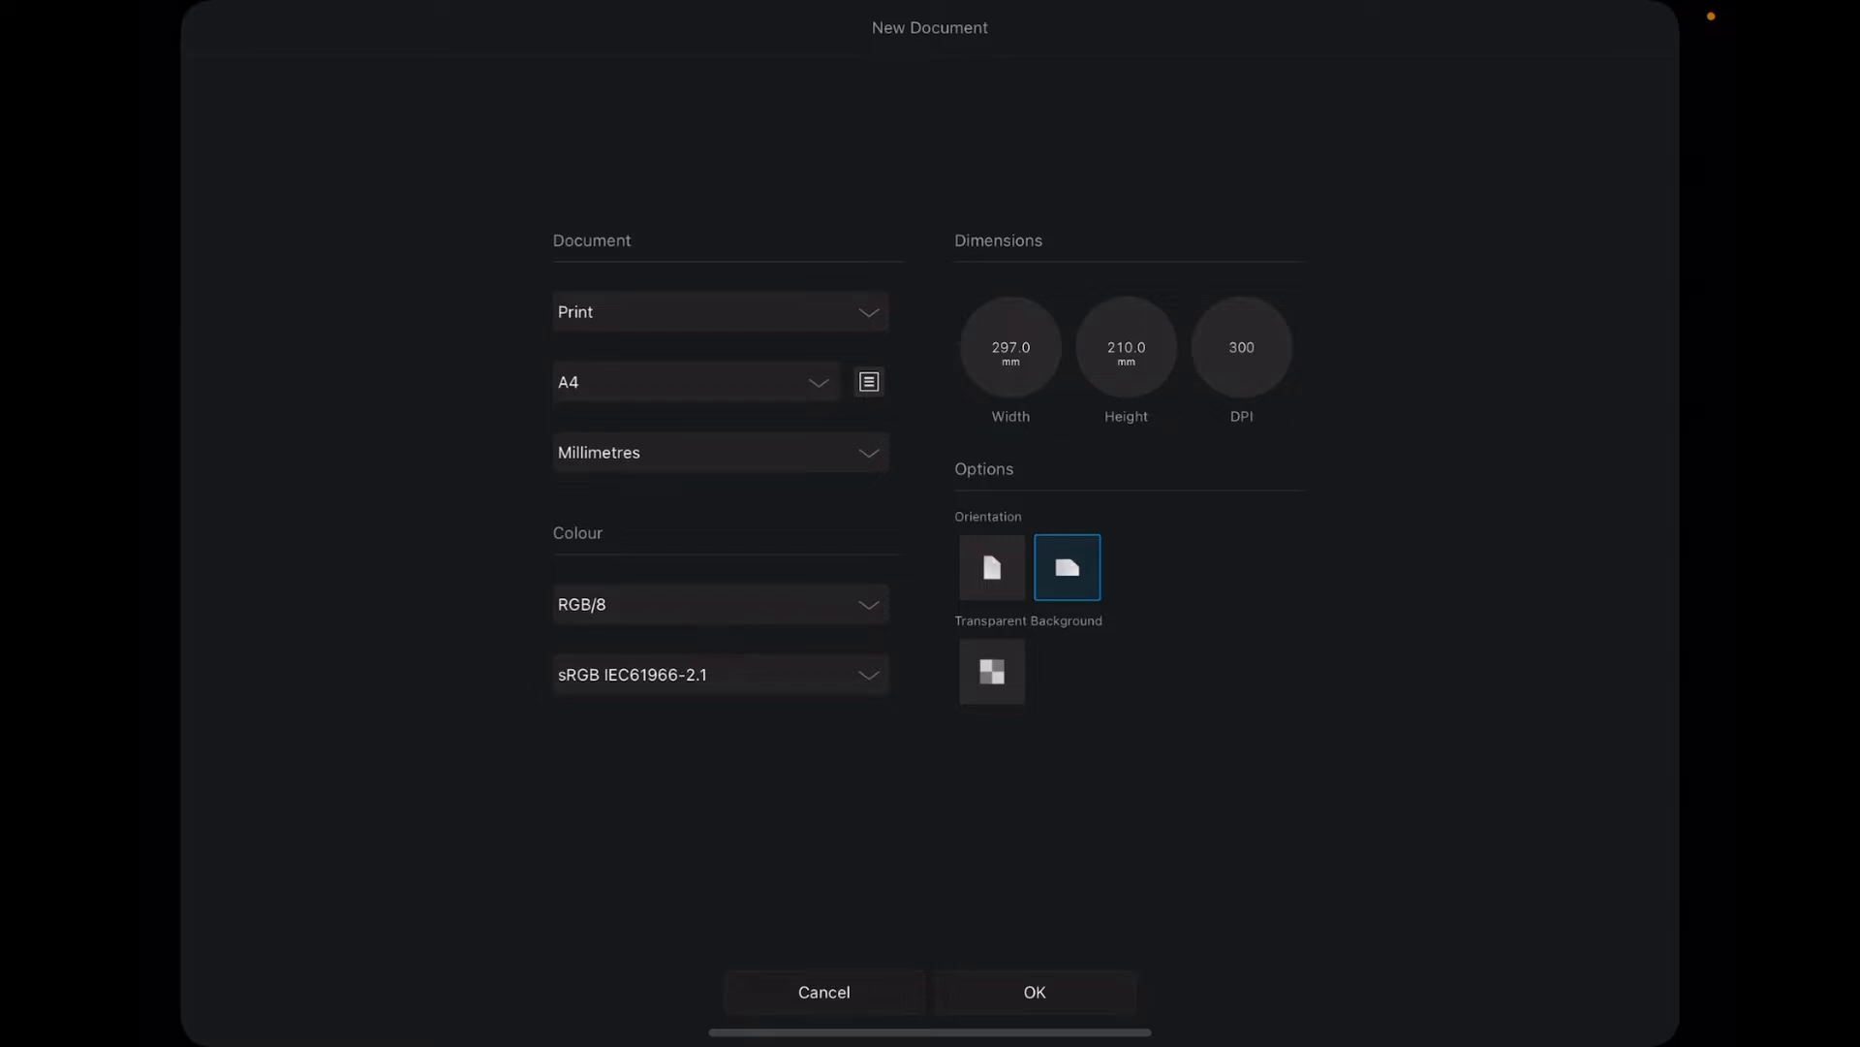
{"action": "left_click", "coordinate": [1034, 992]}
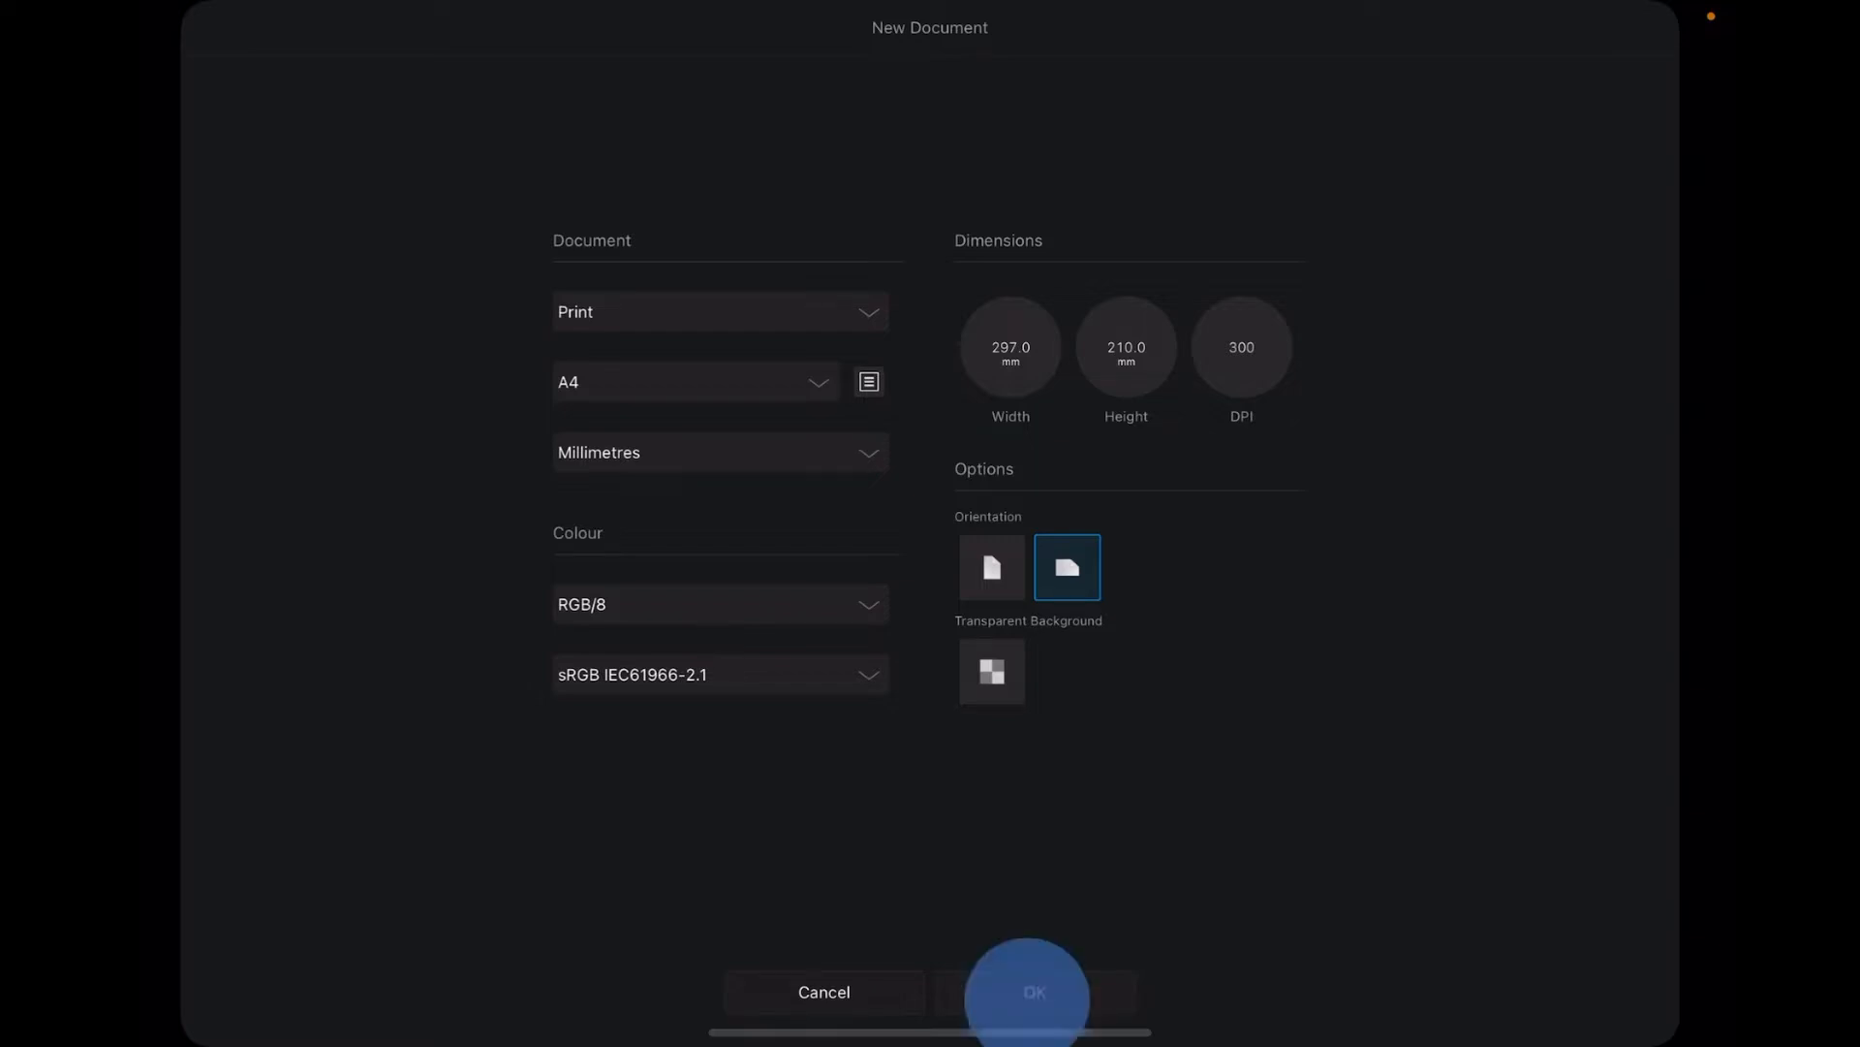
Create the blank landscape A4 canvas and switch to the Selections persona.
{"action": "left_click", "coordinate": [1034, 1018]}
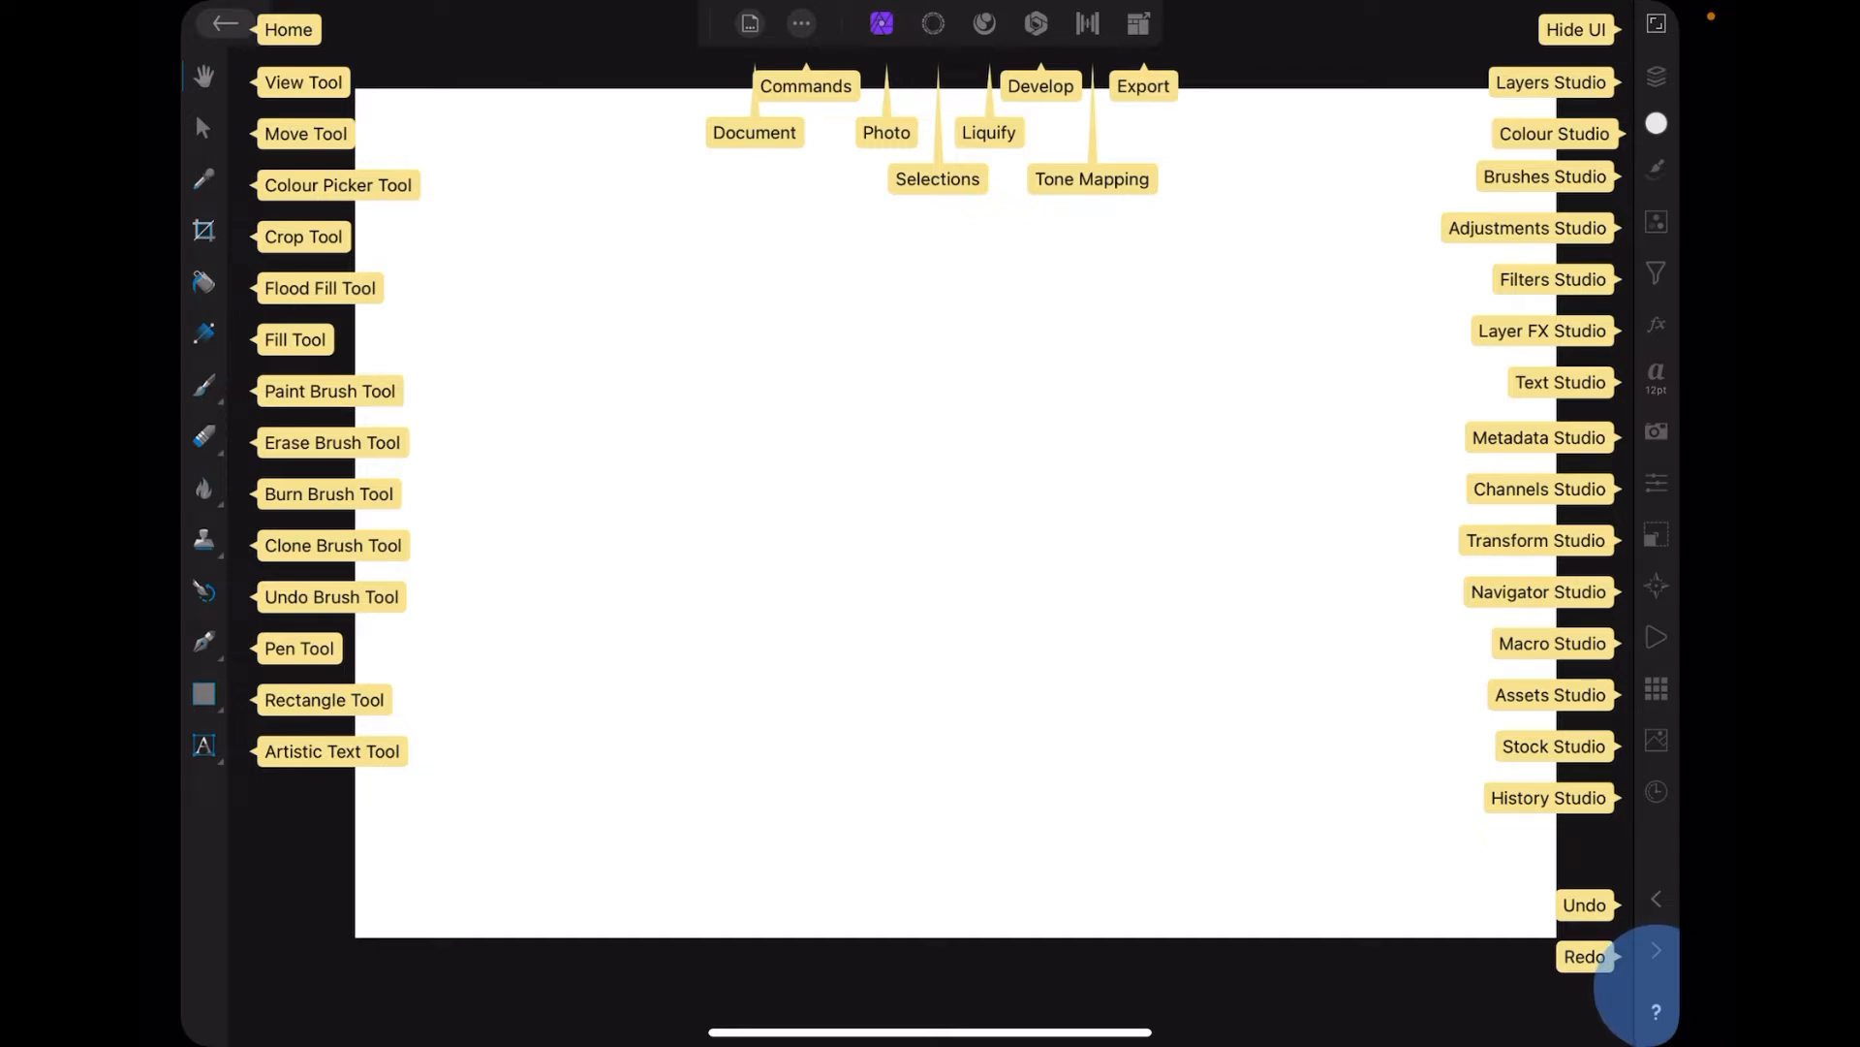
{"action": "left_click", "coordinate": [928, 25]}
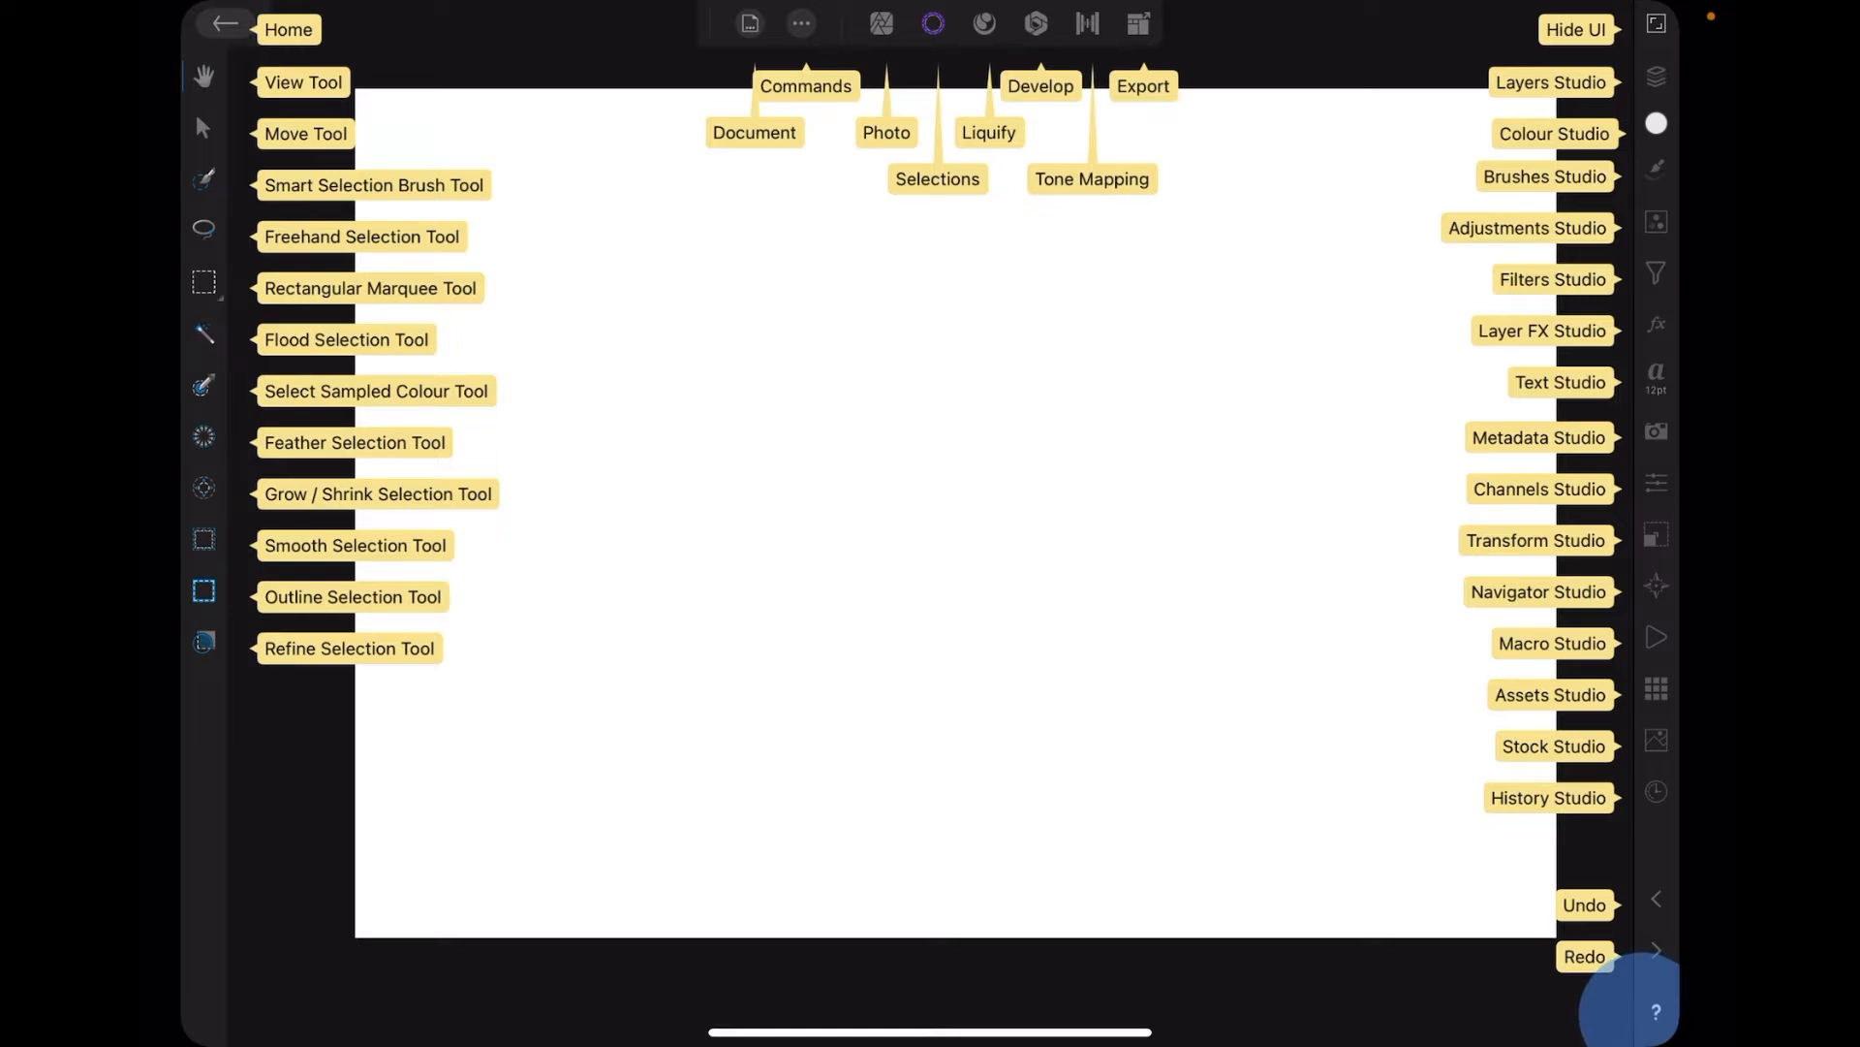
Hide tool name hints and draw a closed hourglass-shaped freehand selection mid-page.
{"action": "left_click", "coordinate": [203, 229]}
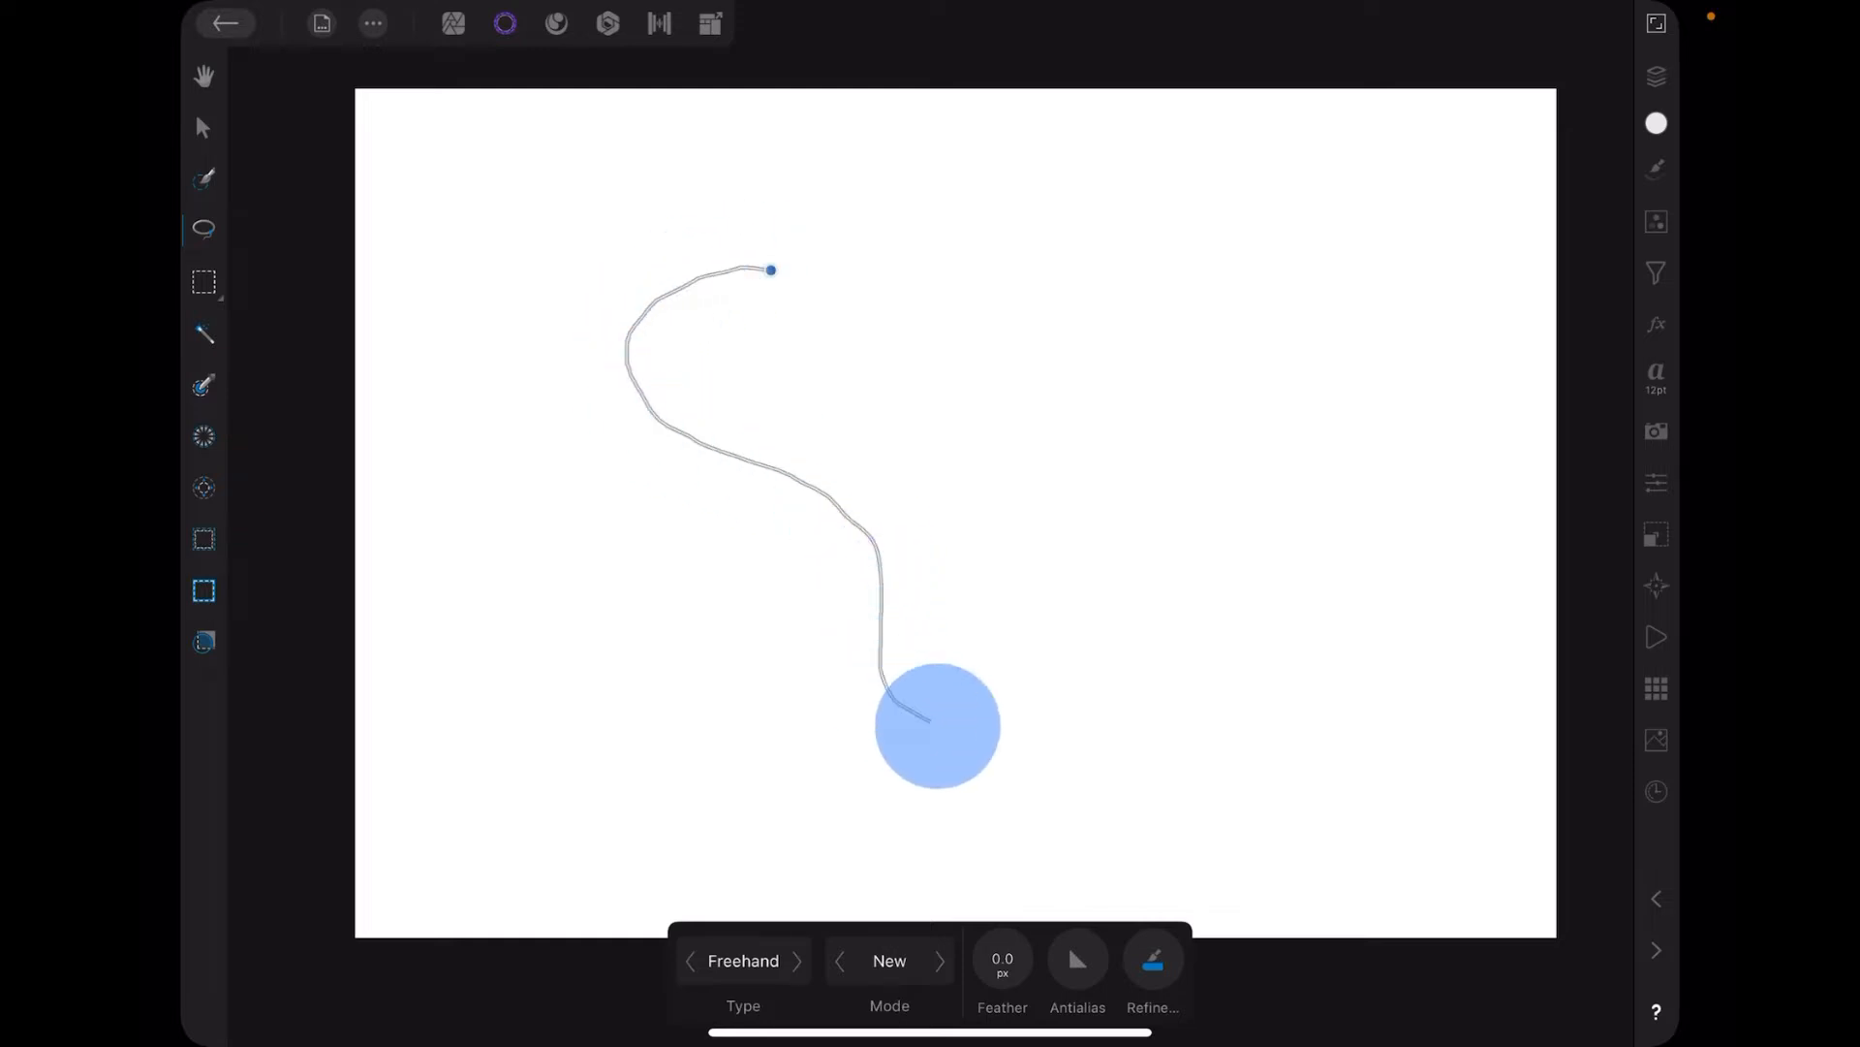
{"action": "left_click_drag", "start_coordinate": [937, 724], "coordinate": [941, 248]}
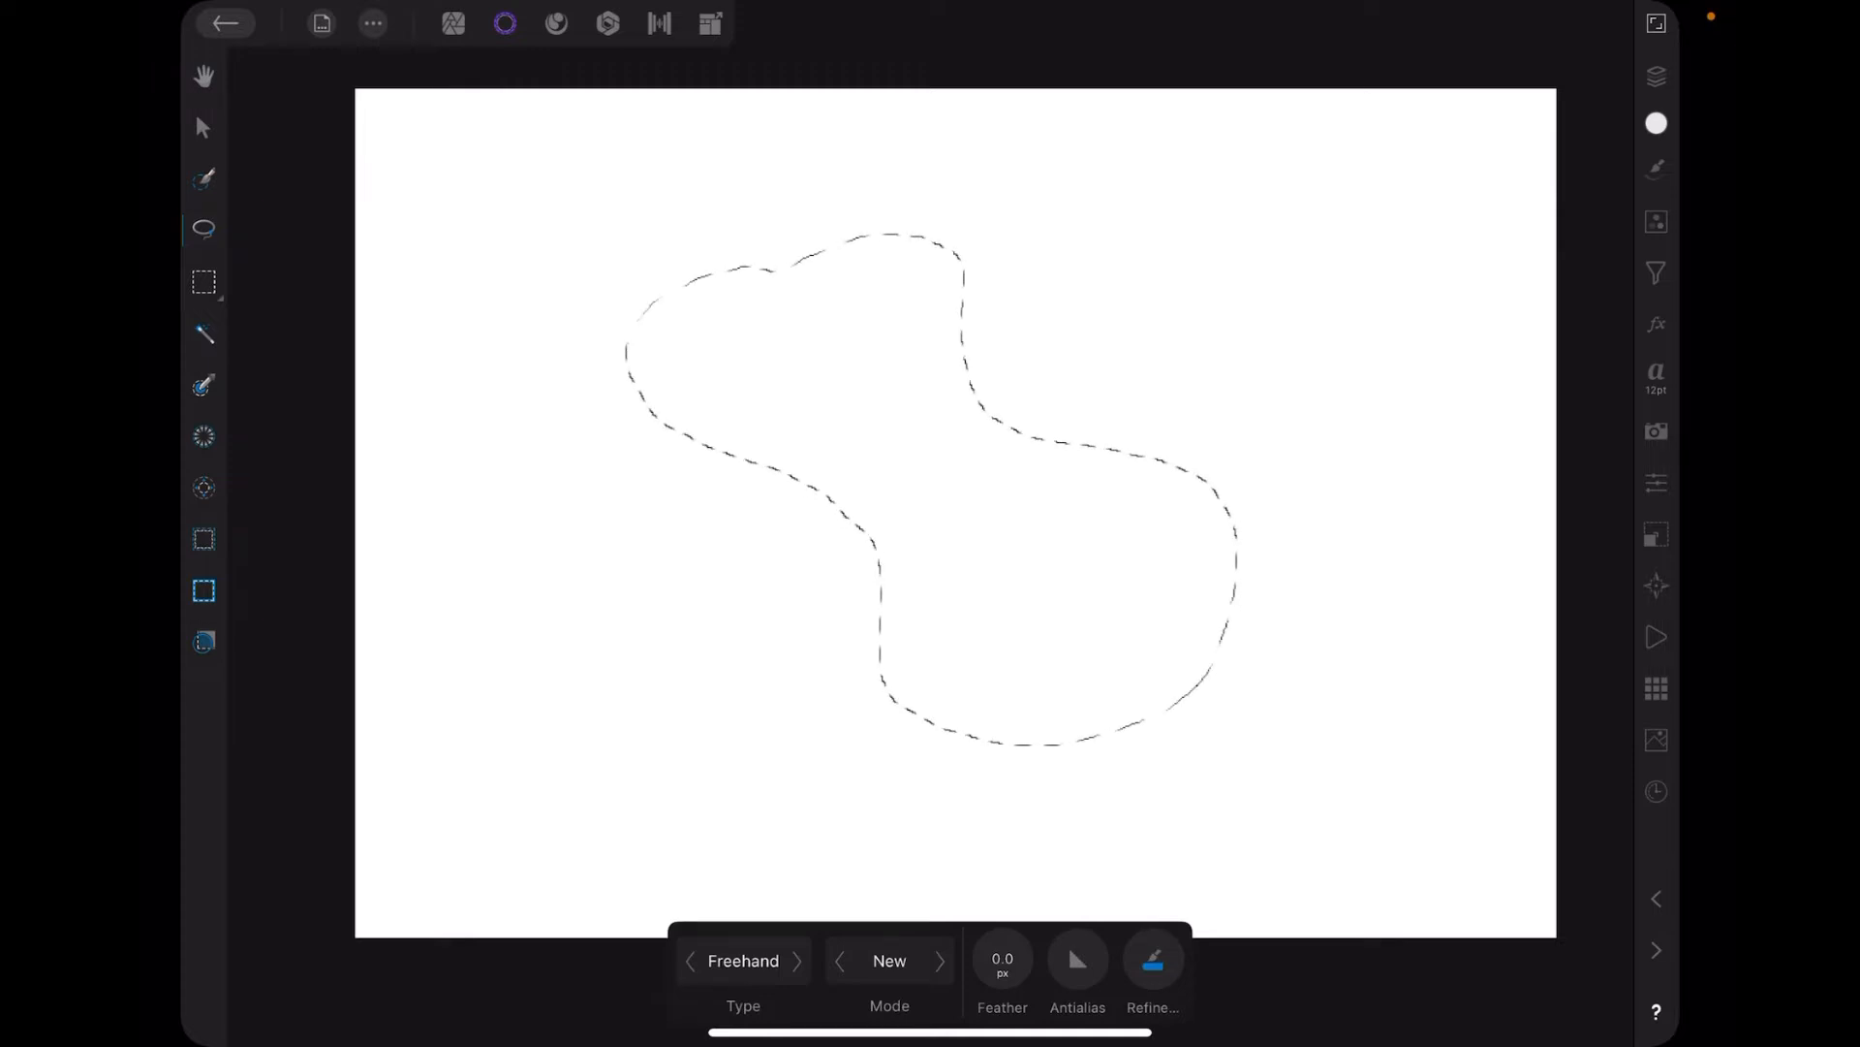
Load a 200 px speckled spray brush from the Artista Brushes category.
{"action": "left_click", "coordinate": [1656, 167]}
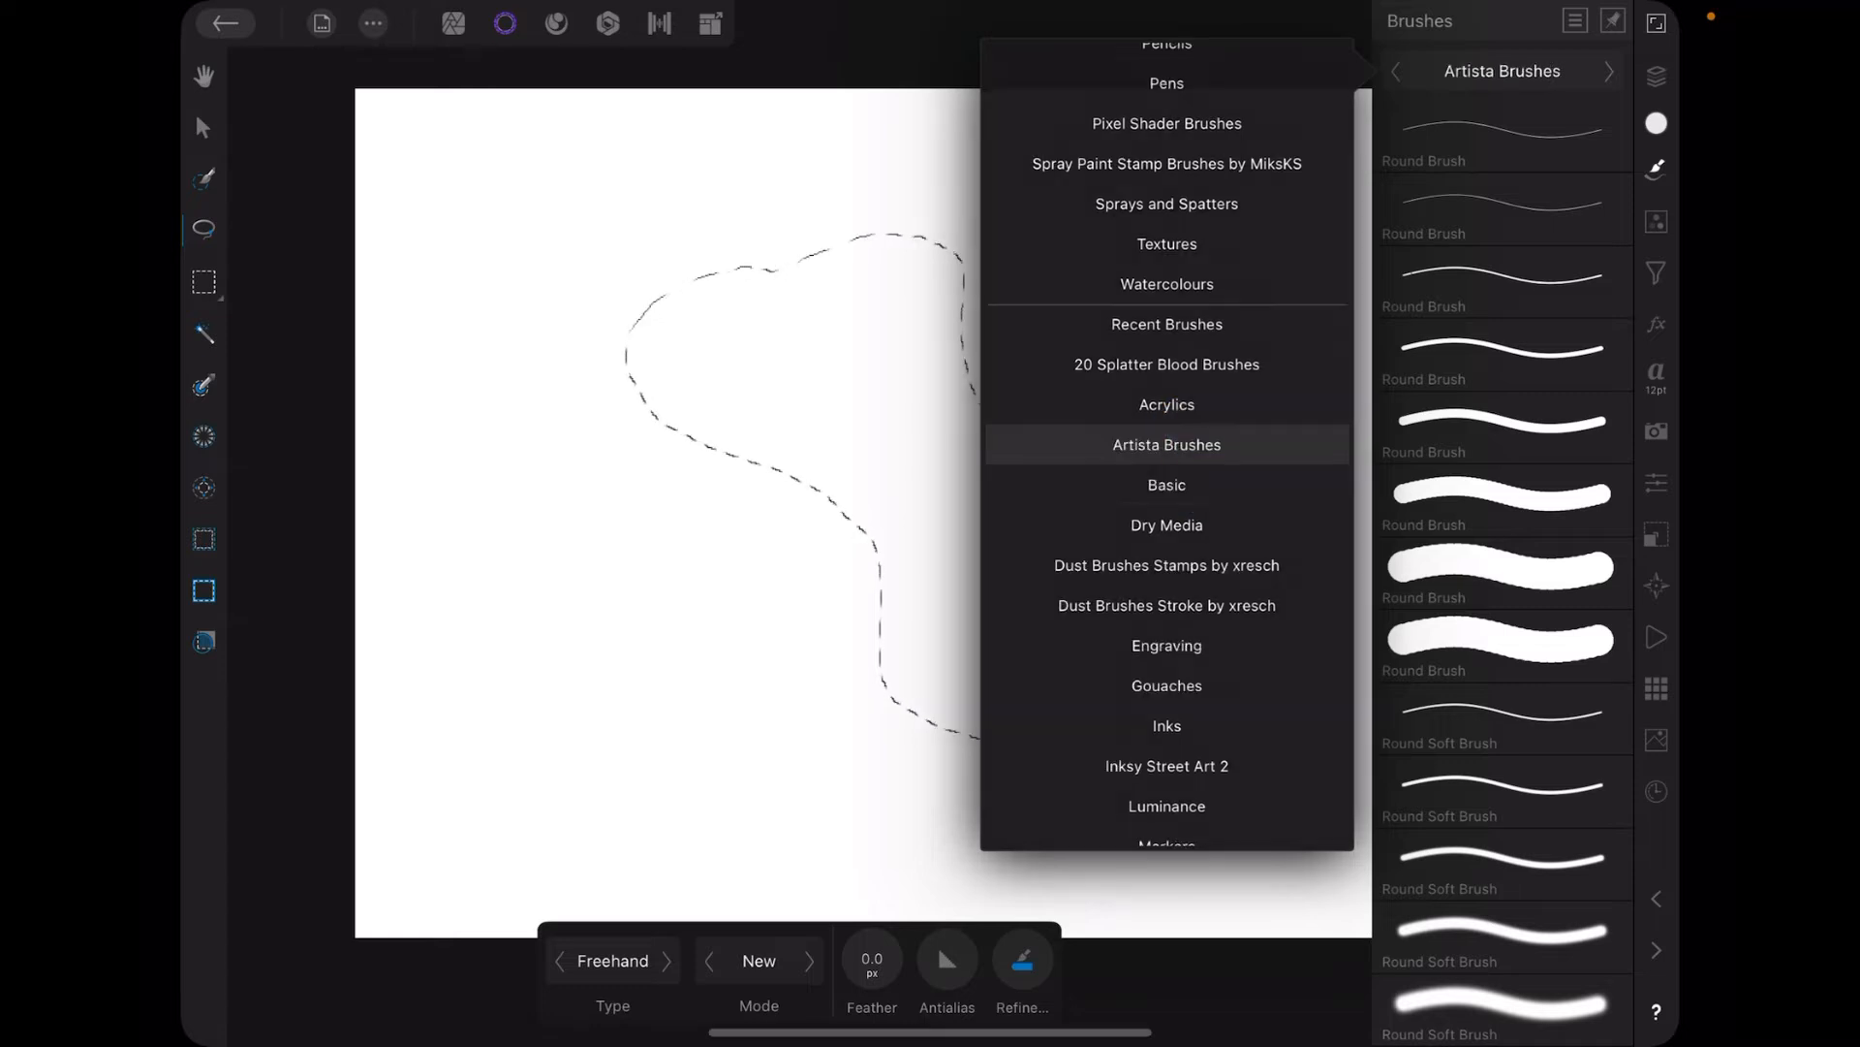
{"action": "left_click", "coordinate": [1167, 444]}
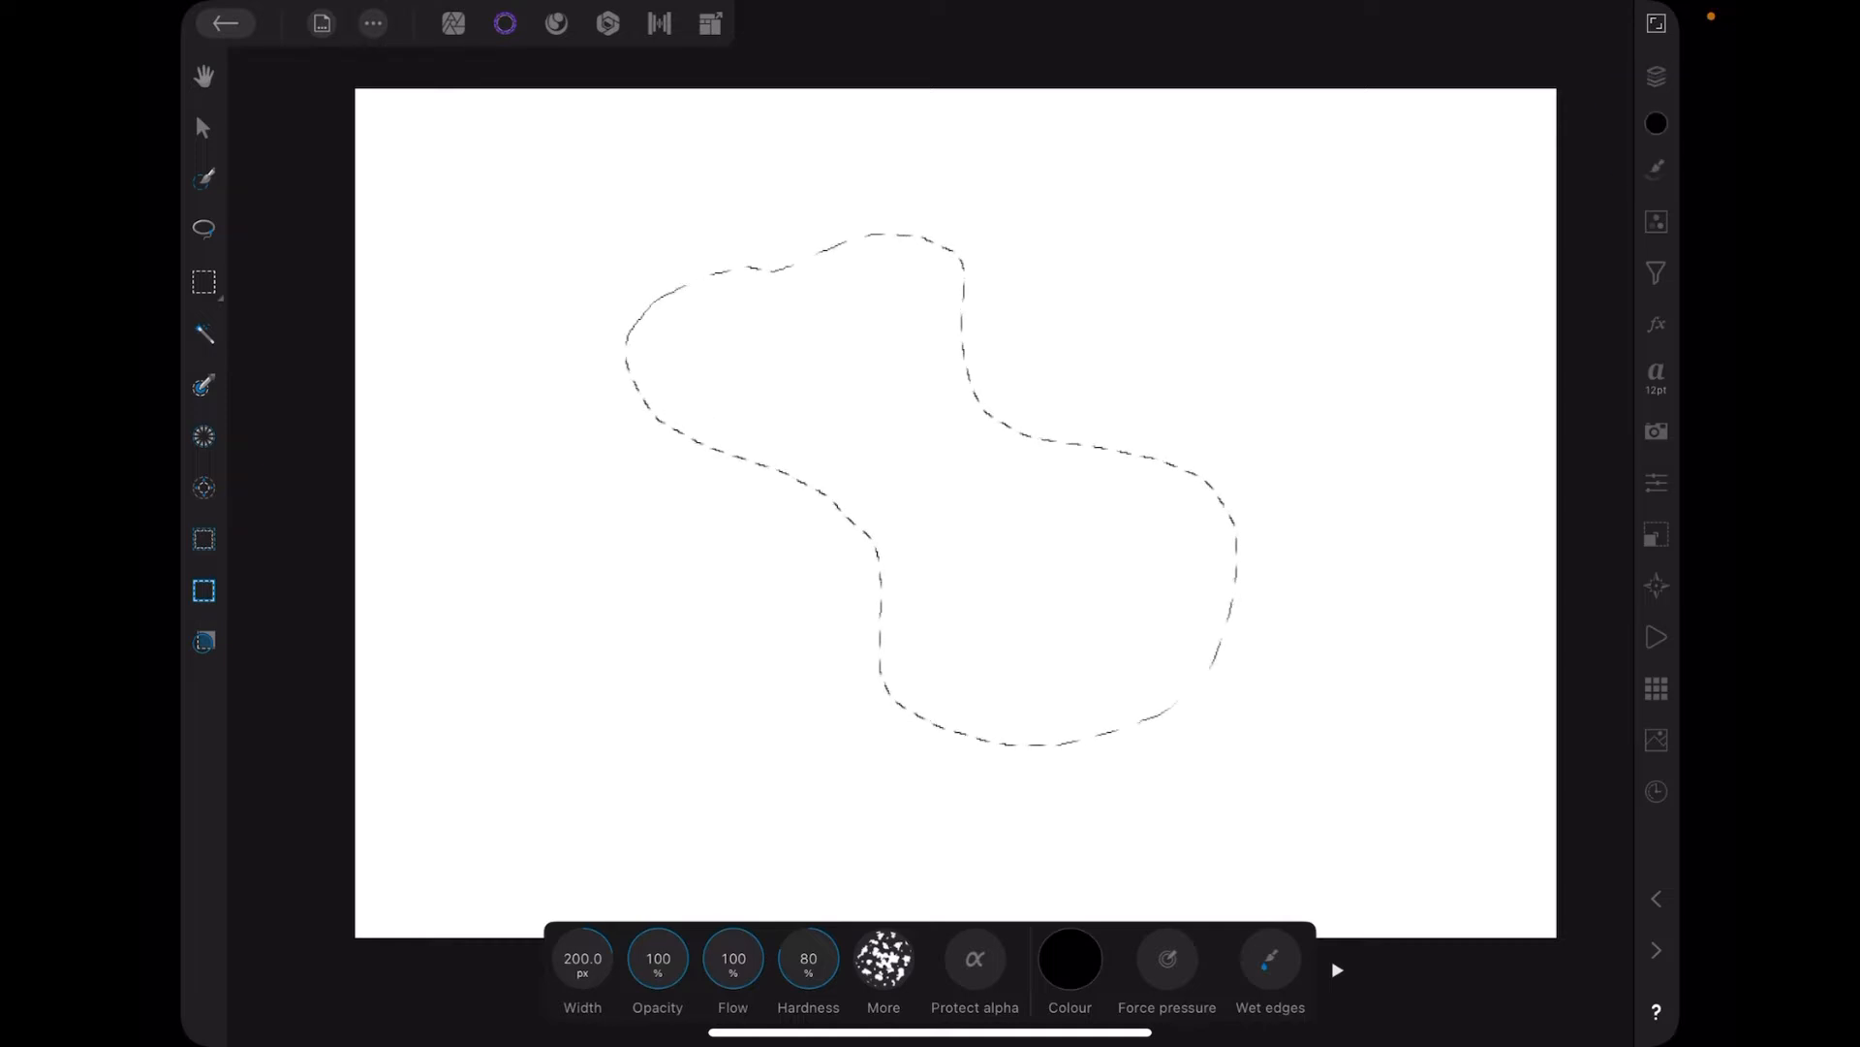
Change the brush colour from black to pale lilac using a blue-violet hue.
{"action": "left_click", "coordinate": [1070, 958]}
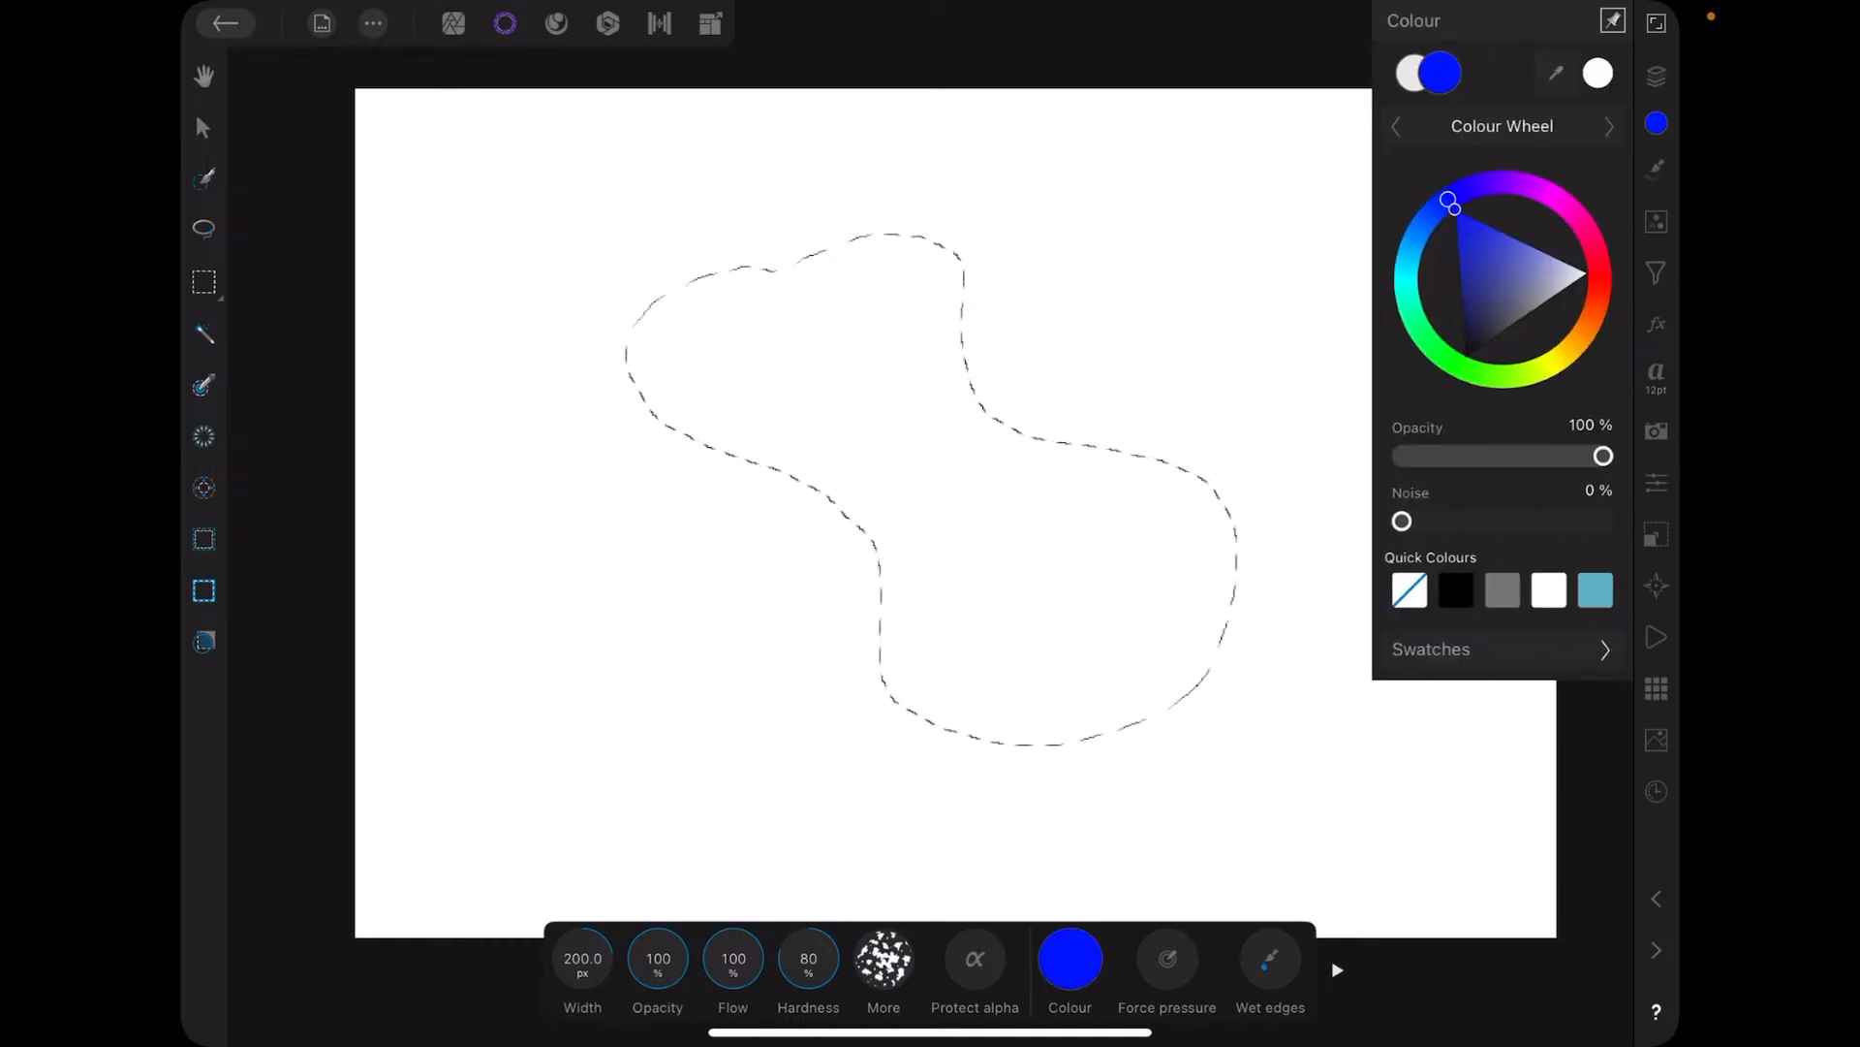
{"action": "left_click_drag", "start_coordinate": [1566, 276], "coordinate": [1524, 268]}
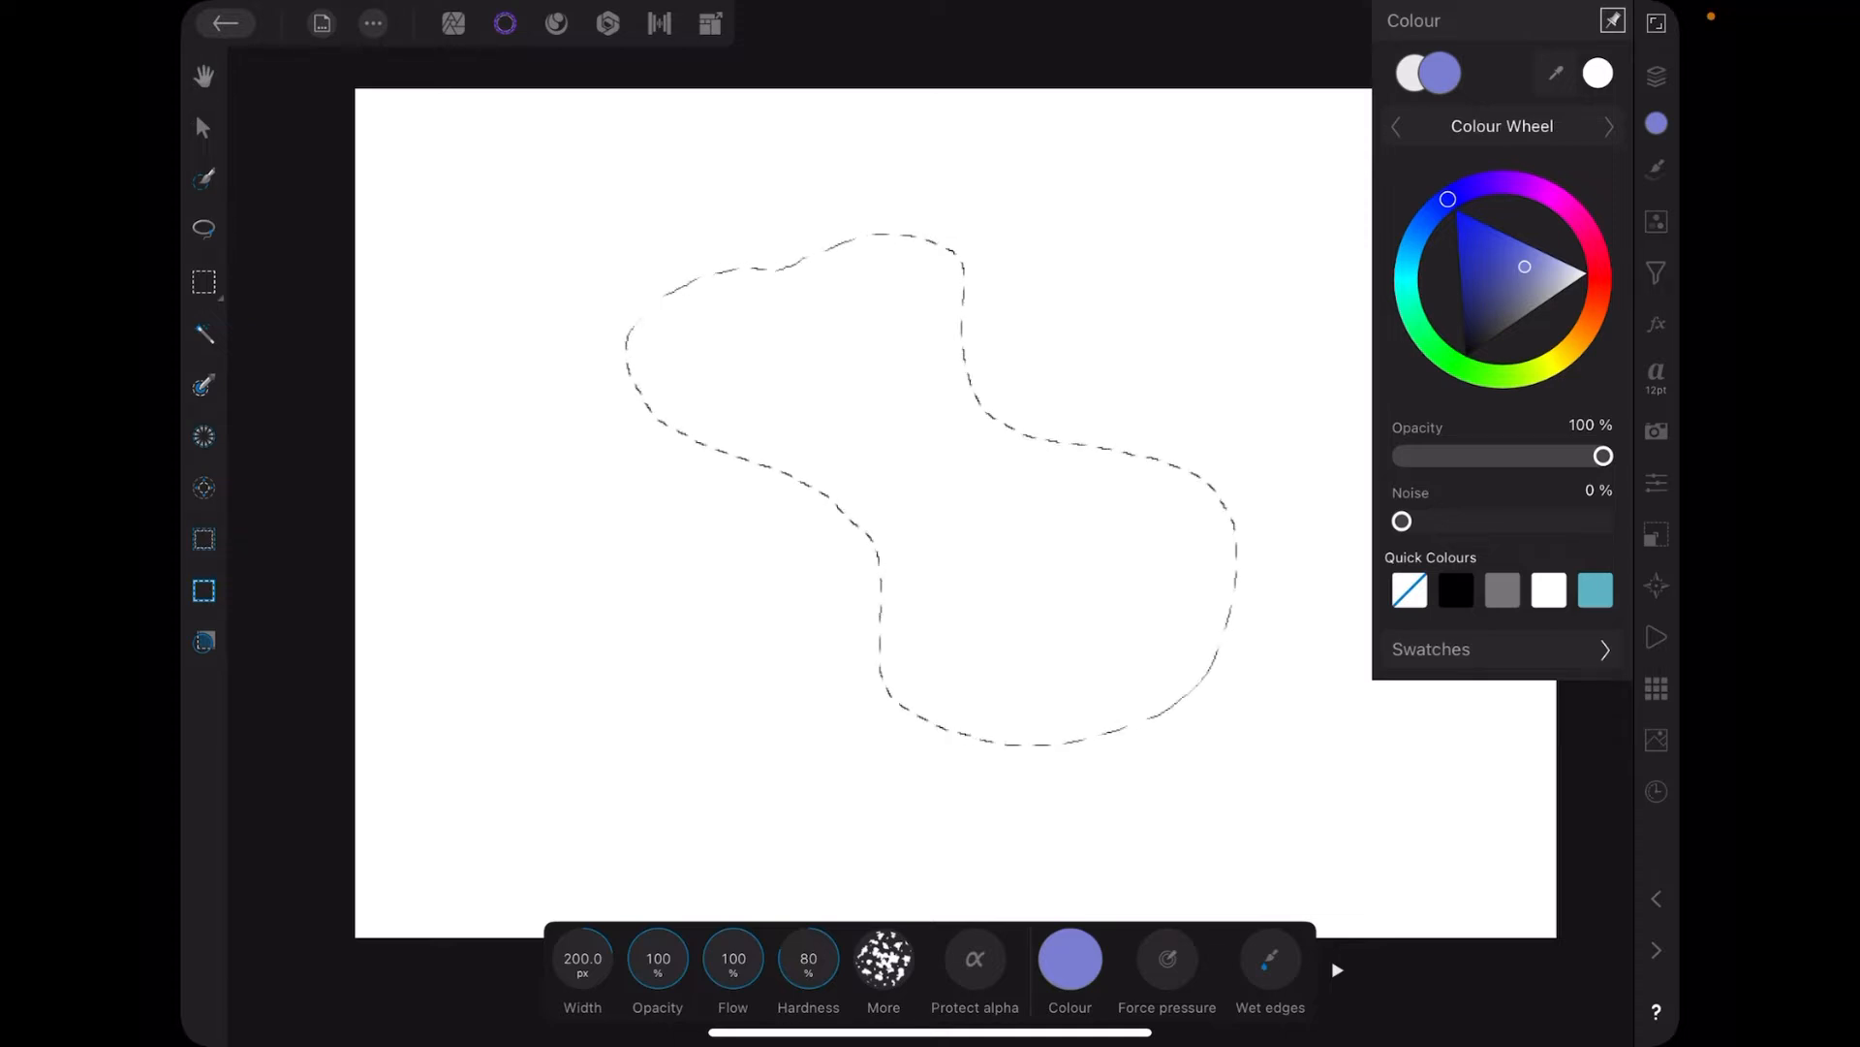
{"action": "left_click", "coordinate": [1070, 958]}
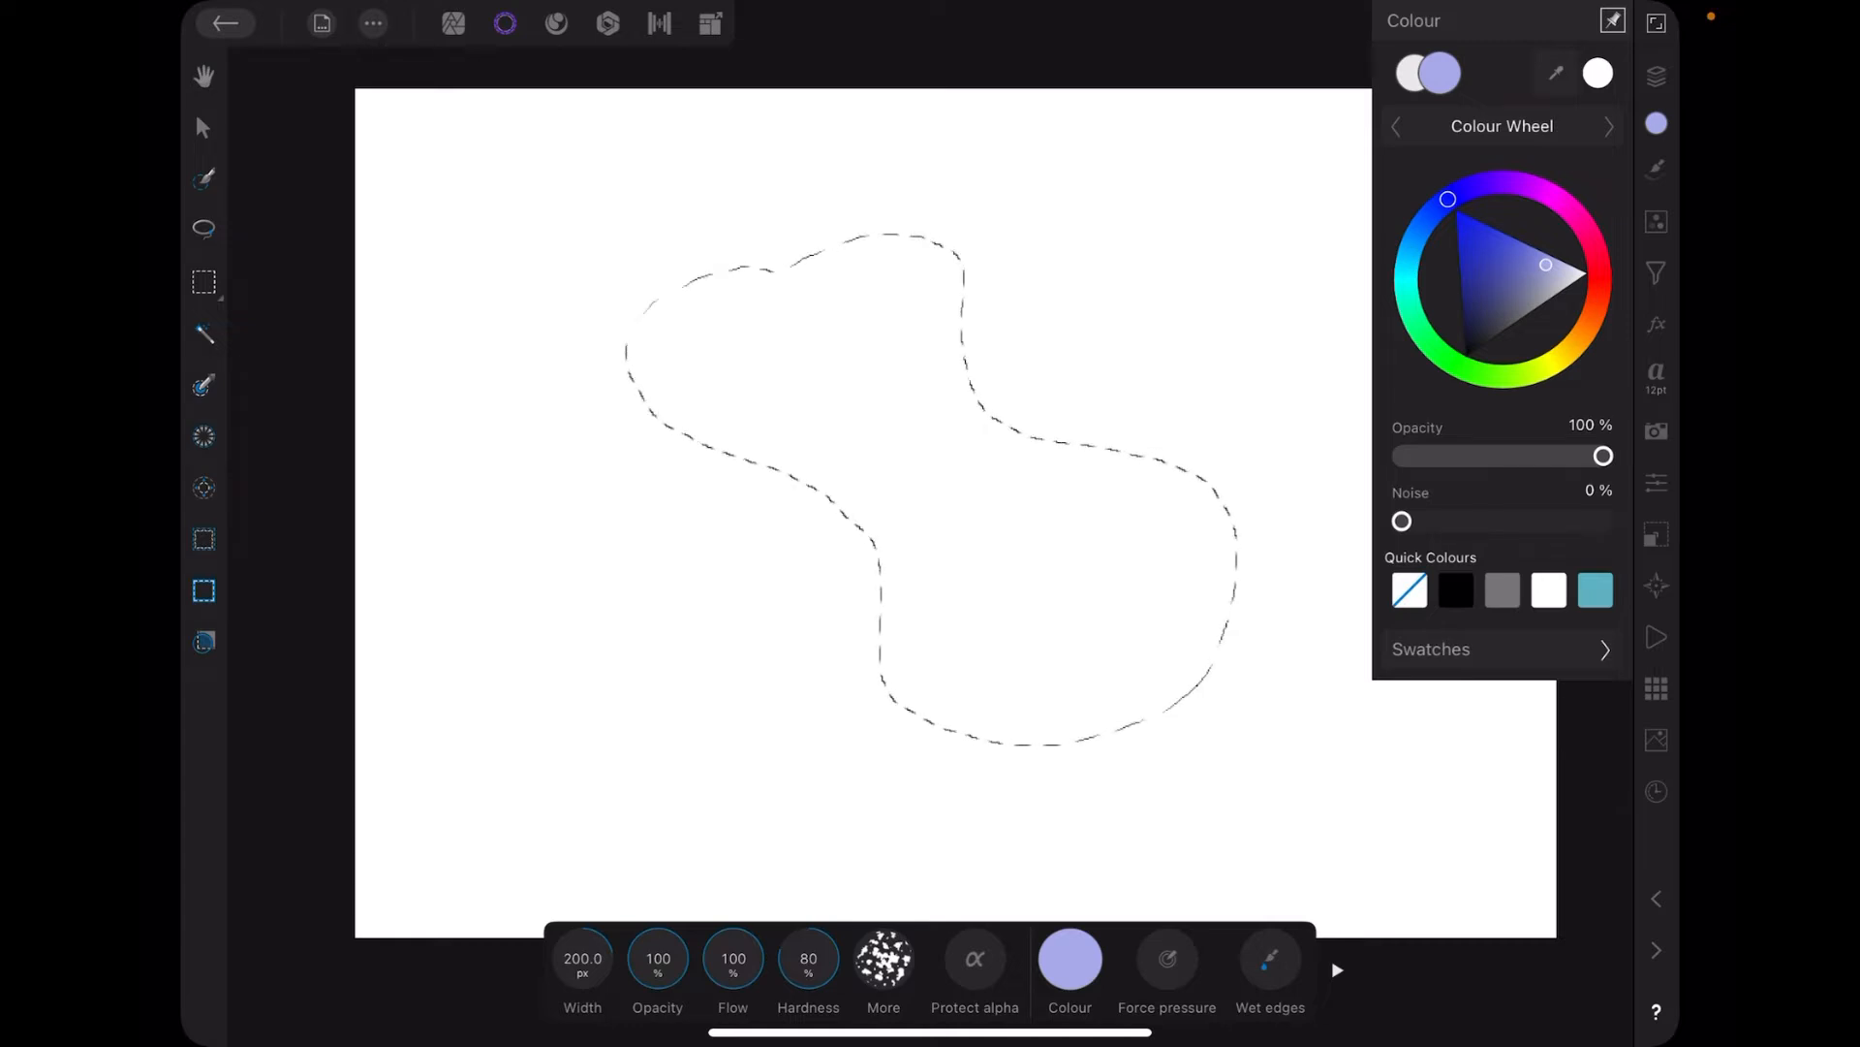
Paint lilac speckles along the blob's edges and through its interior until fully covered.
{"action": "left_click_drag", "start_coordinate": [664, 355], "coordinate": [937, 244]}
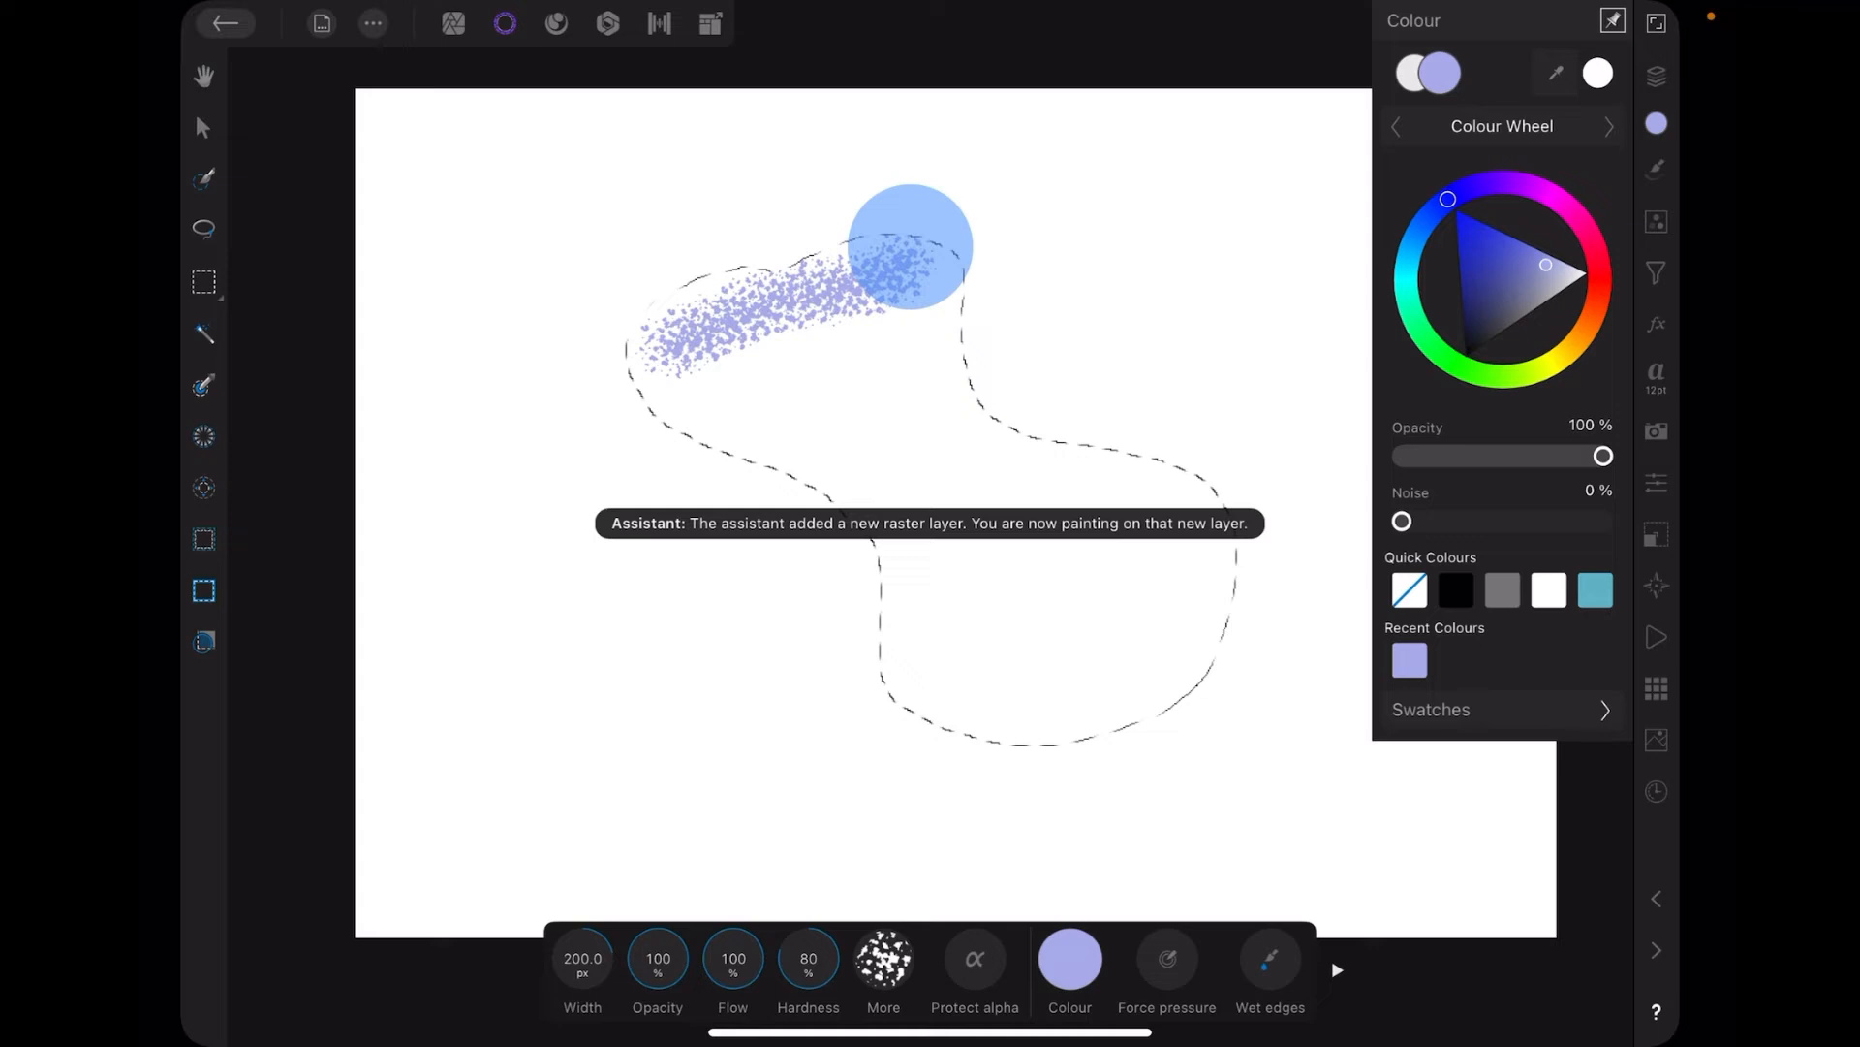
{"action": "left_click_drag", "start_coordinate": [914, 249], "coordinate": [1157, 463]}
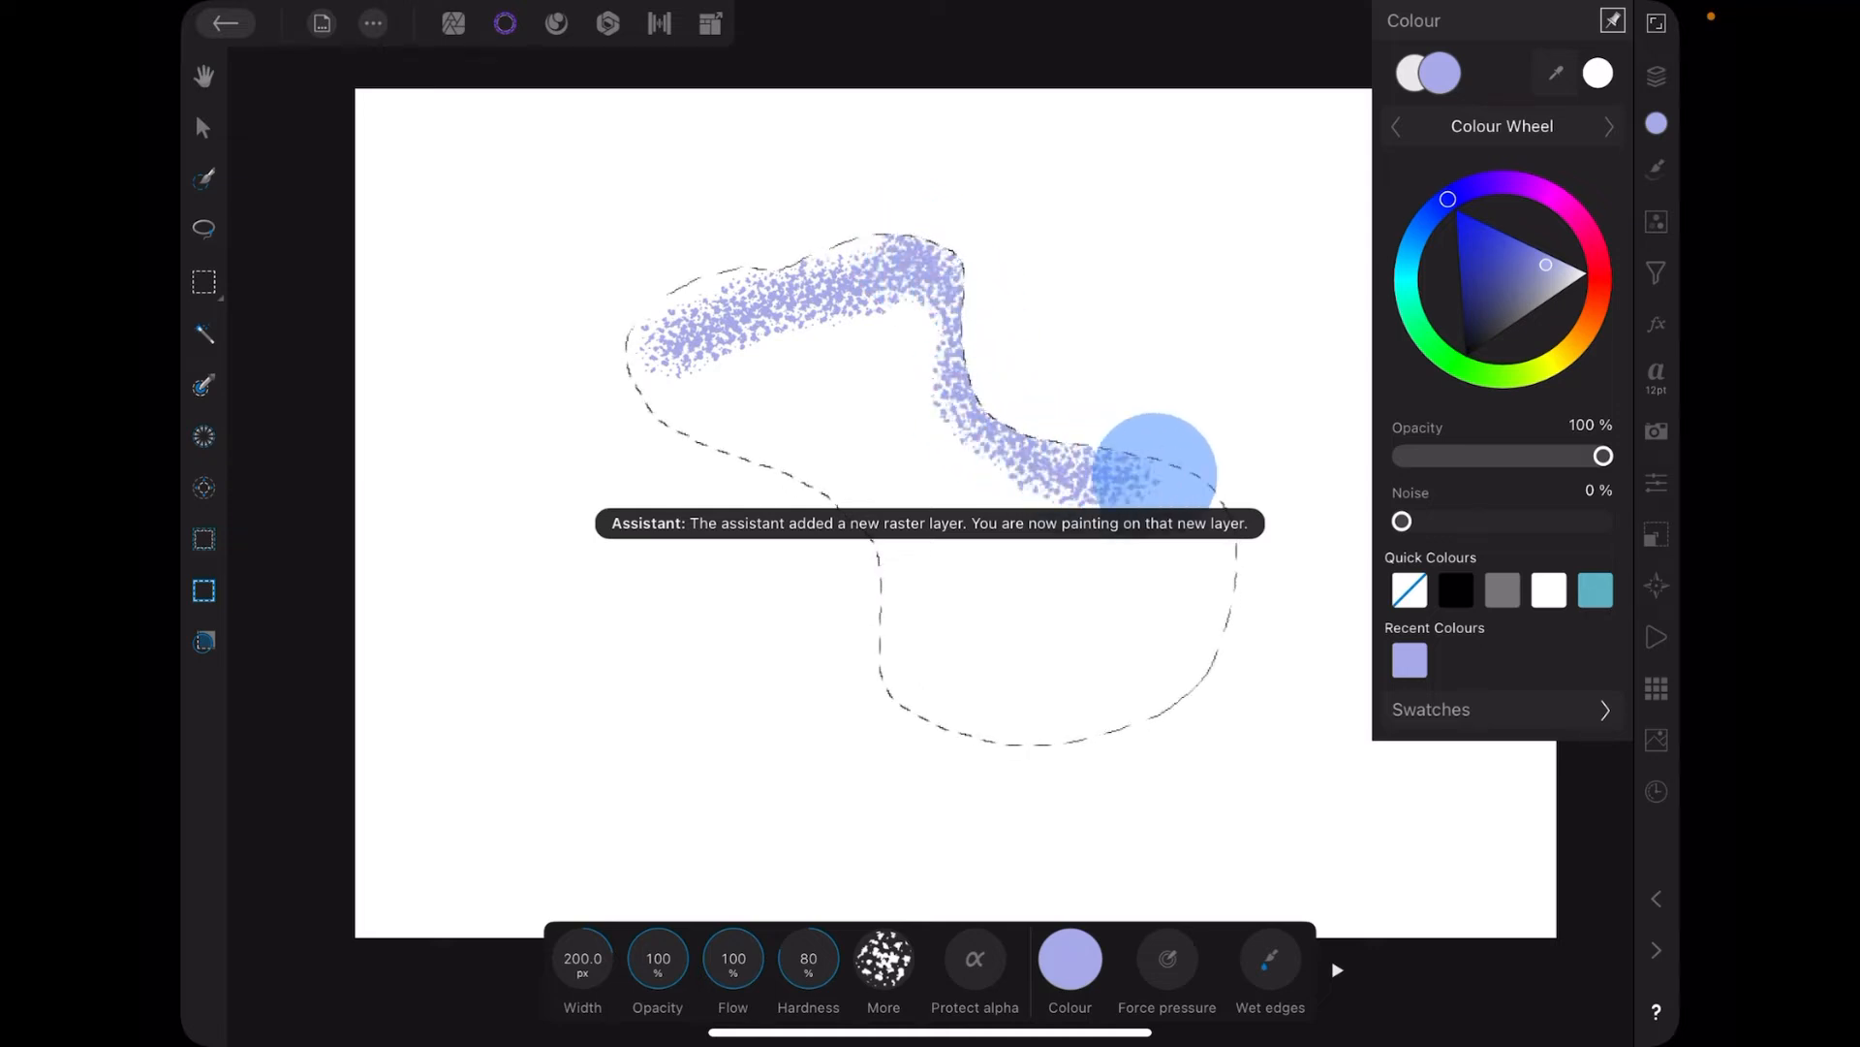
{"action": "left_click_drag", "start_coordinate": [1151, 475], "coordinate": [1068, 735]}
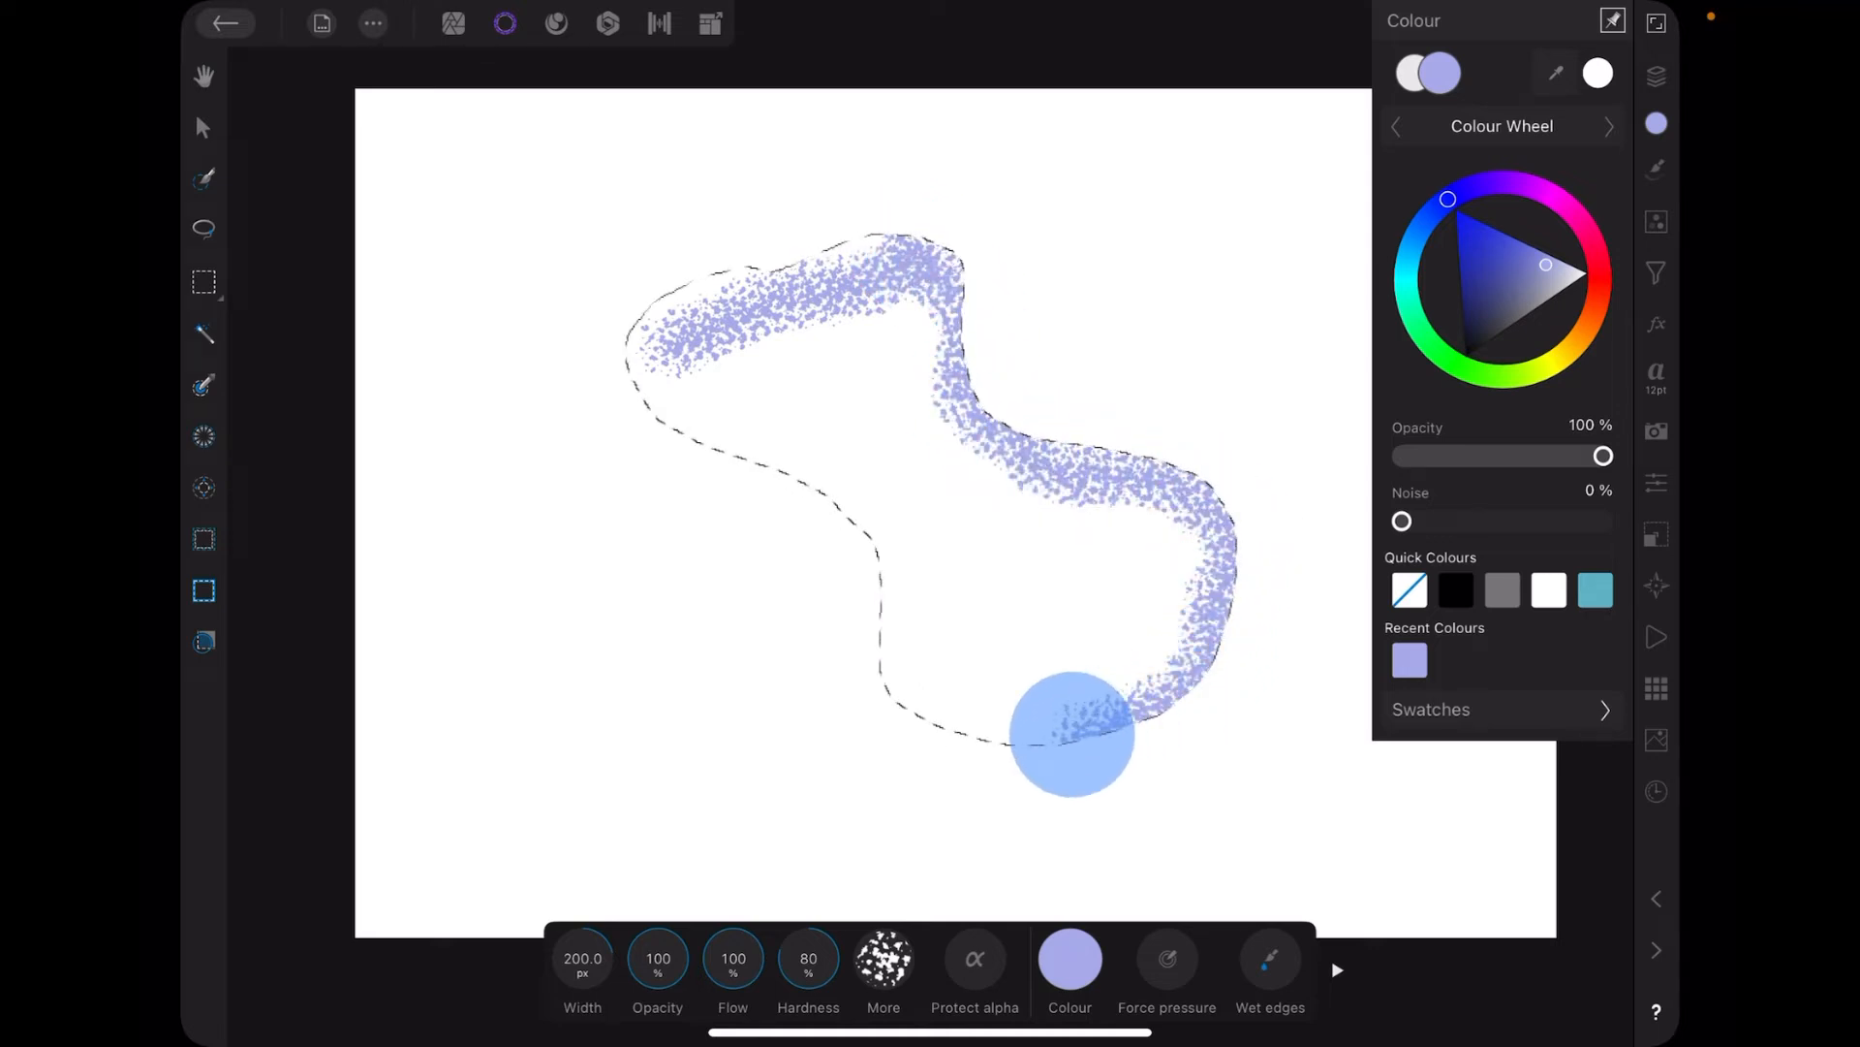
{"action": "left_click_drag", "start_coordinate": [1068, 735], "coordinate": [860, 522]}
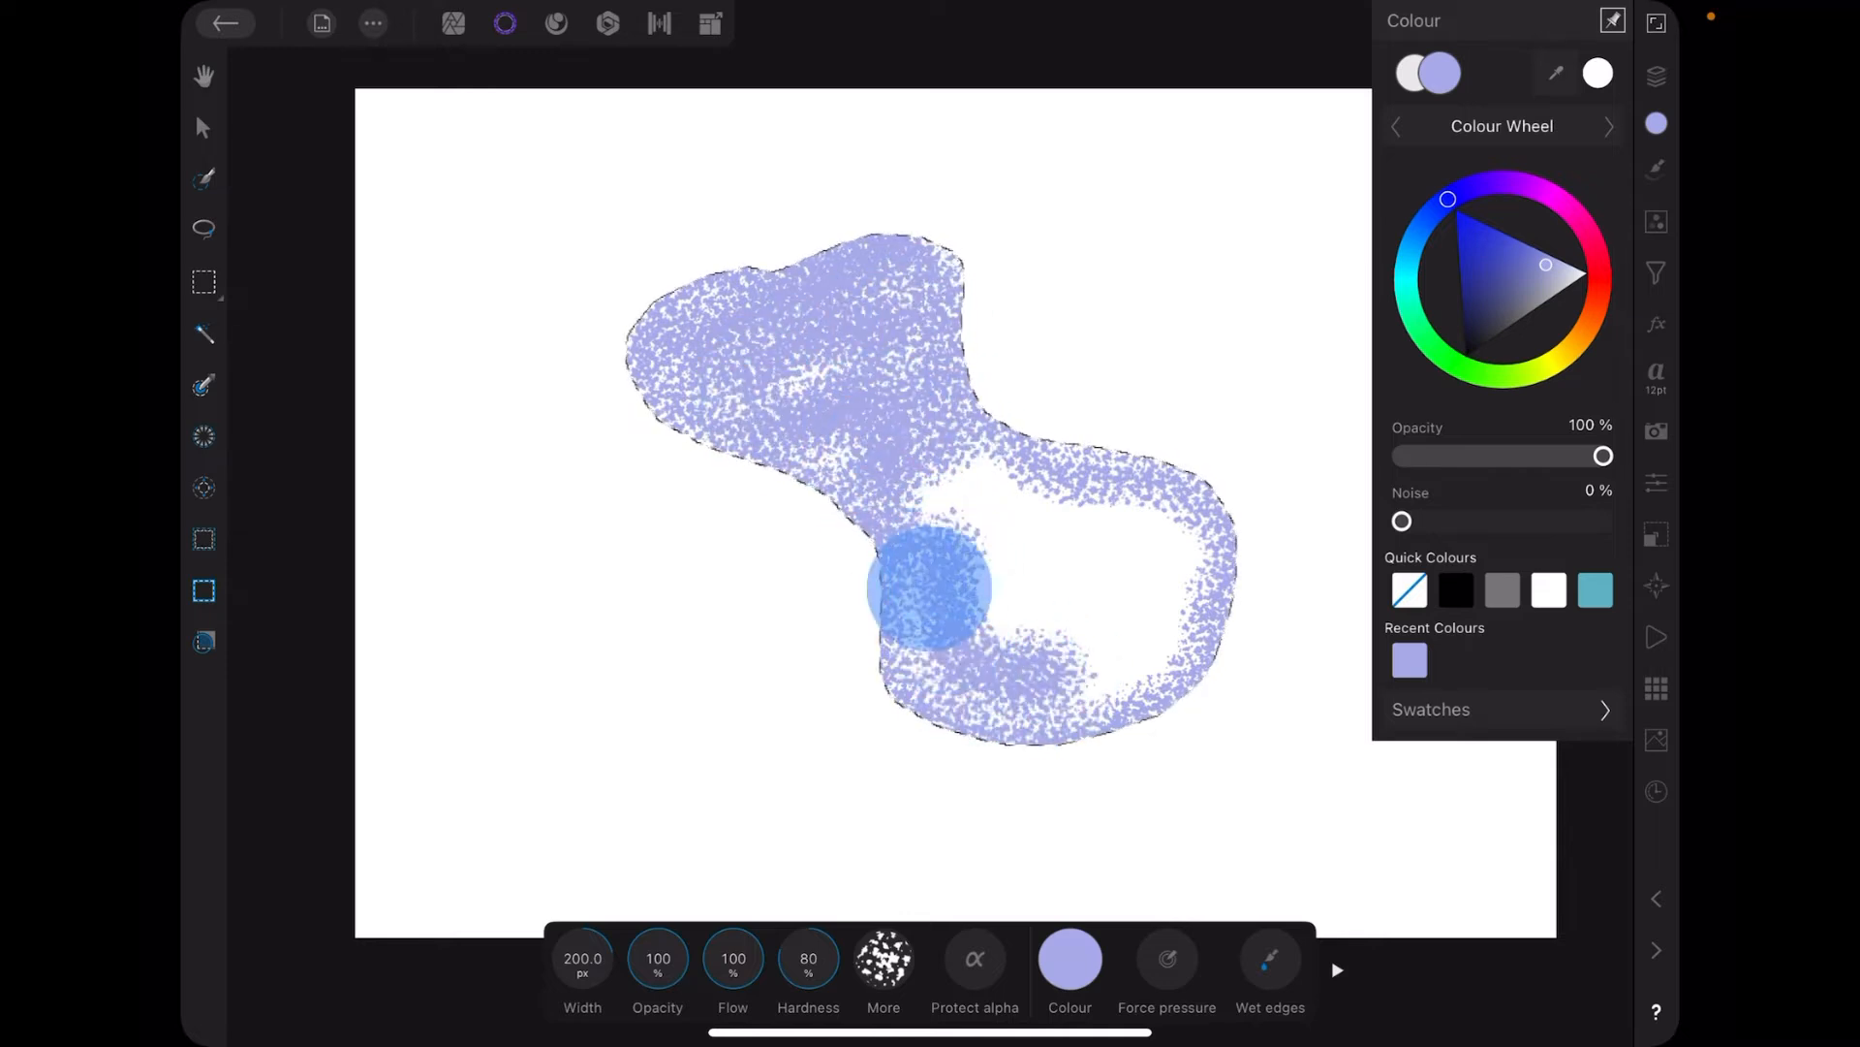
{"action": "left_click_drag", "start_coordinate": [931, 585], "coordinate": [990, 472]}
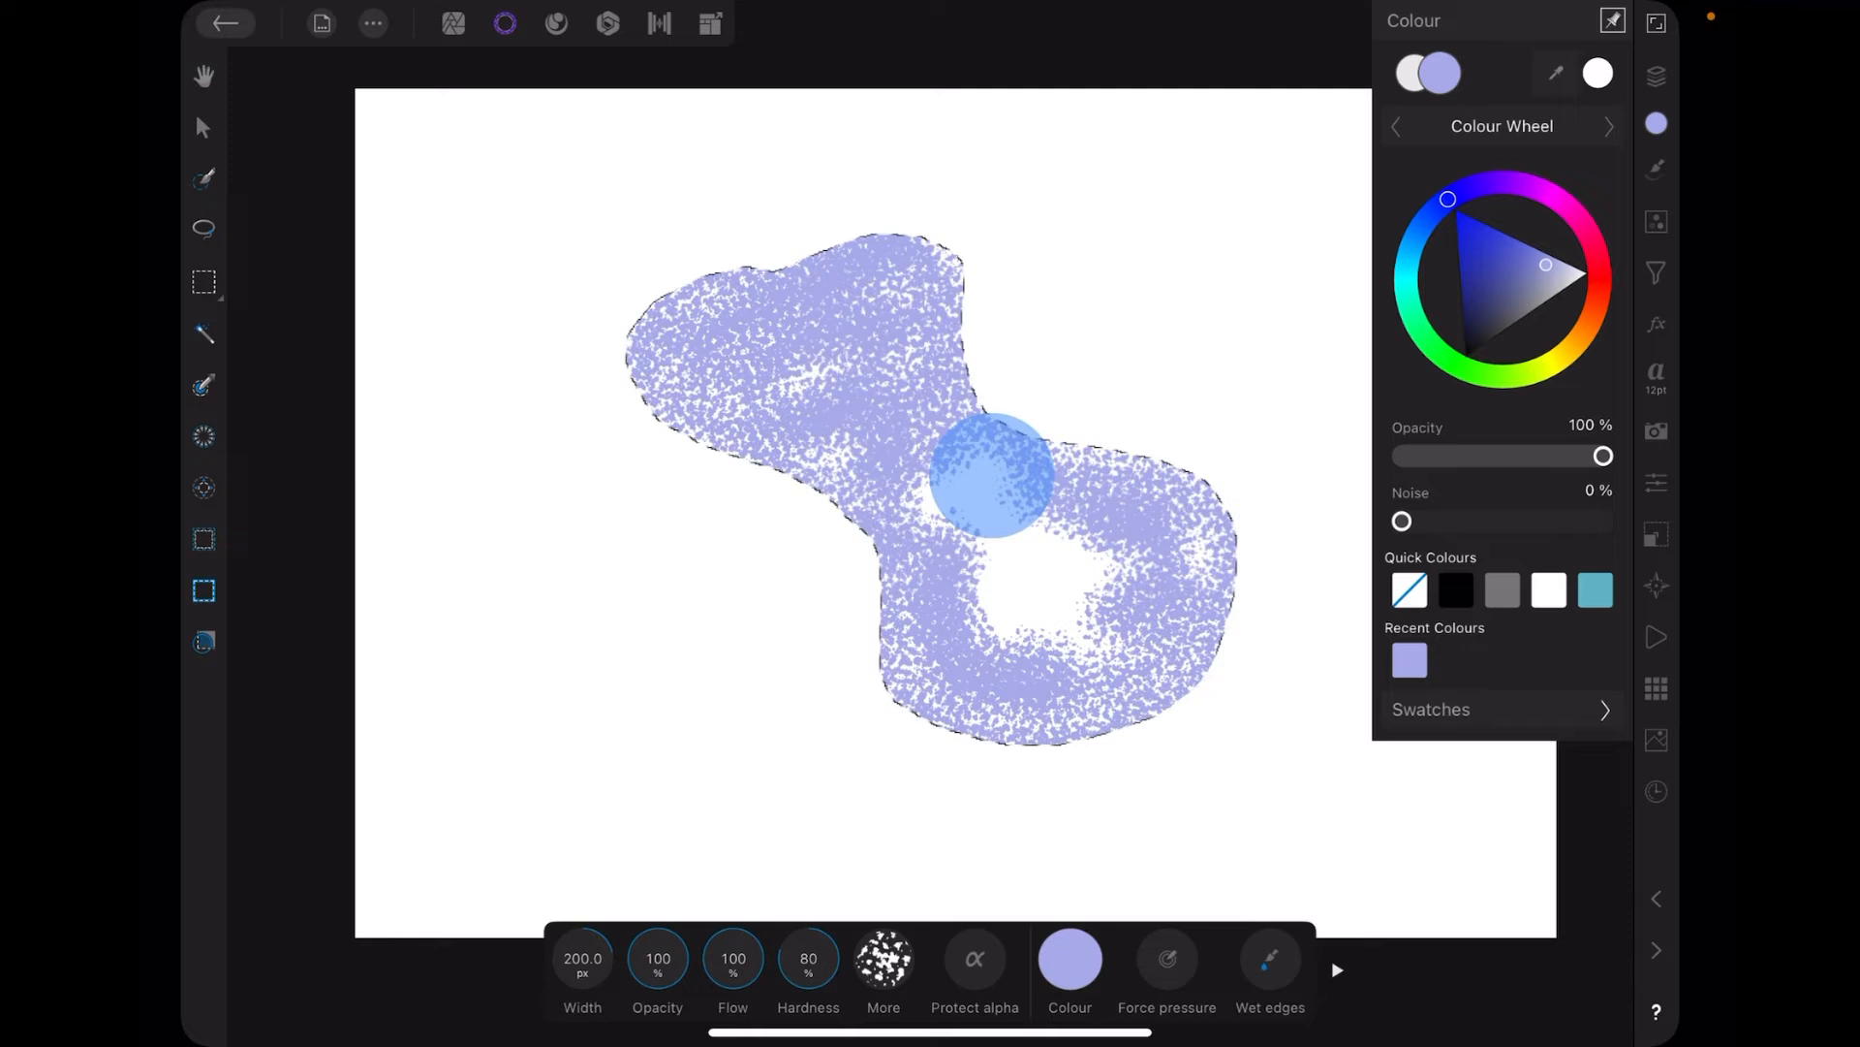
{"action": "left_click_drag", "start_coordinate": [990, 474], "coordinate": [950, 546]}
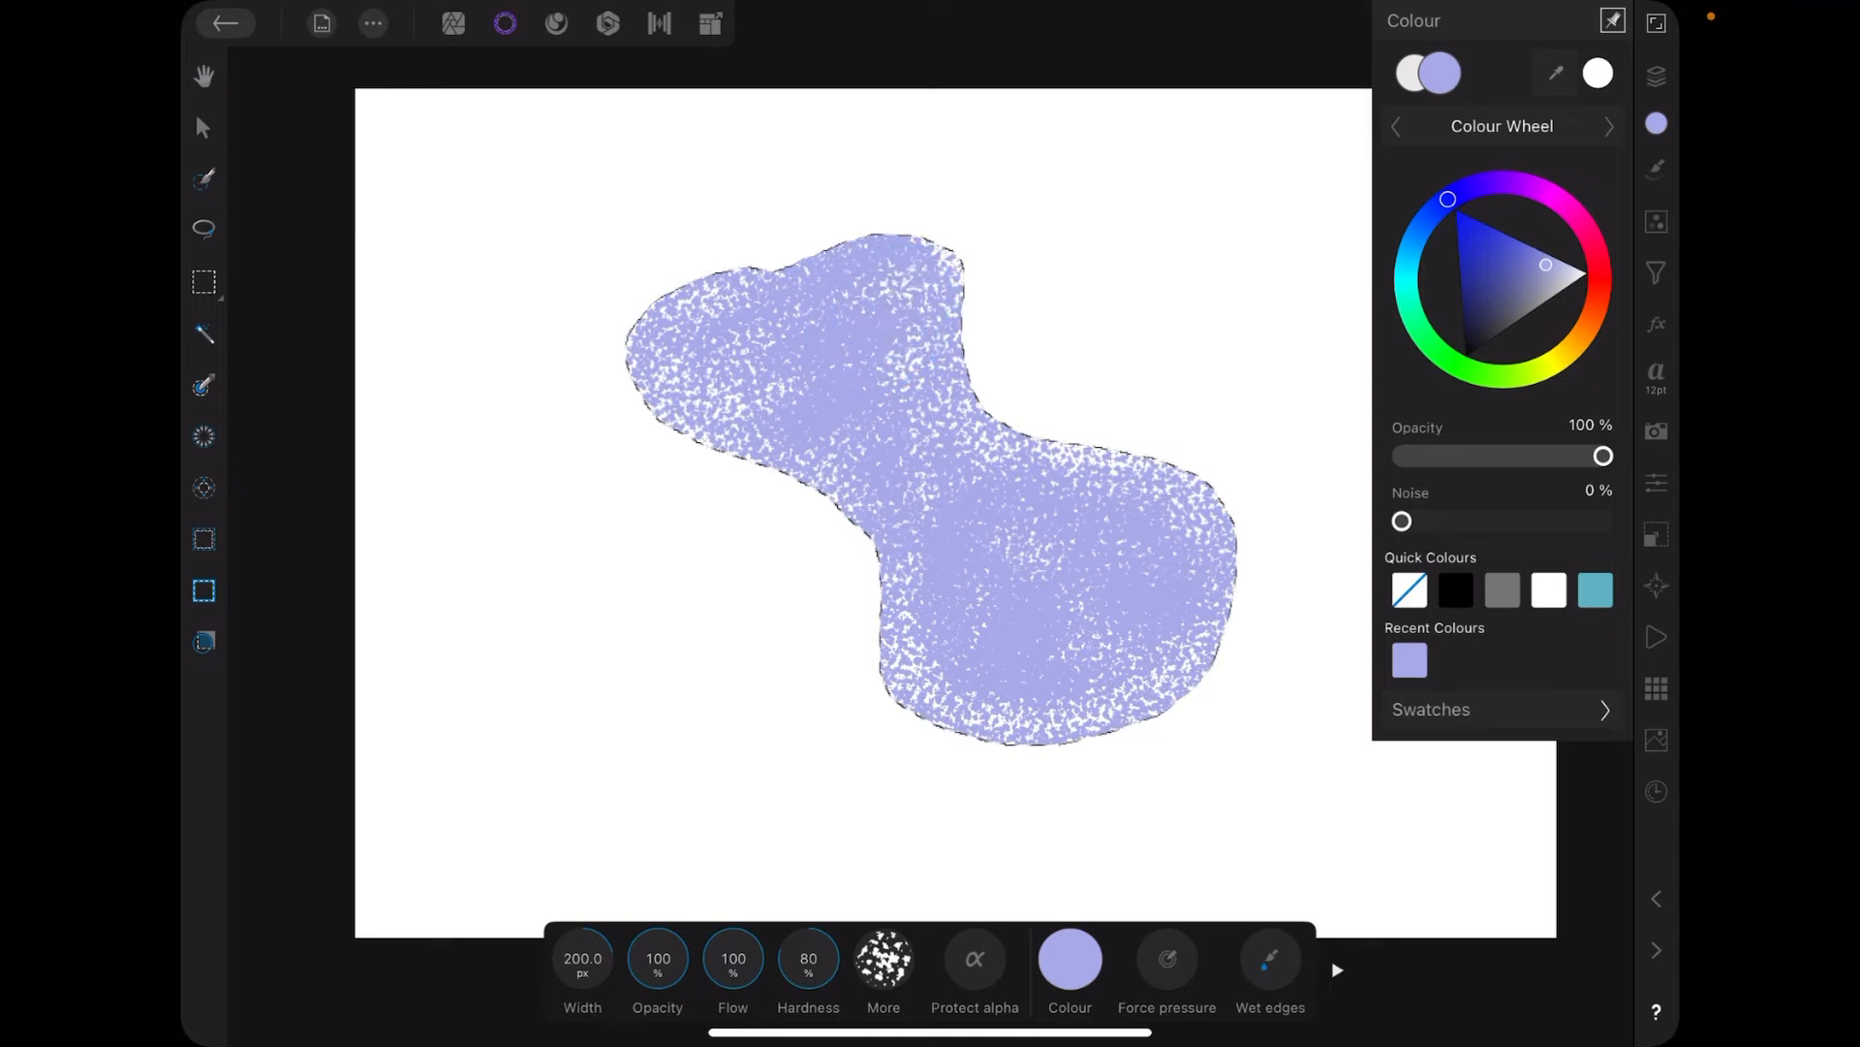
{"action": "left_click", "coordinate": [1008, 357]}
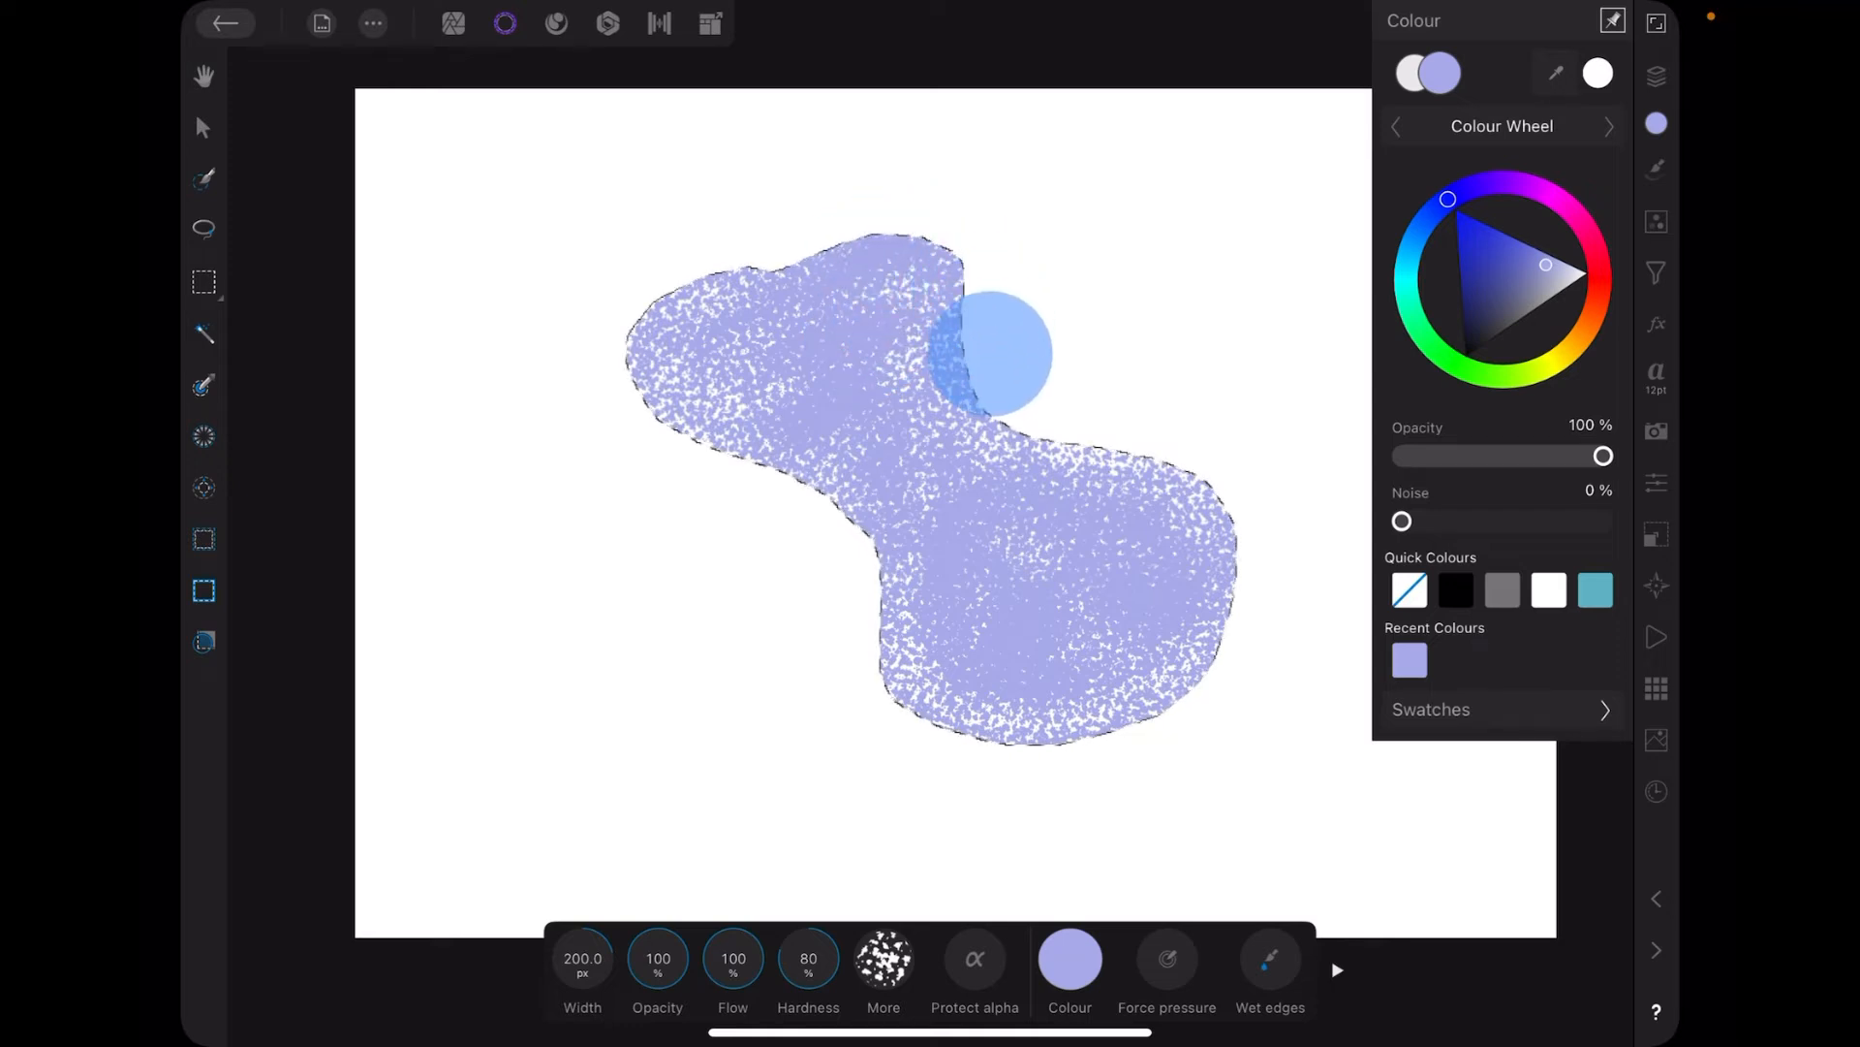
{"action": "left_click_drag", "start_coordinate": [997, 350], "coordinate": [1110, 451]}
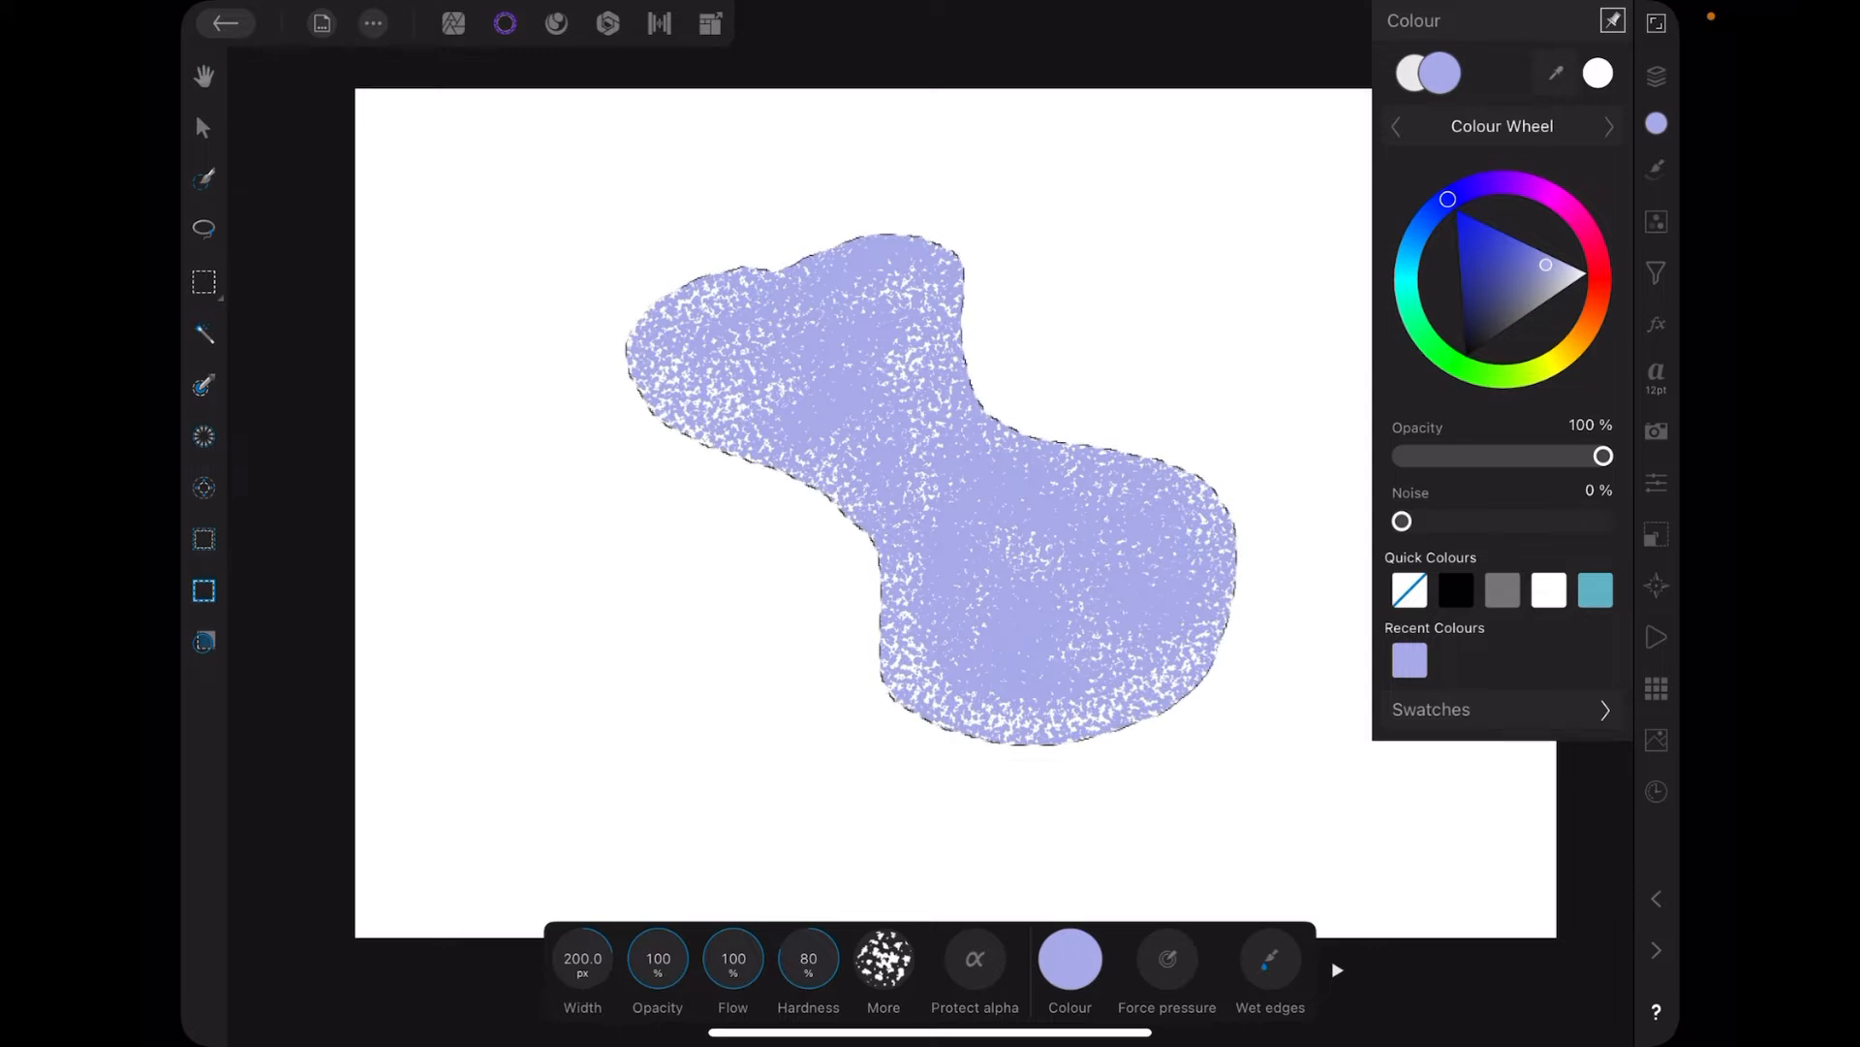
Pick a pale green on the colour wheel as the new brush colour.
{"action": "left_click", "coordinate": [1656, 165]}
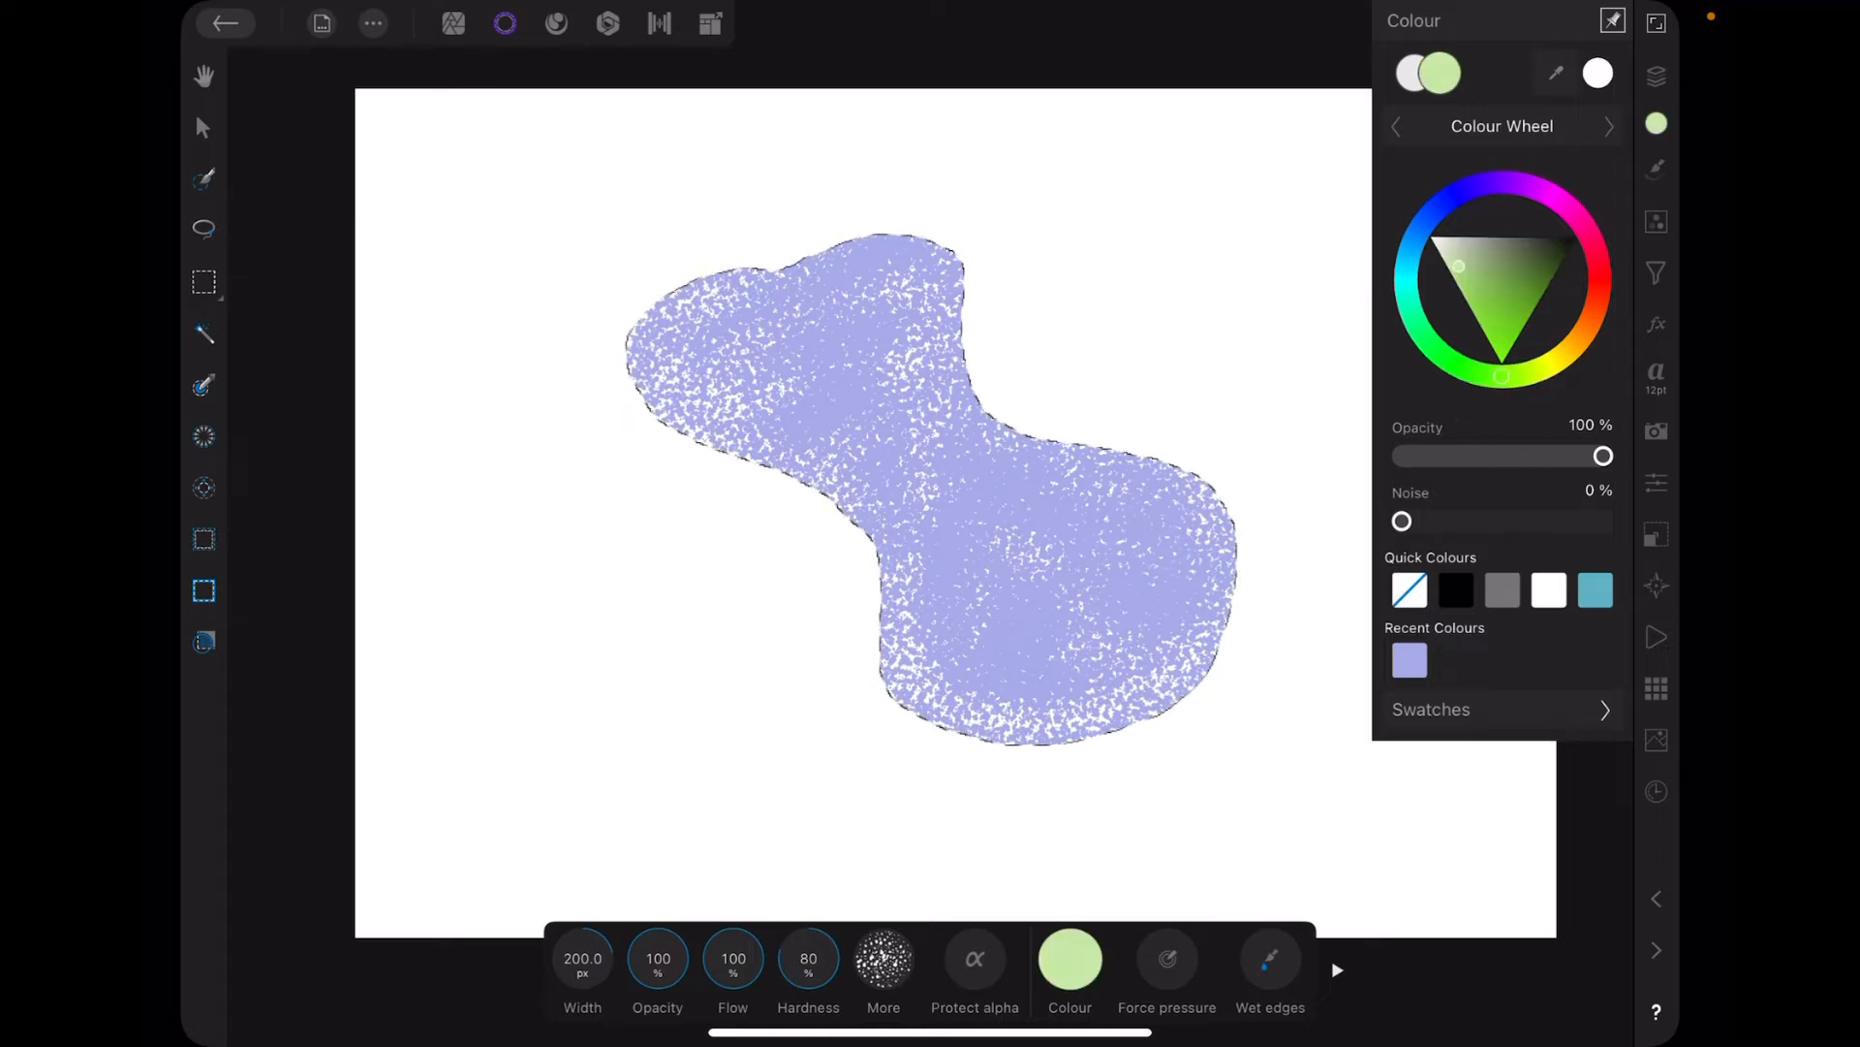
{"action": "left_click", "coordinate": [1070, 959]}
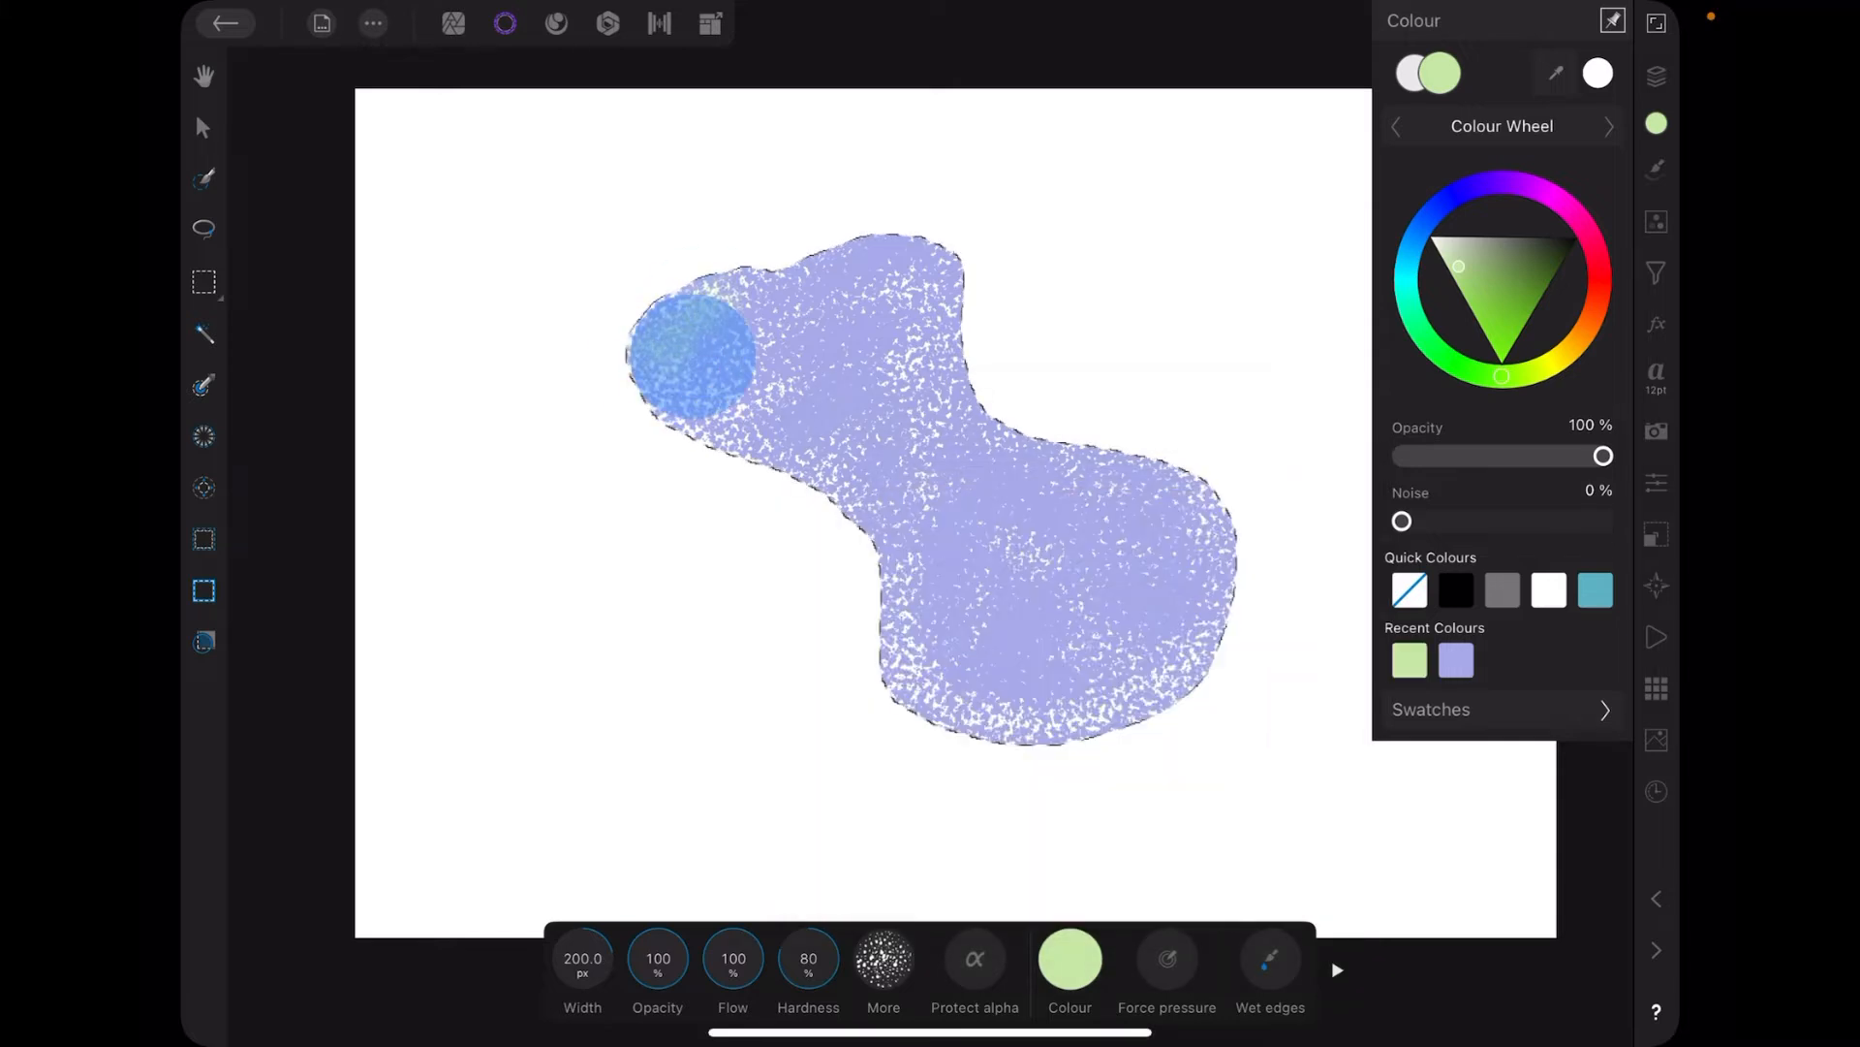
Paint green strokes over the blob's upper left, middle and lower edges.
{"action": "left_click_drag", "start_coordinate": [688, 356], "coordinate": [914, 433]}
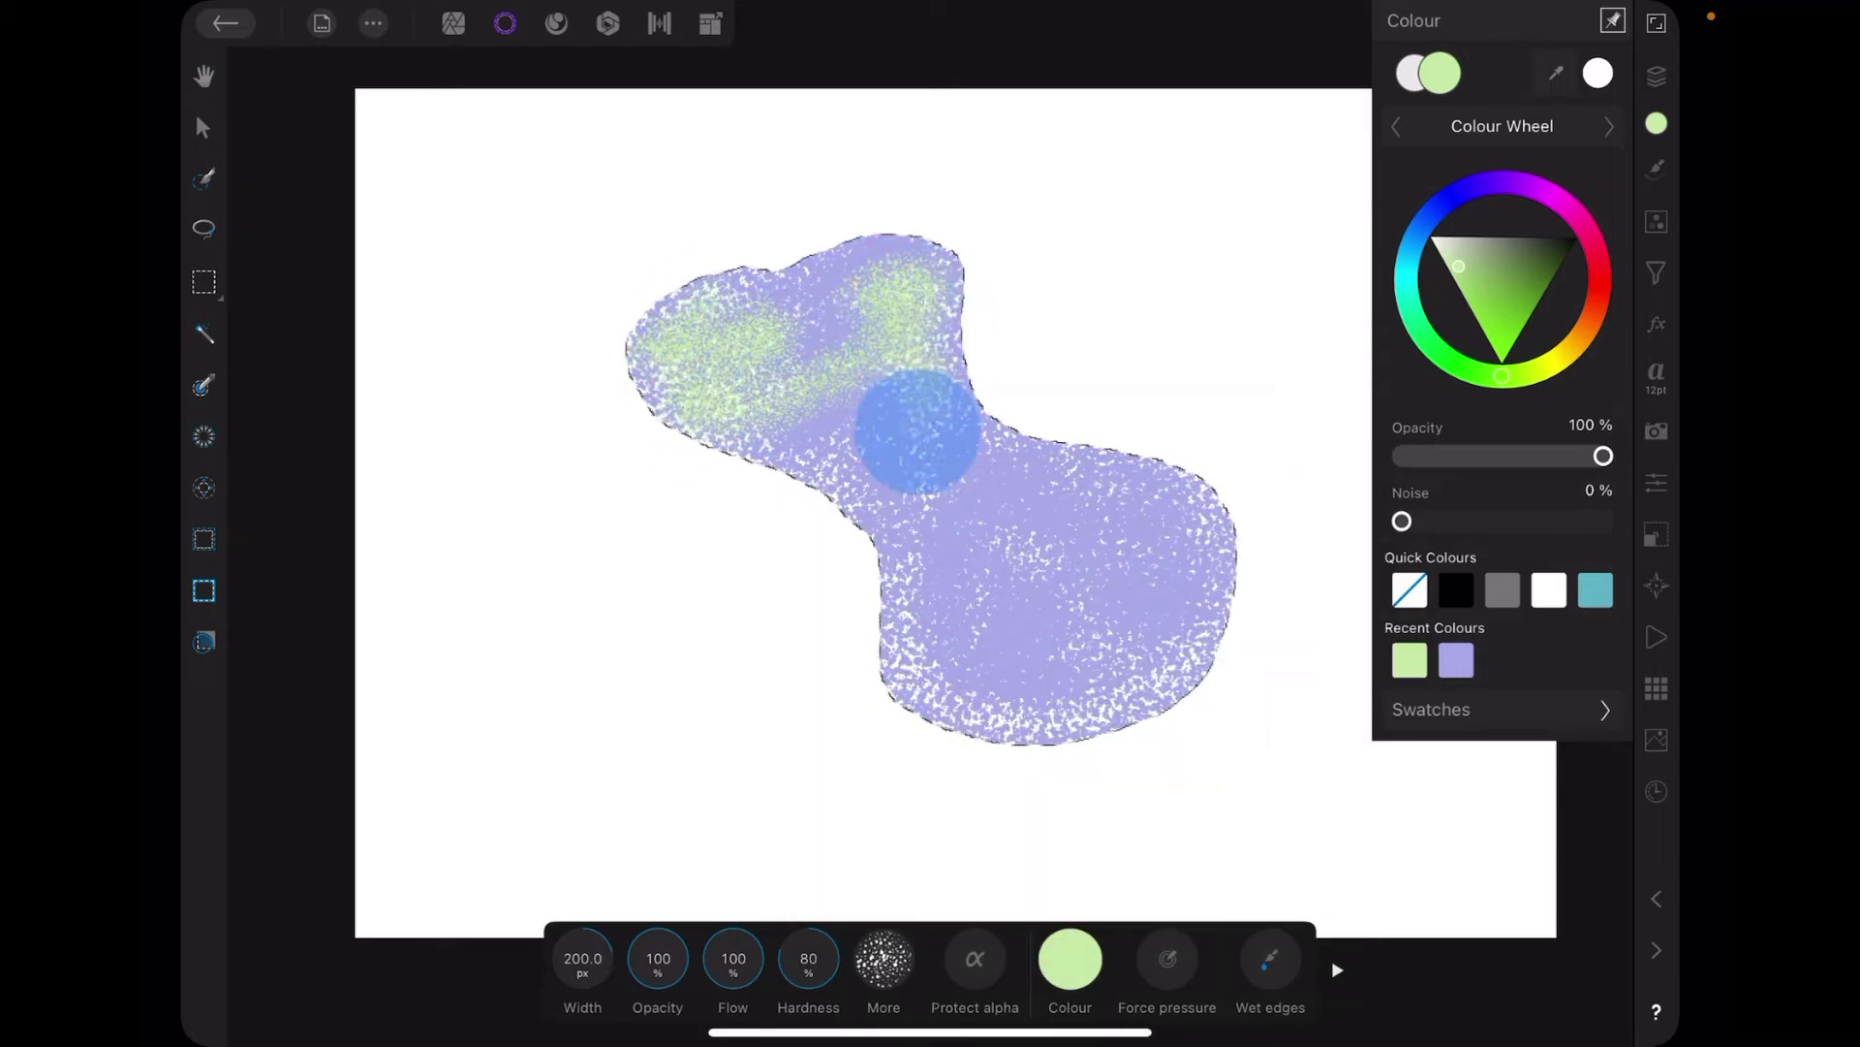
{"action": "left_click_drag", "start_coordinate": [914, 433], "coordinate": [1186, 635]}
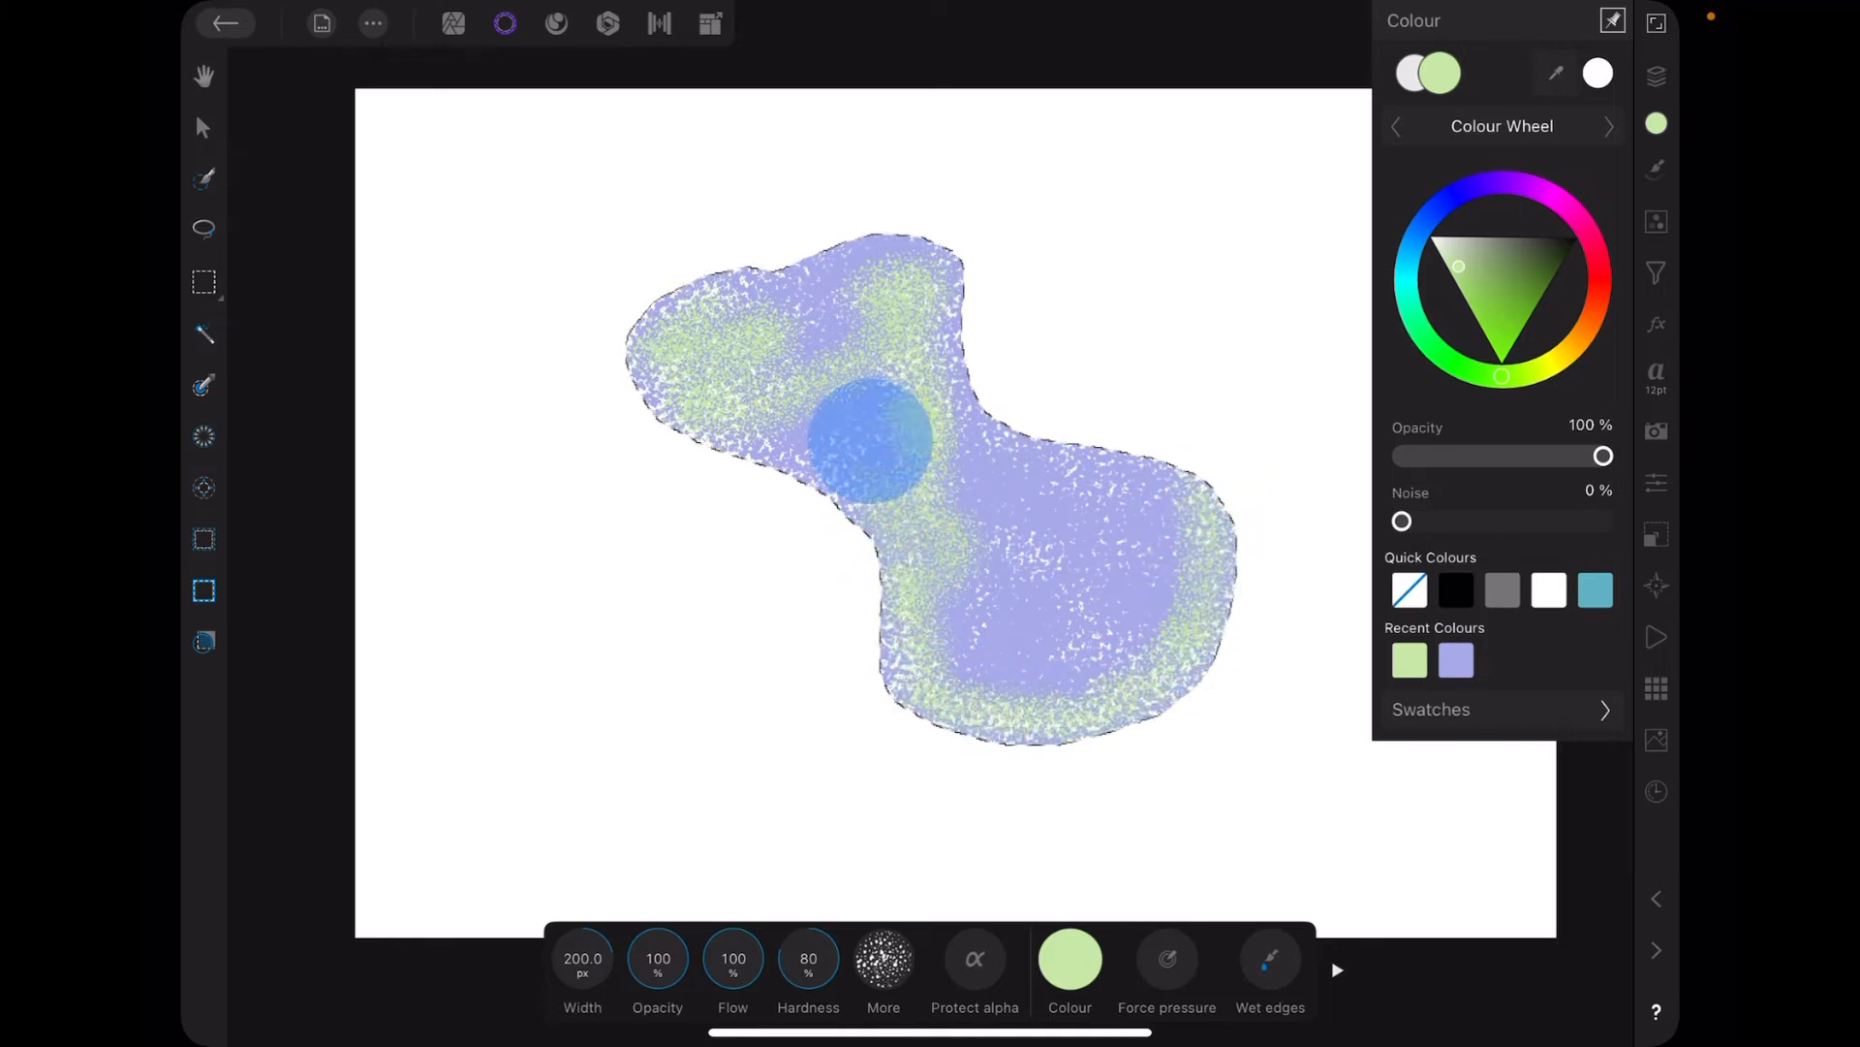
{"action": "left_click_drag", "start_coordinate": [867, 439], "coordinate": [777, 463]}
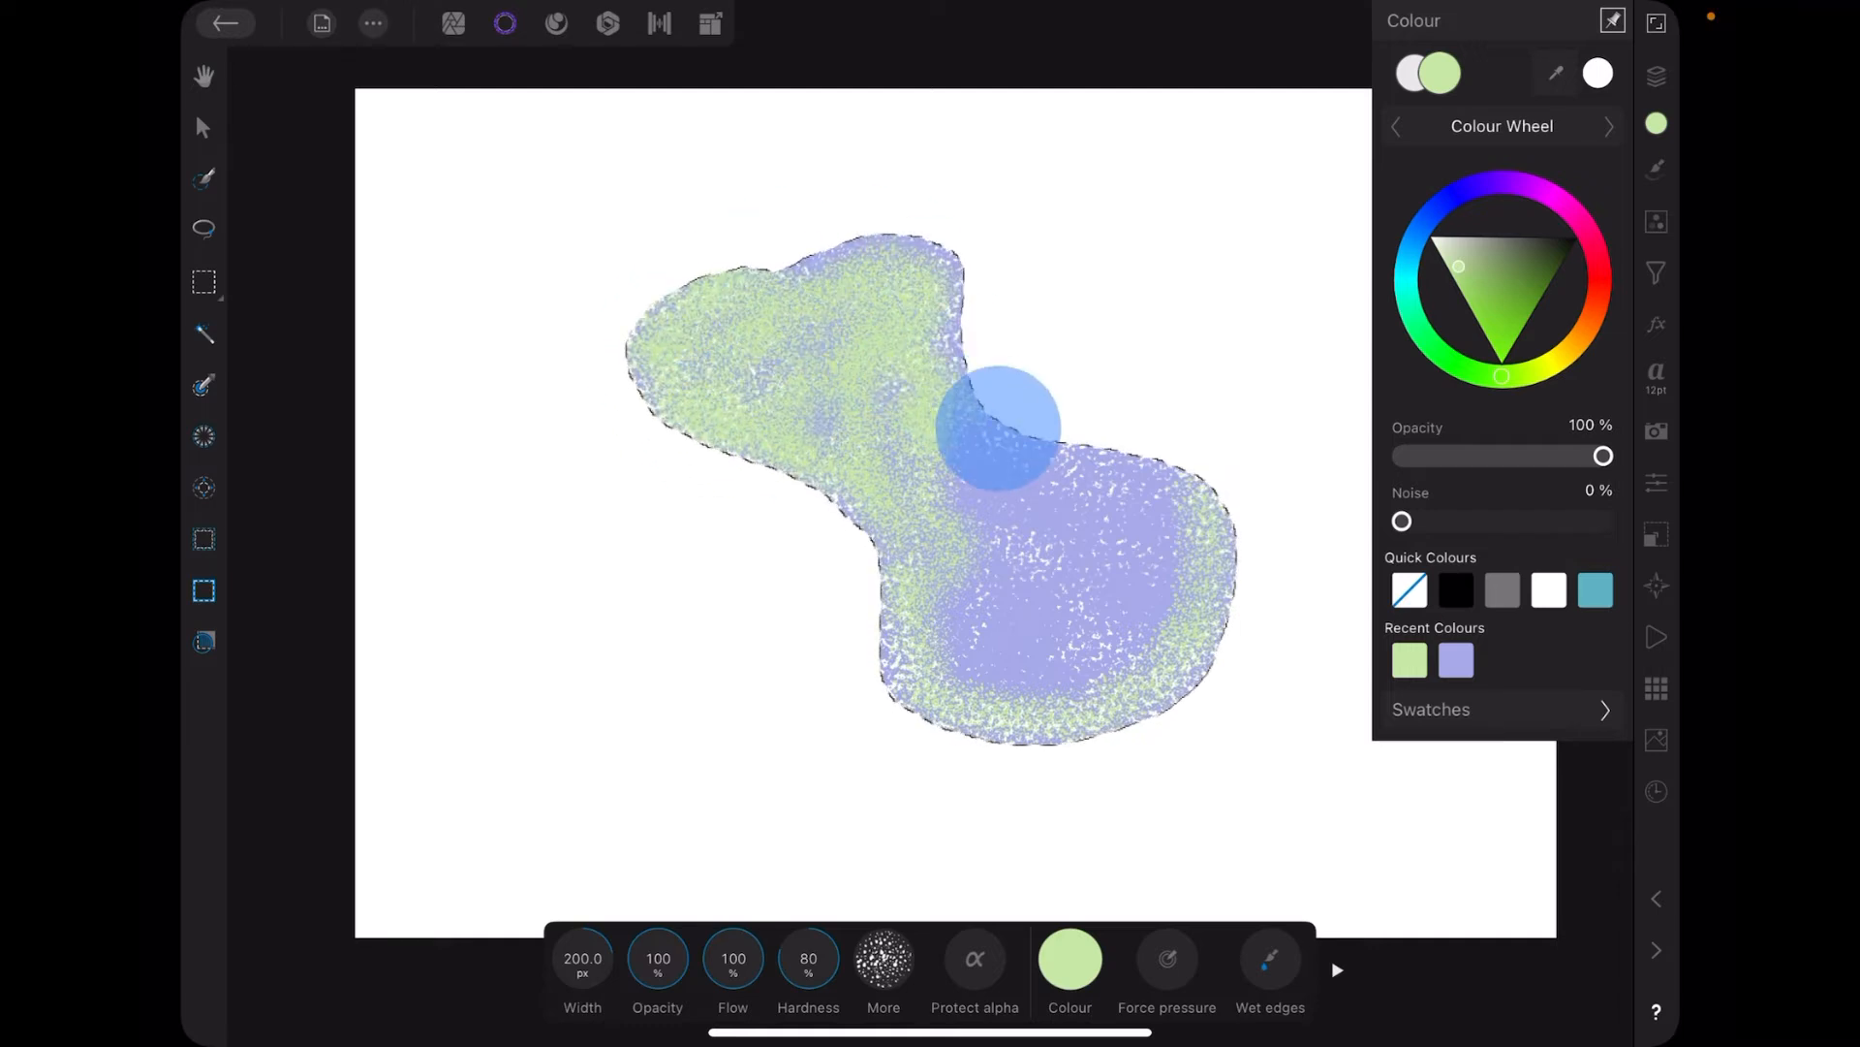
{"action": "left_click_drag", "start_coordinate": [997, 428], "coordinate": [1174, 558]}
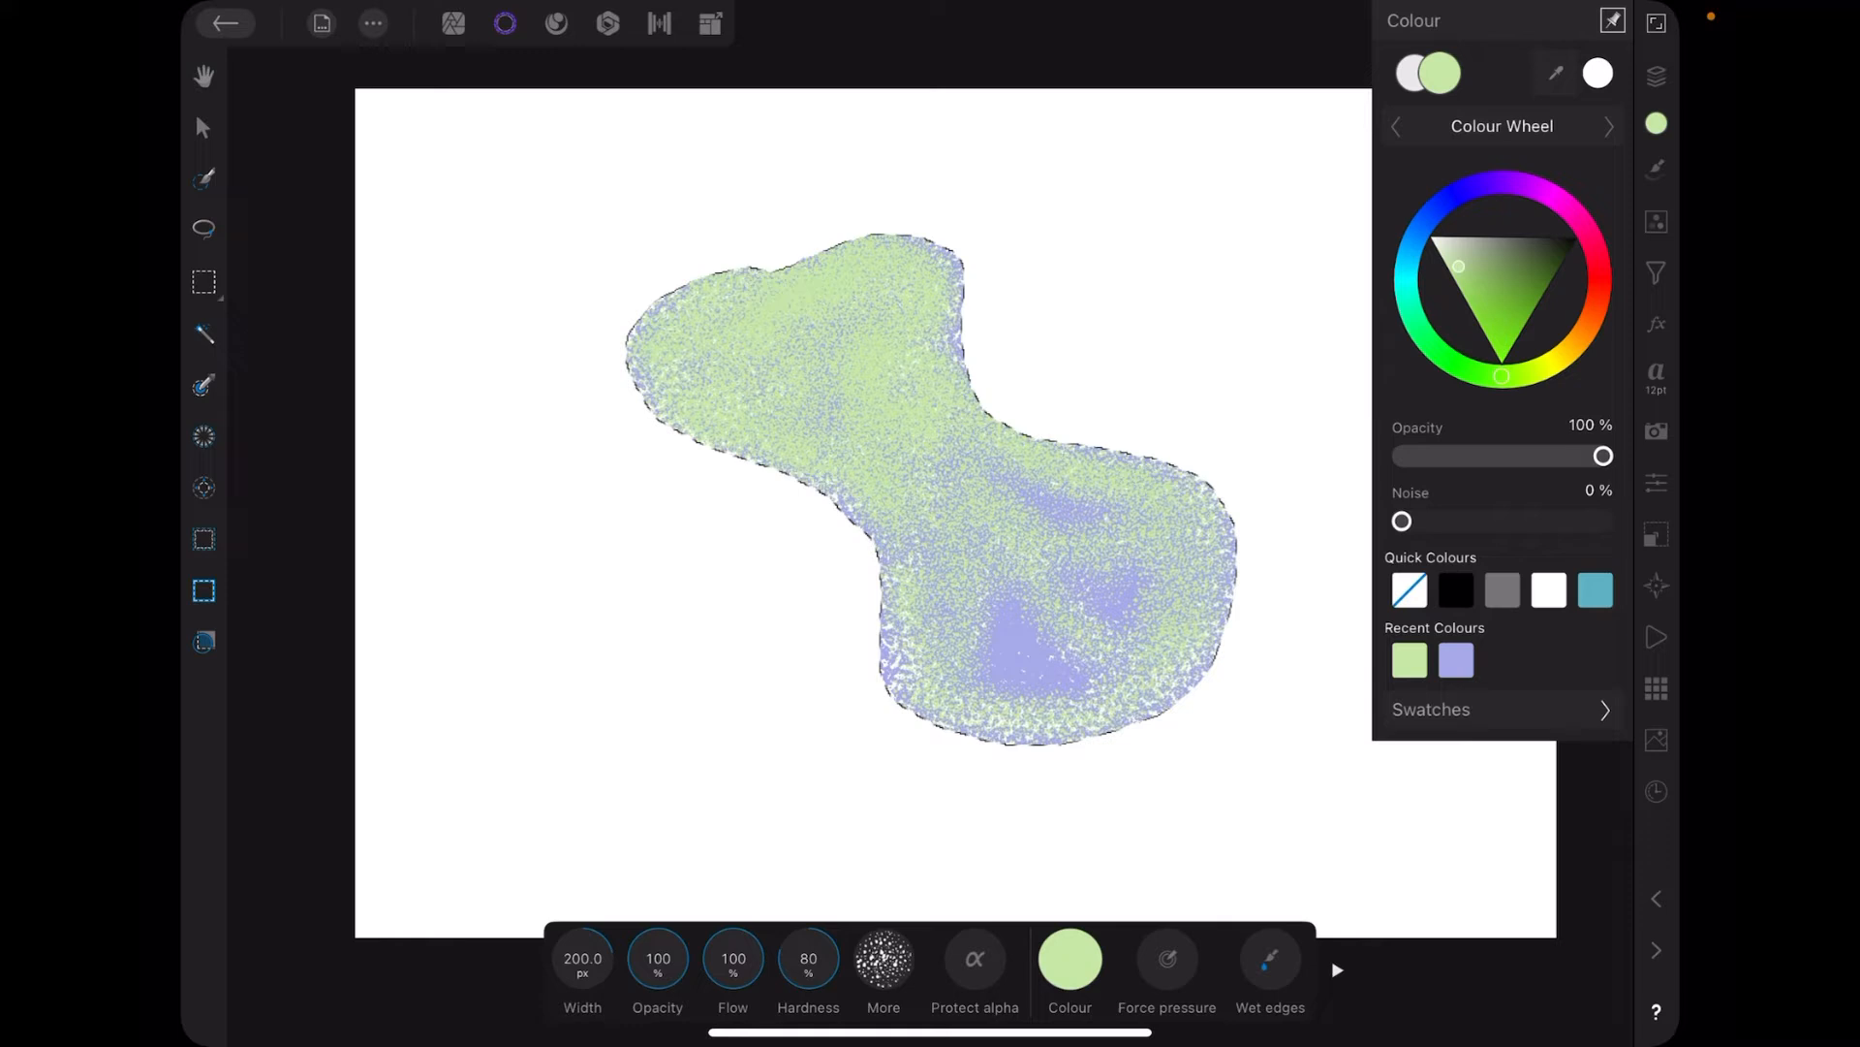
Show the Layers panel listing the single speckled pixel layer.
{"action": "left_click", "coordinate": [1659, 76]}
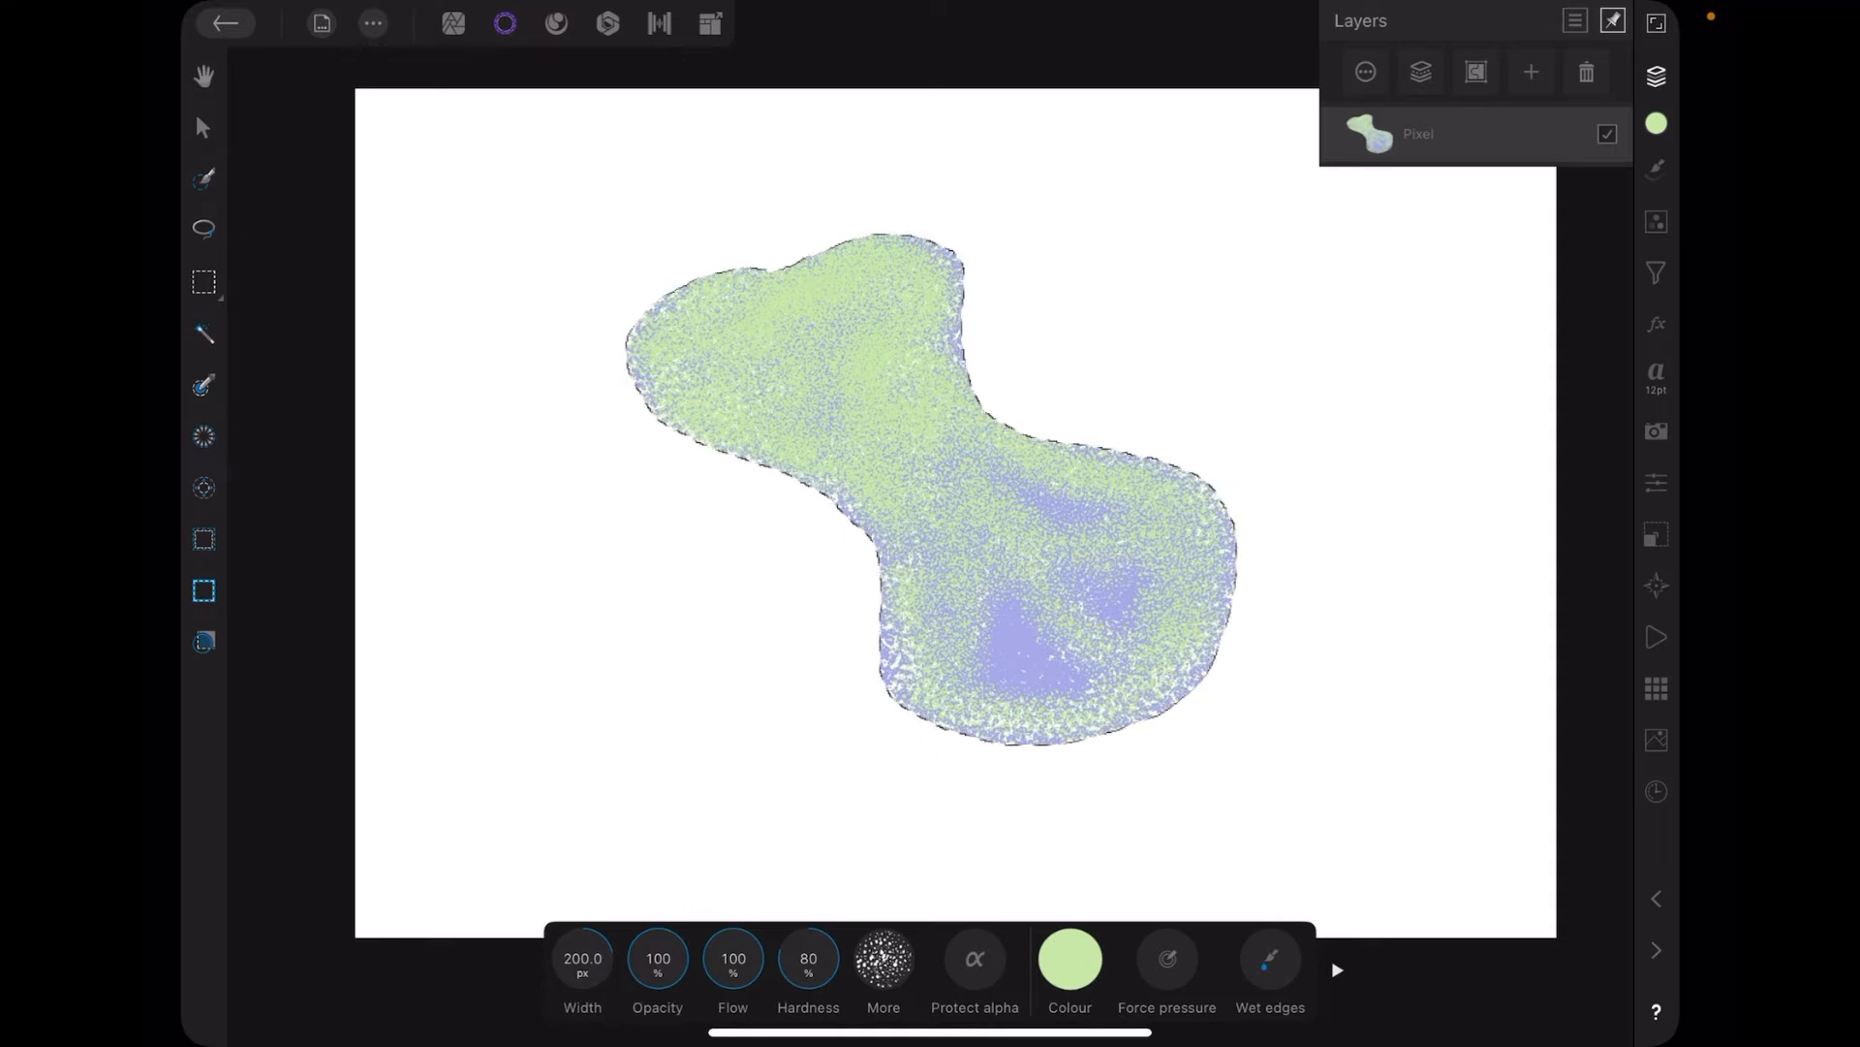
{"action": "left_click", "coordinate": [372, 23]}
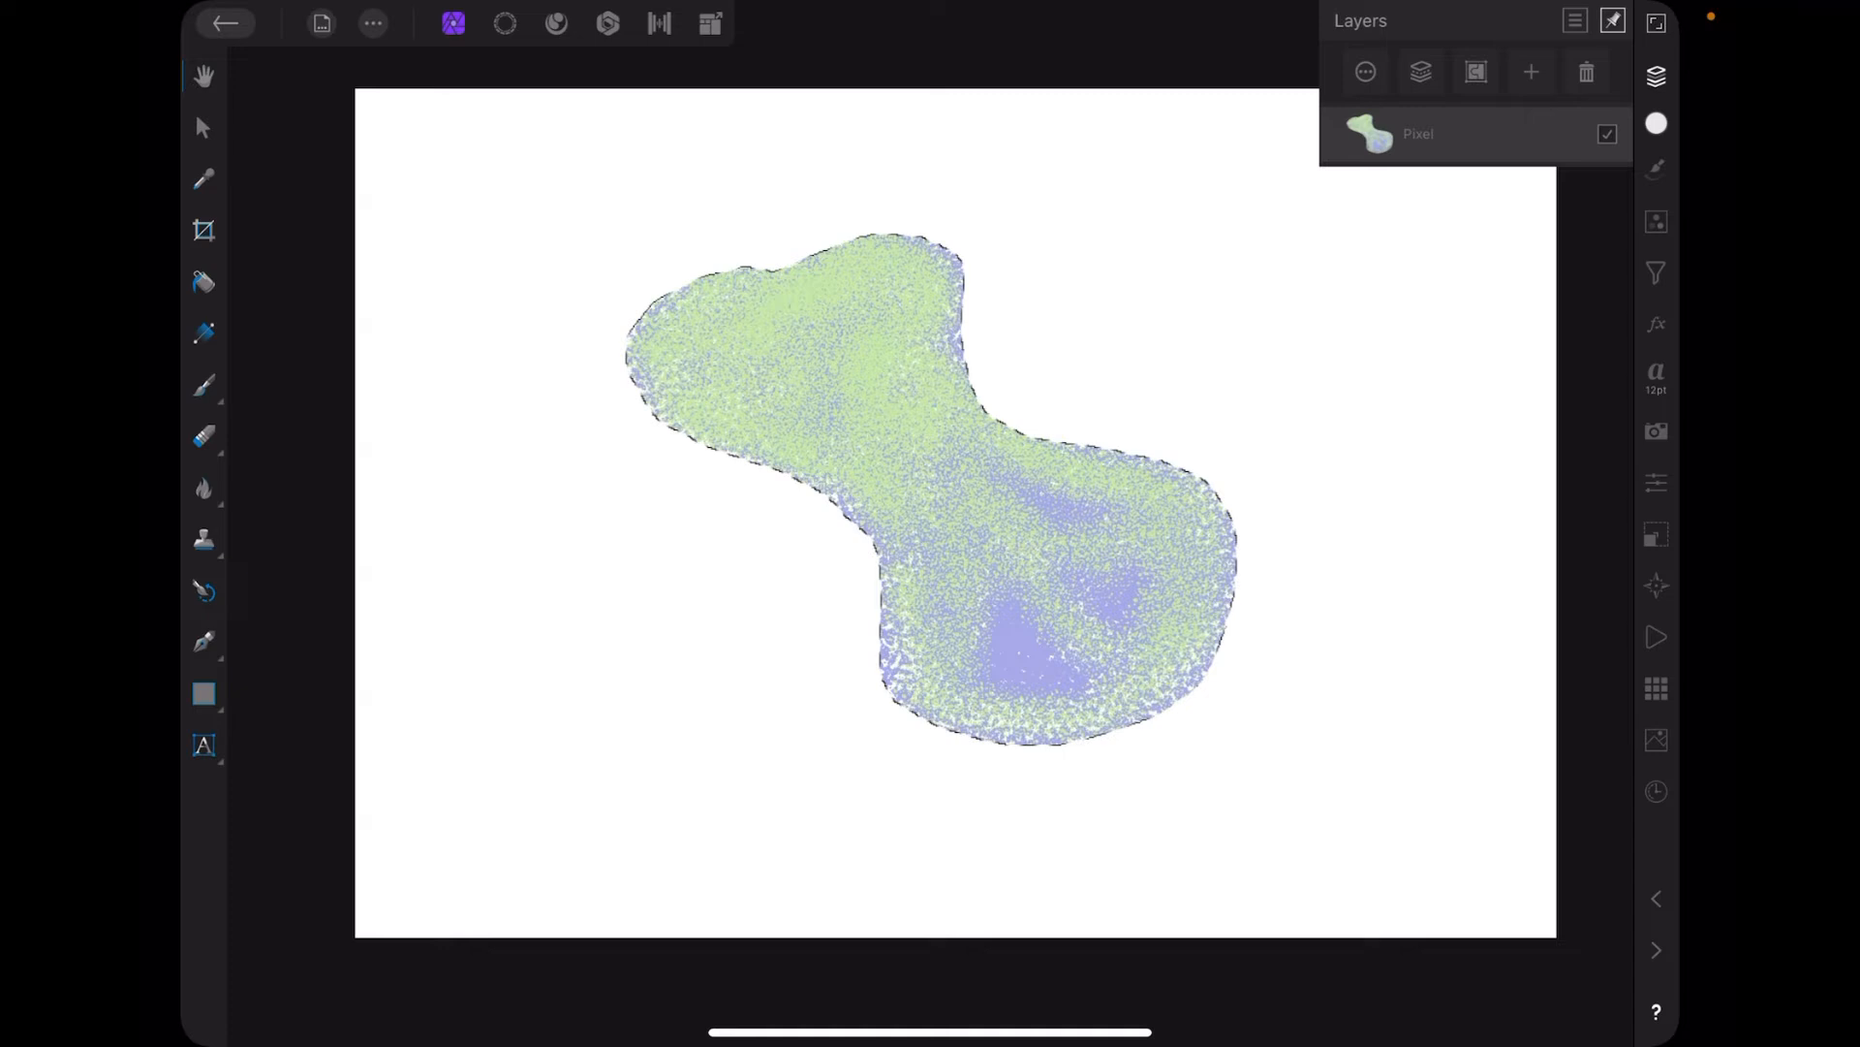
Duplicate the selected blob onto a new pixel layer with Duplicate Selection.
{"action": "left_click", "coordinate": [372, 24]}
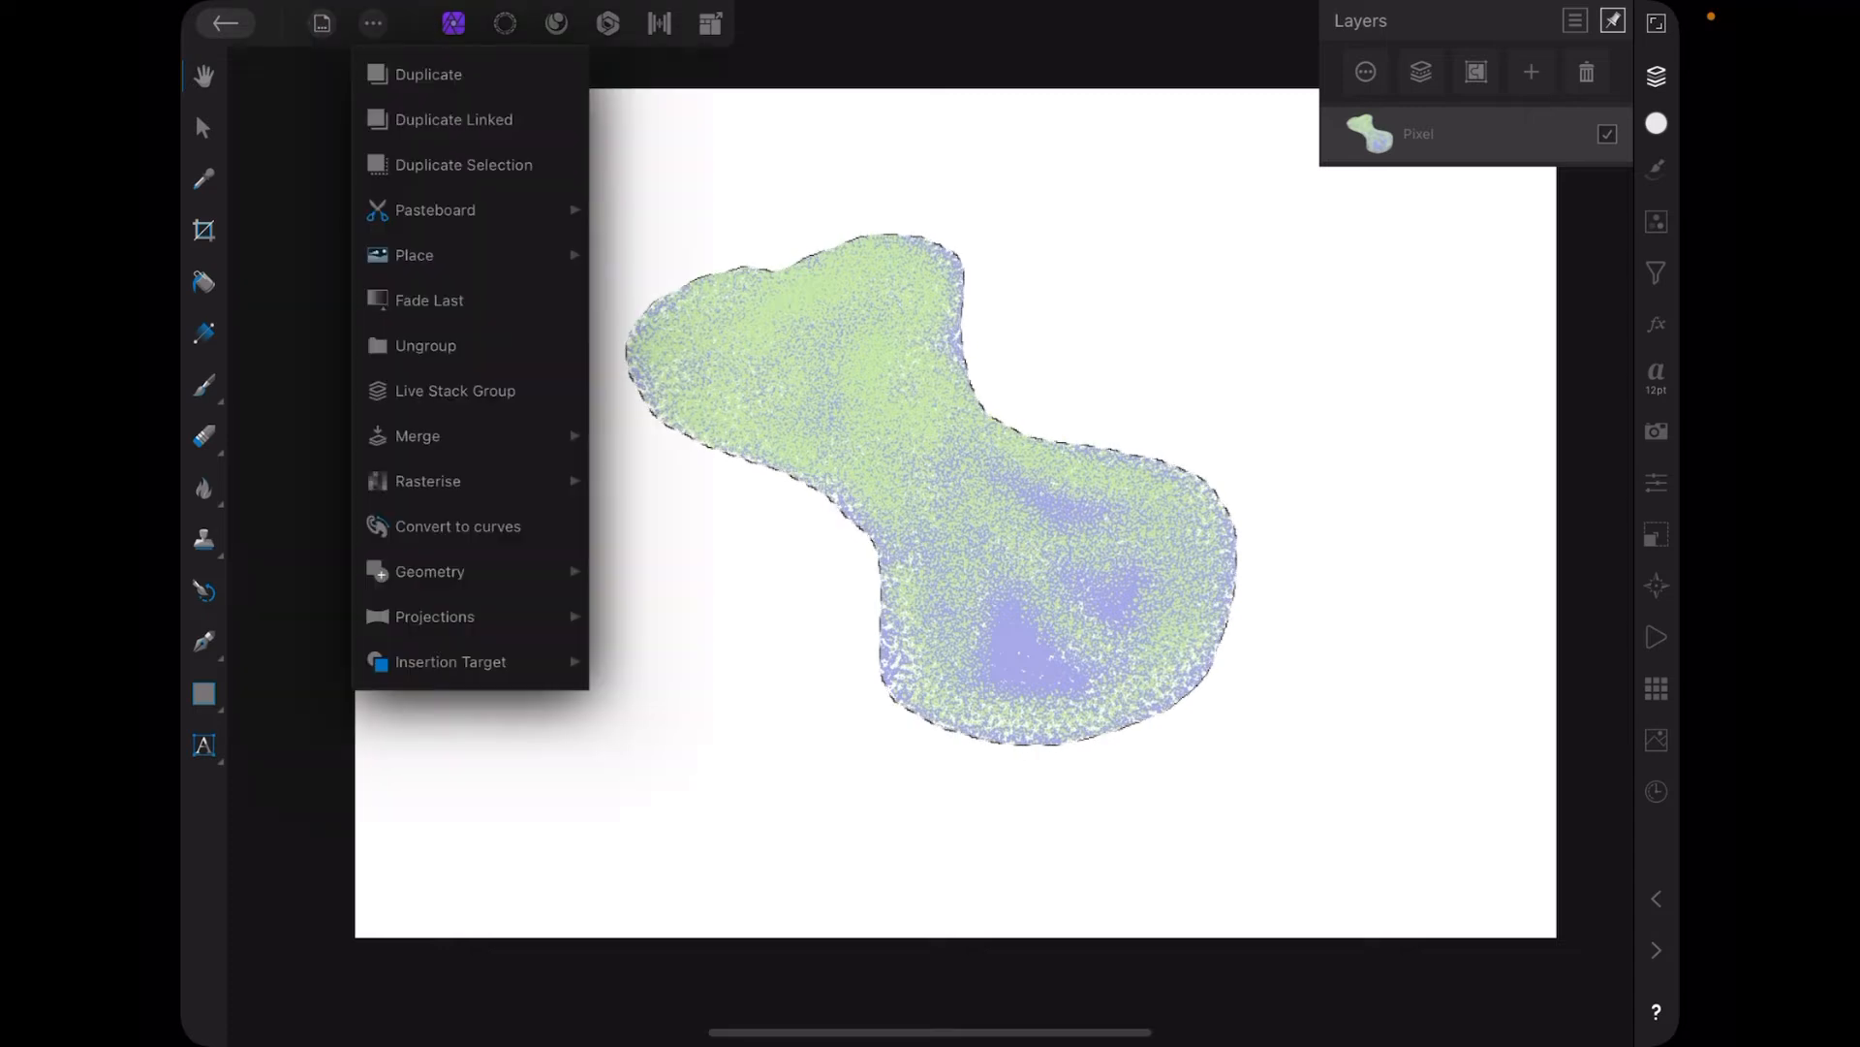
{"action": "left_click", "coordinate": [435, 211]}
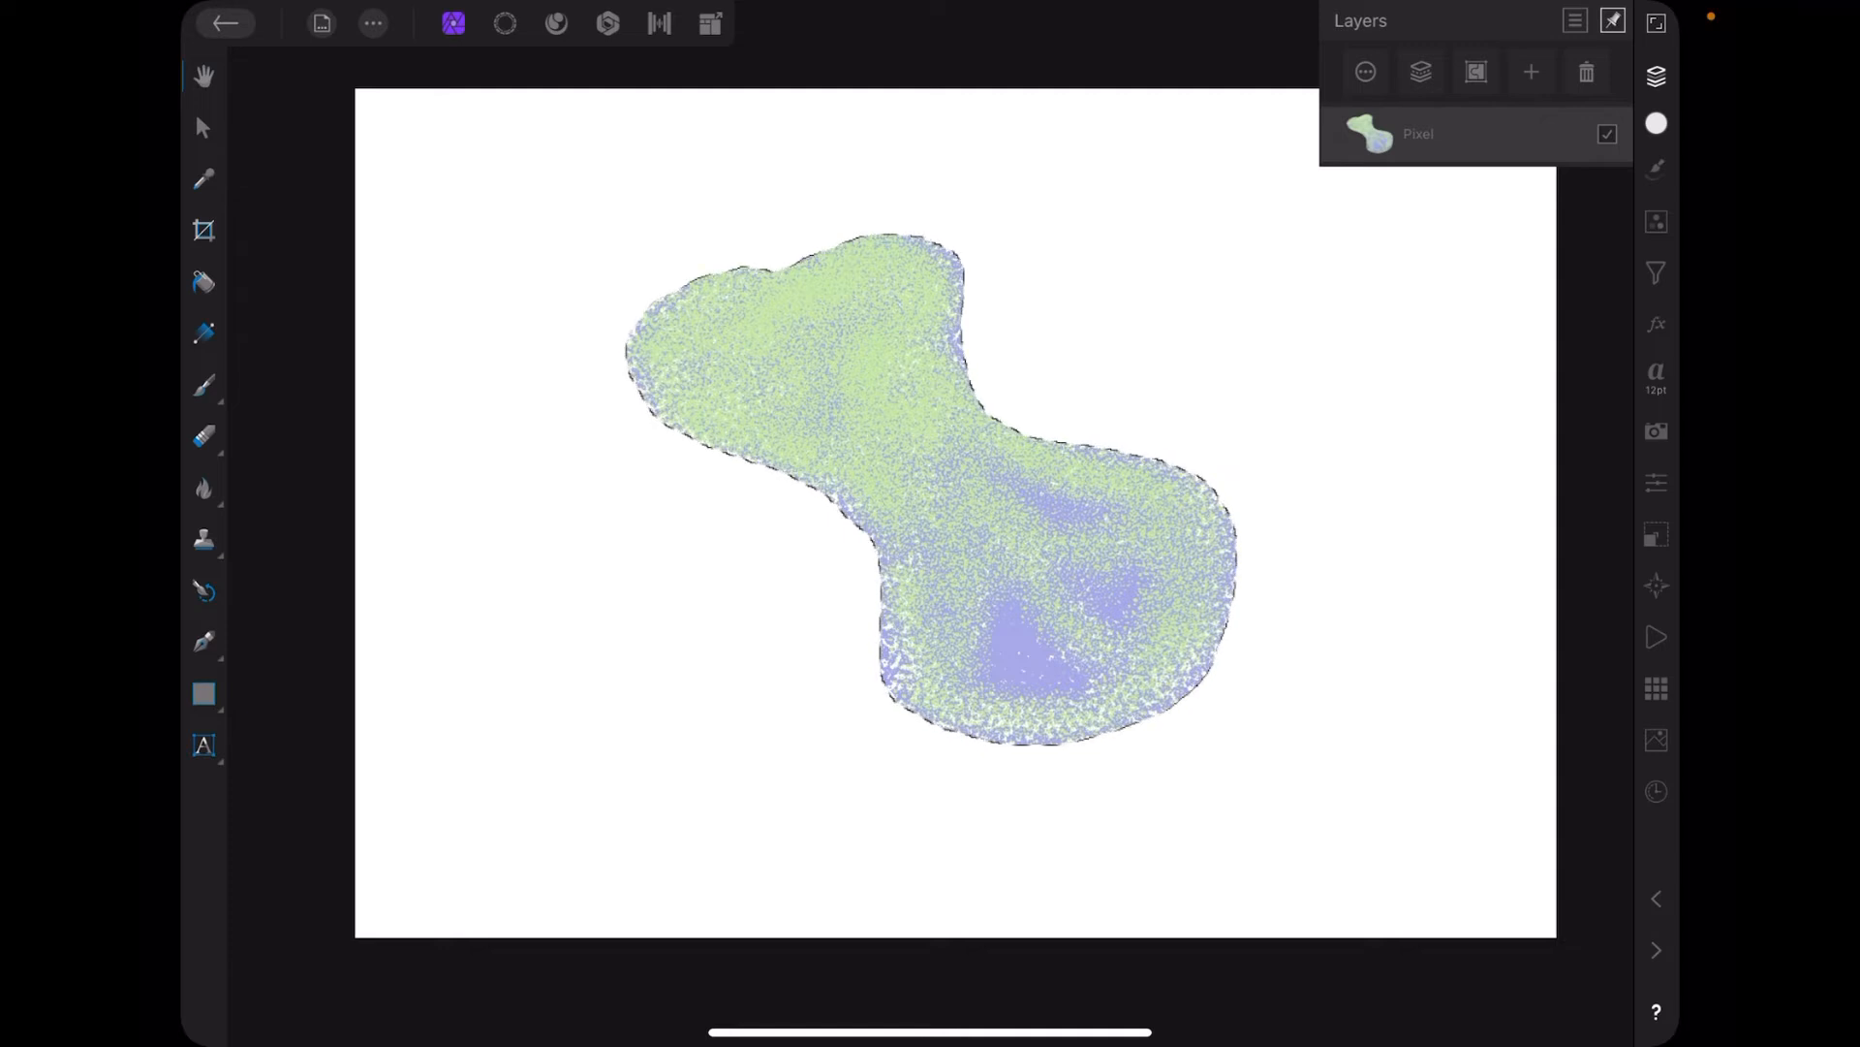
{"action": "left_click", "coordinate": [372, 23]}
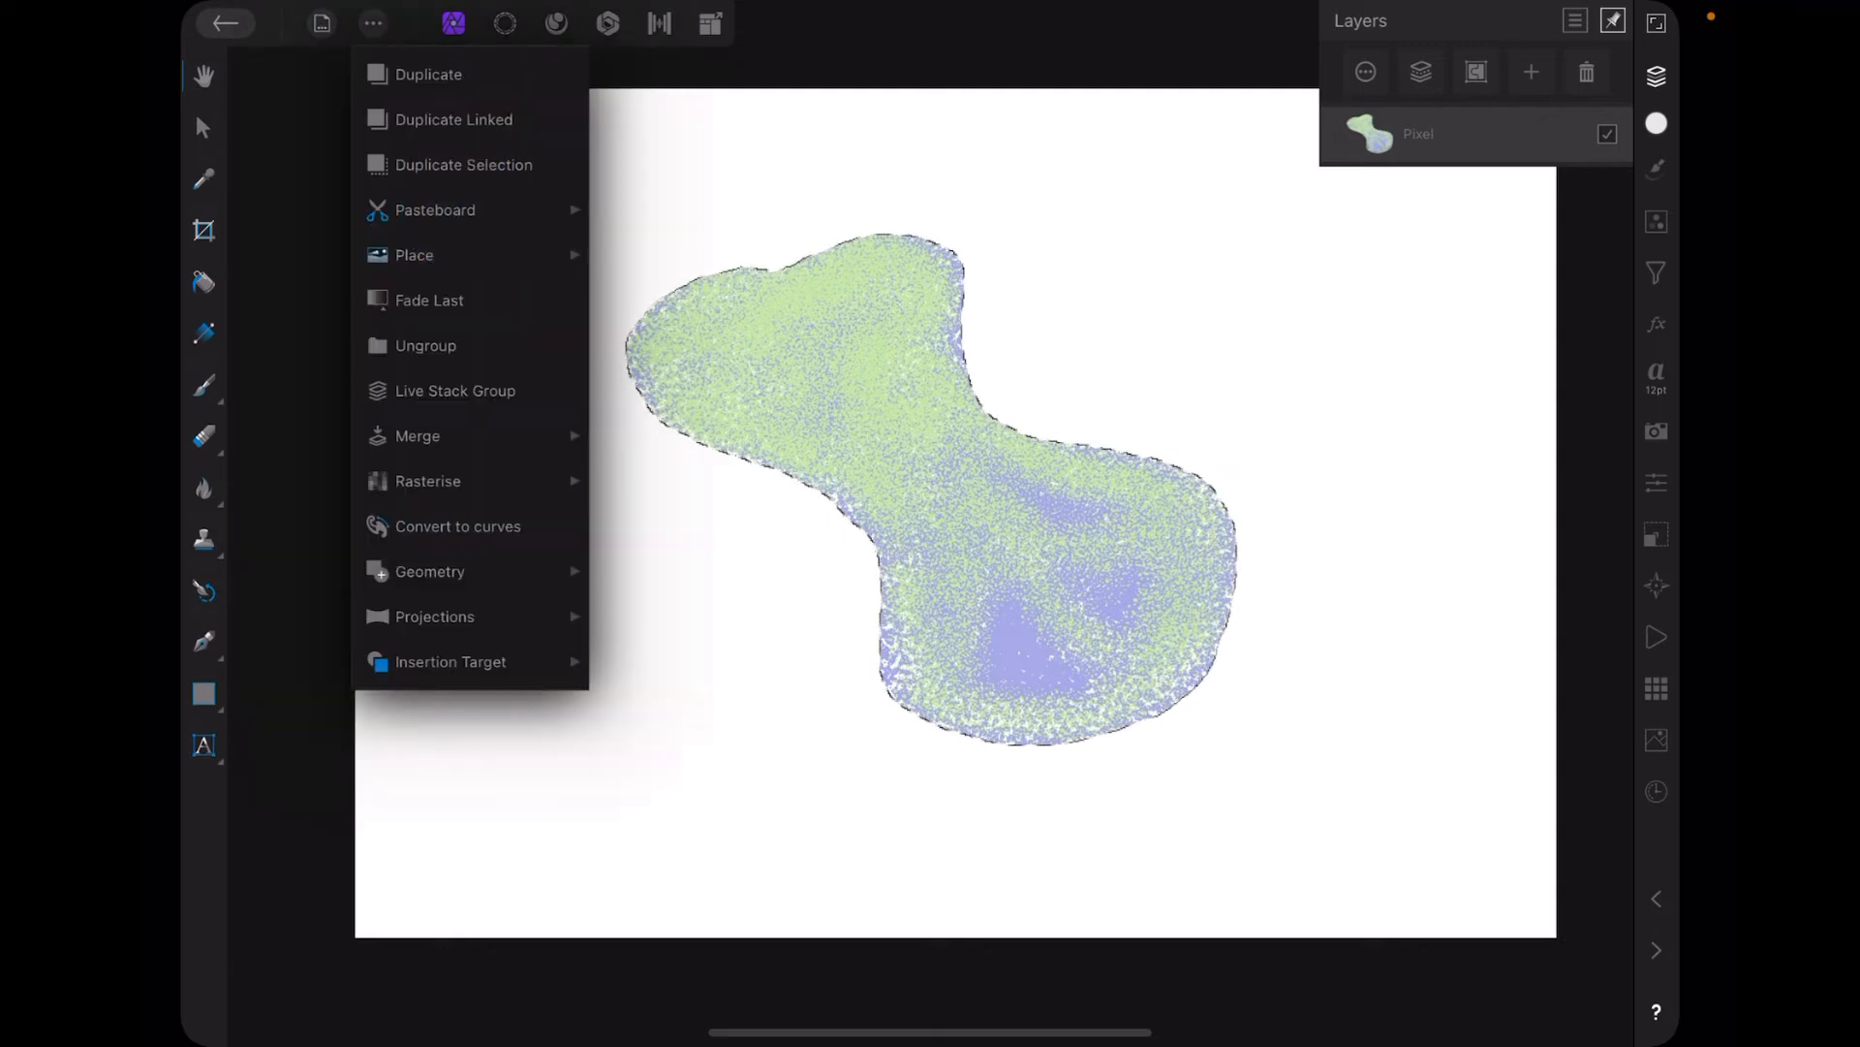
{"action": "left_click", "coordinate": [427, 74]}
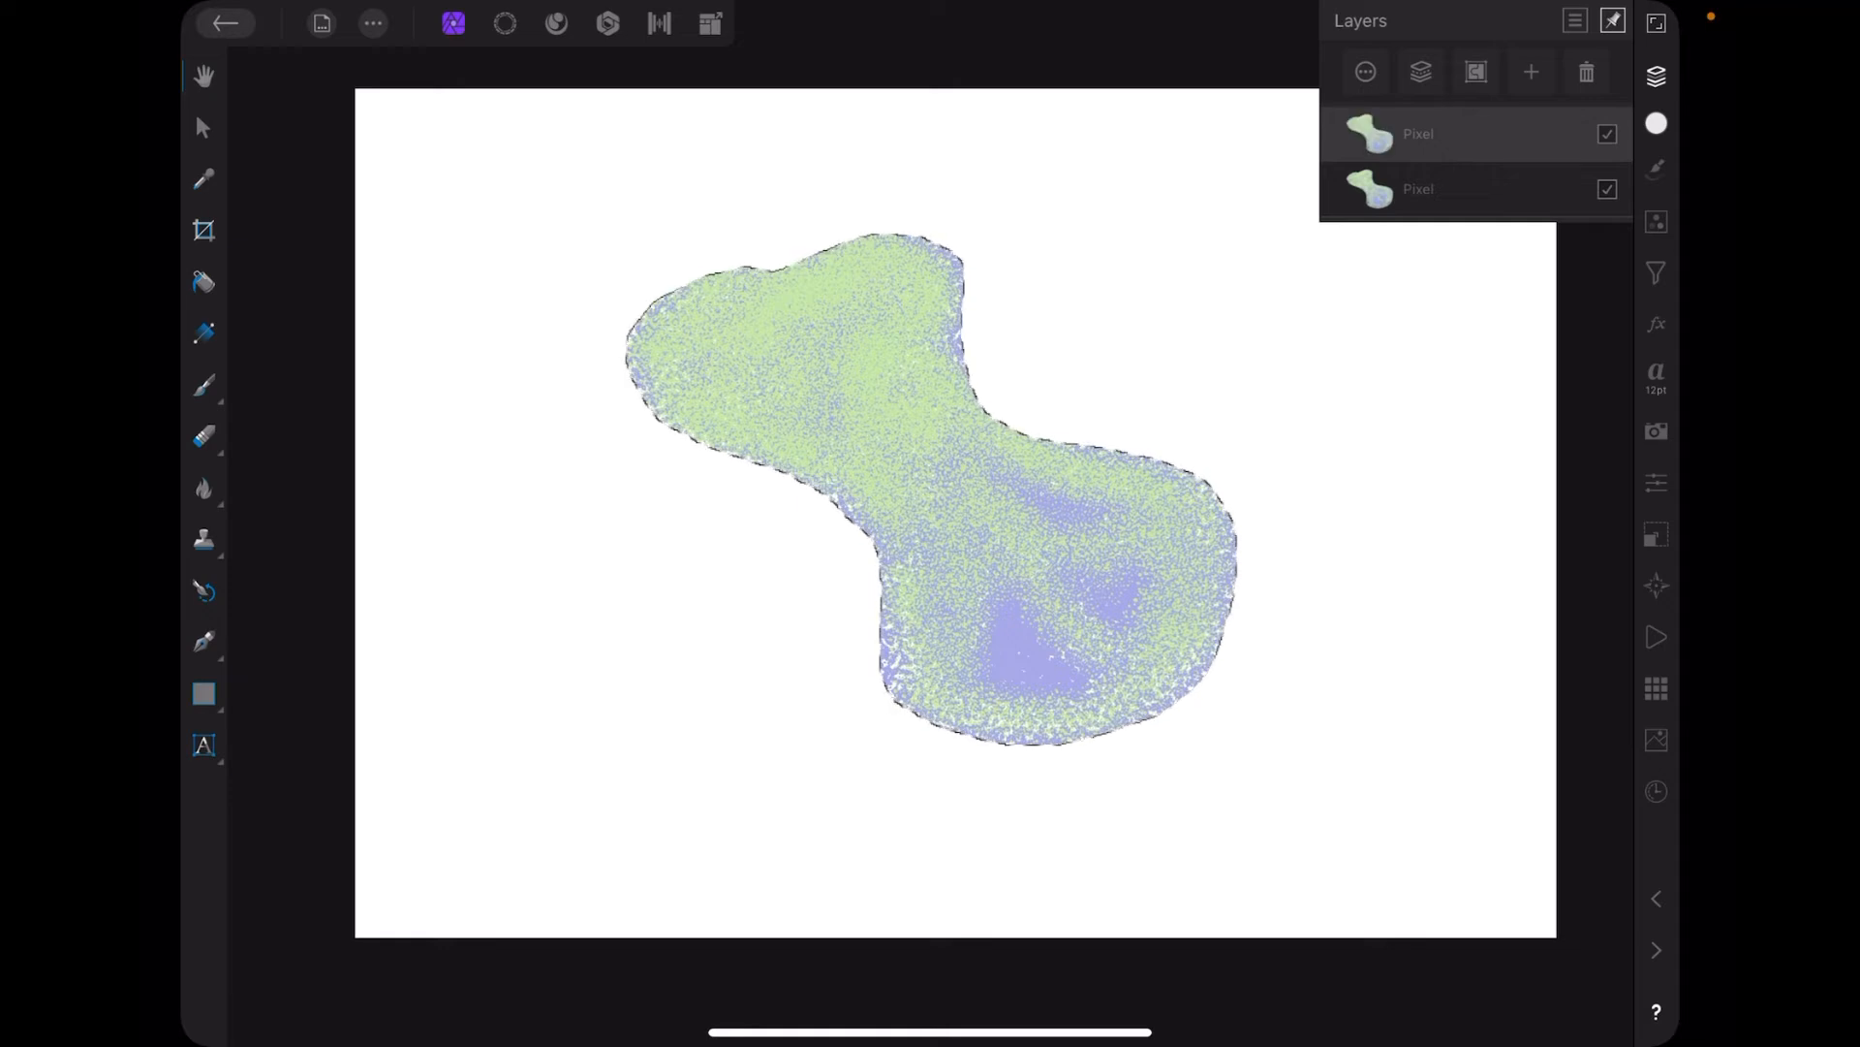
Toggle the original Pixel layer's visibility off and back on.
{"action": "left_click", "coordinate": [1606, 189]}
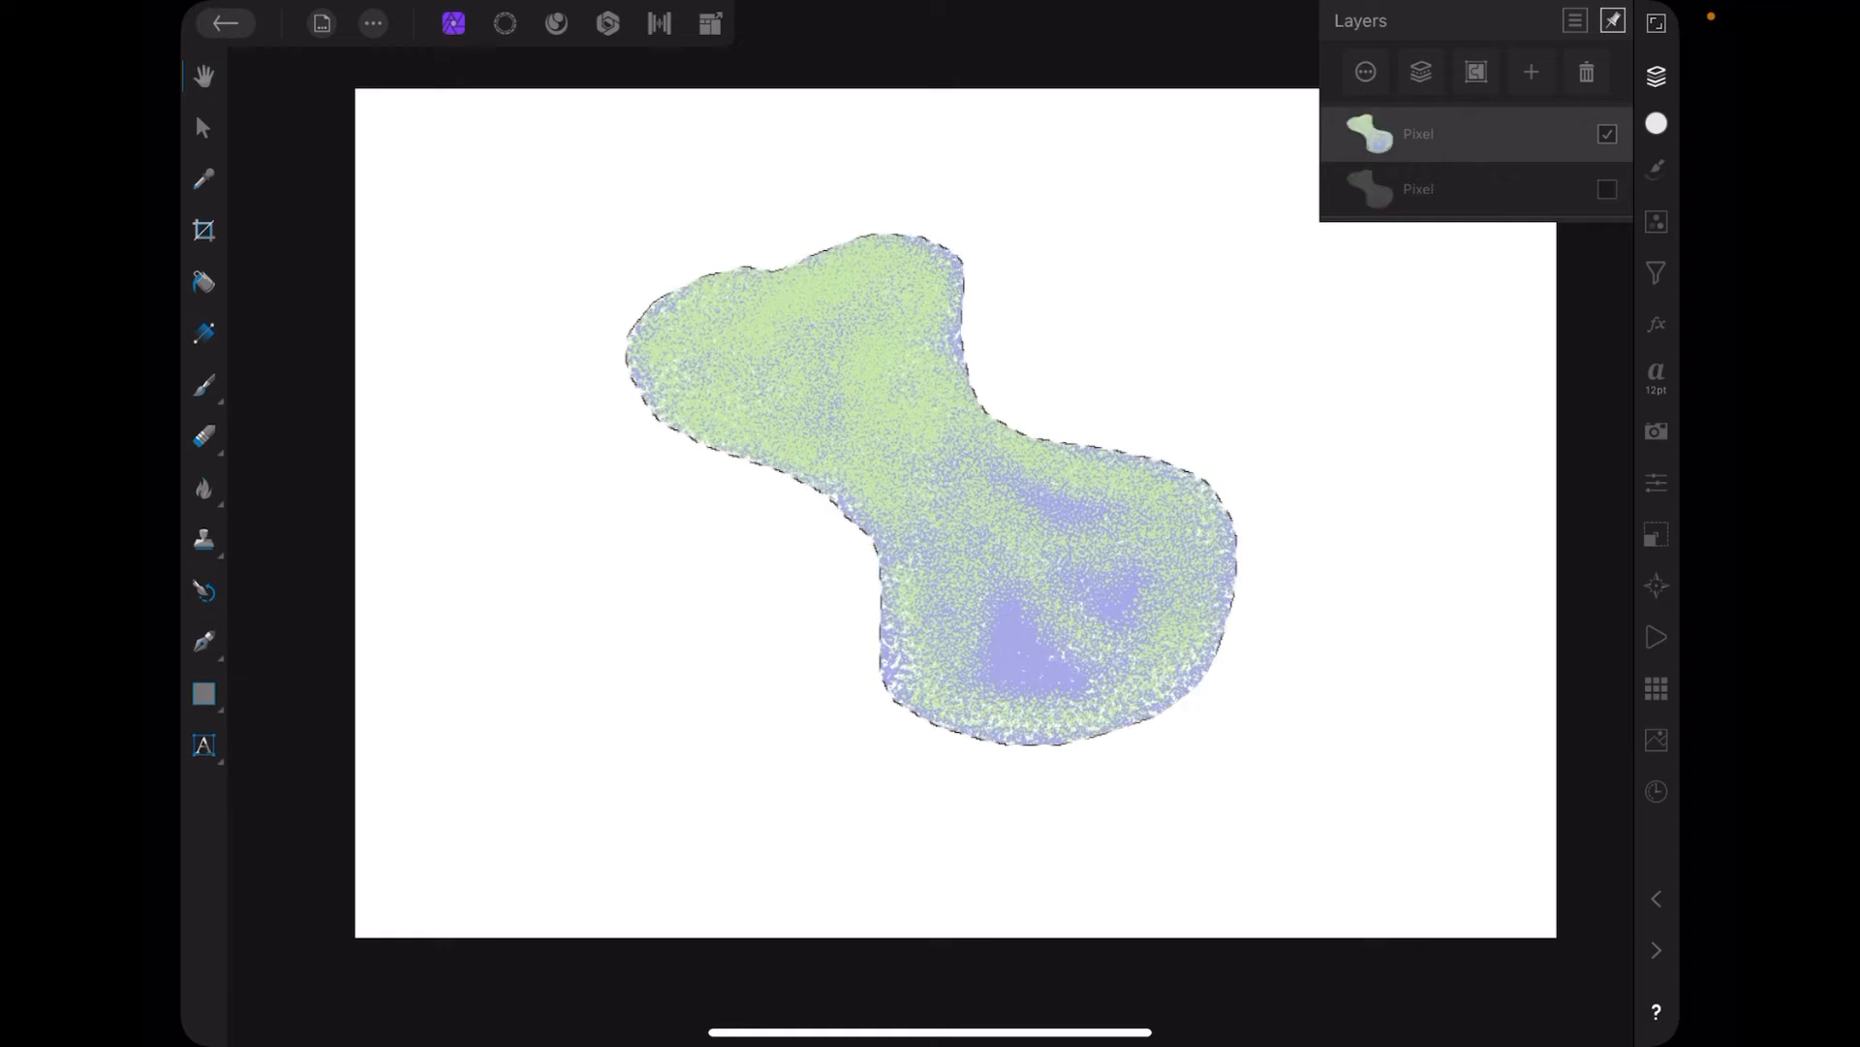
{"action": "left_click", "coordinate": [1606, 188]}
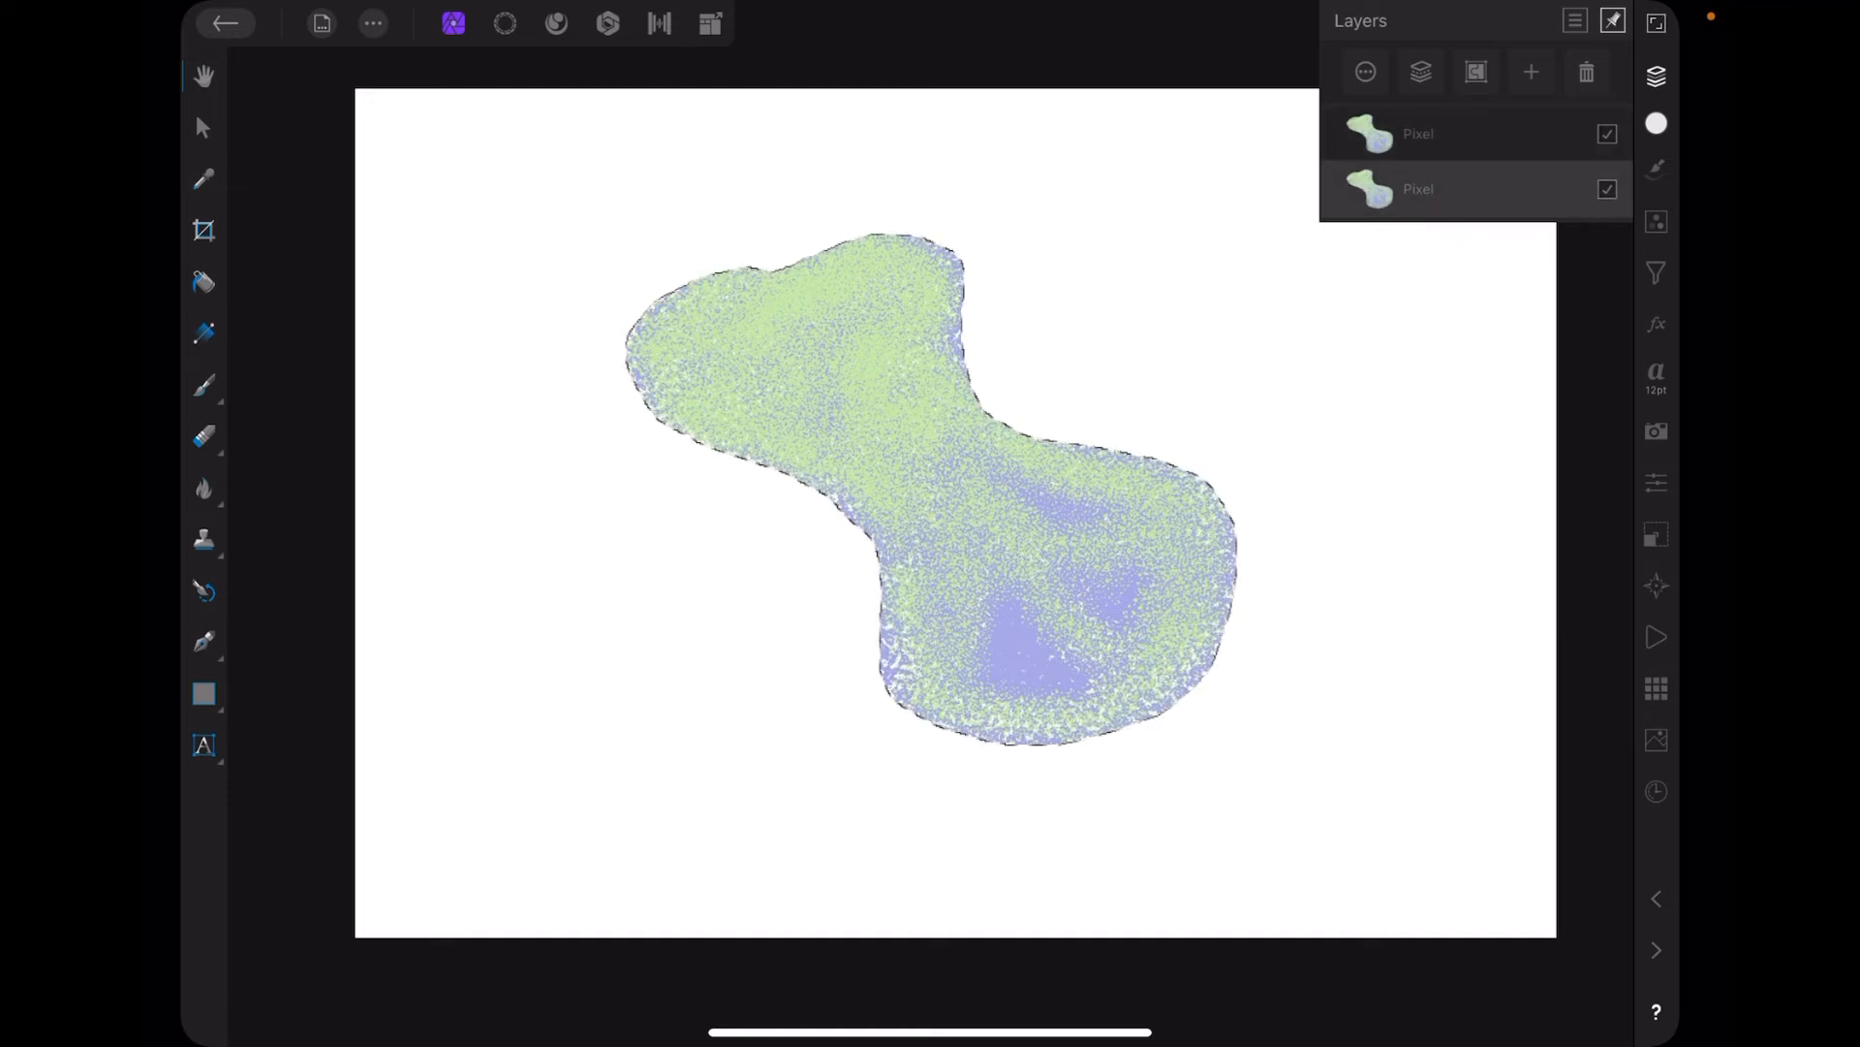
{"action": "left_click", "coordinate": [372, 23]}
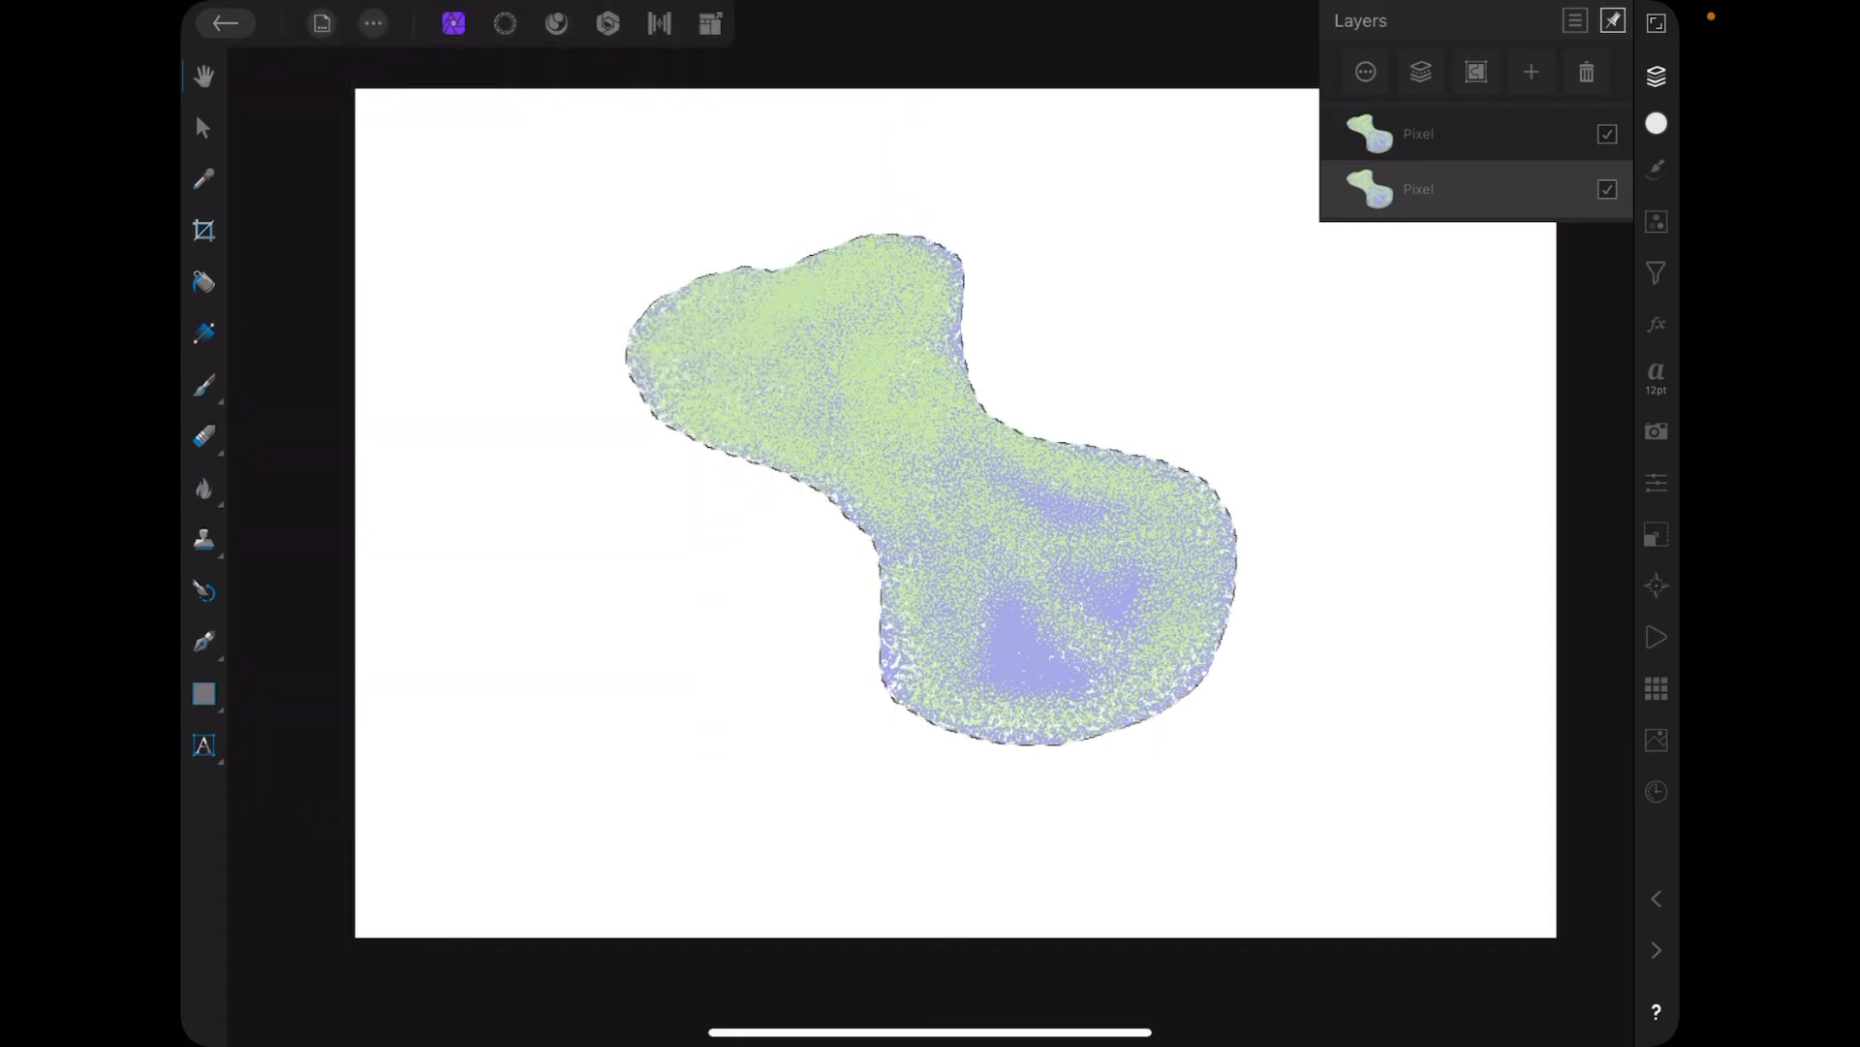
{"action": "left_click", "coordinate": [1656, 77]}
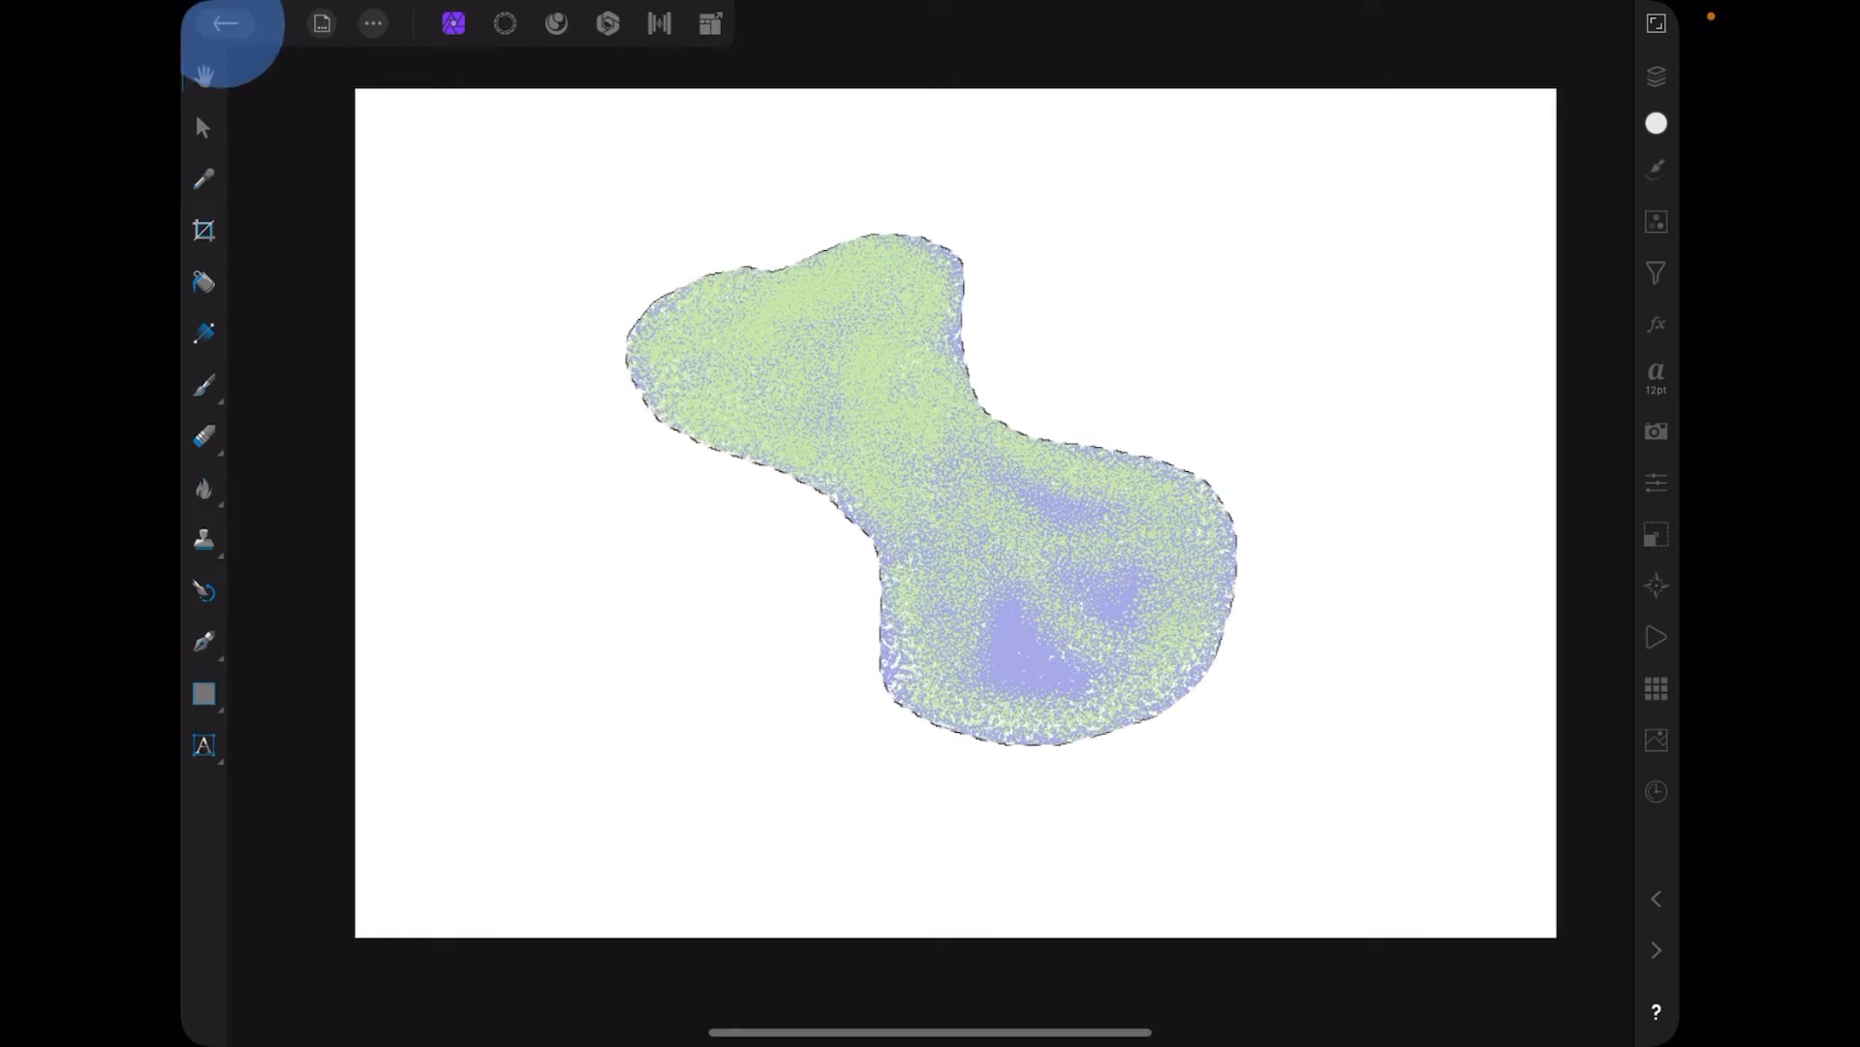
Create a new document from the clipboard and select the pasted blob layer.
{"action": "left_click", "coordinate": [226, 24]}
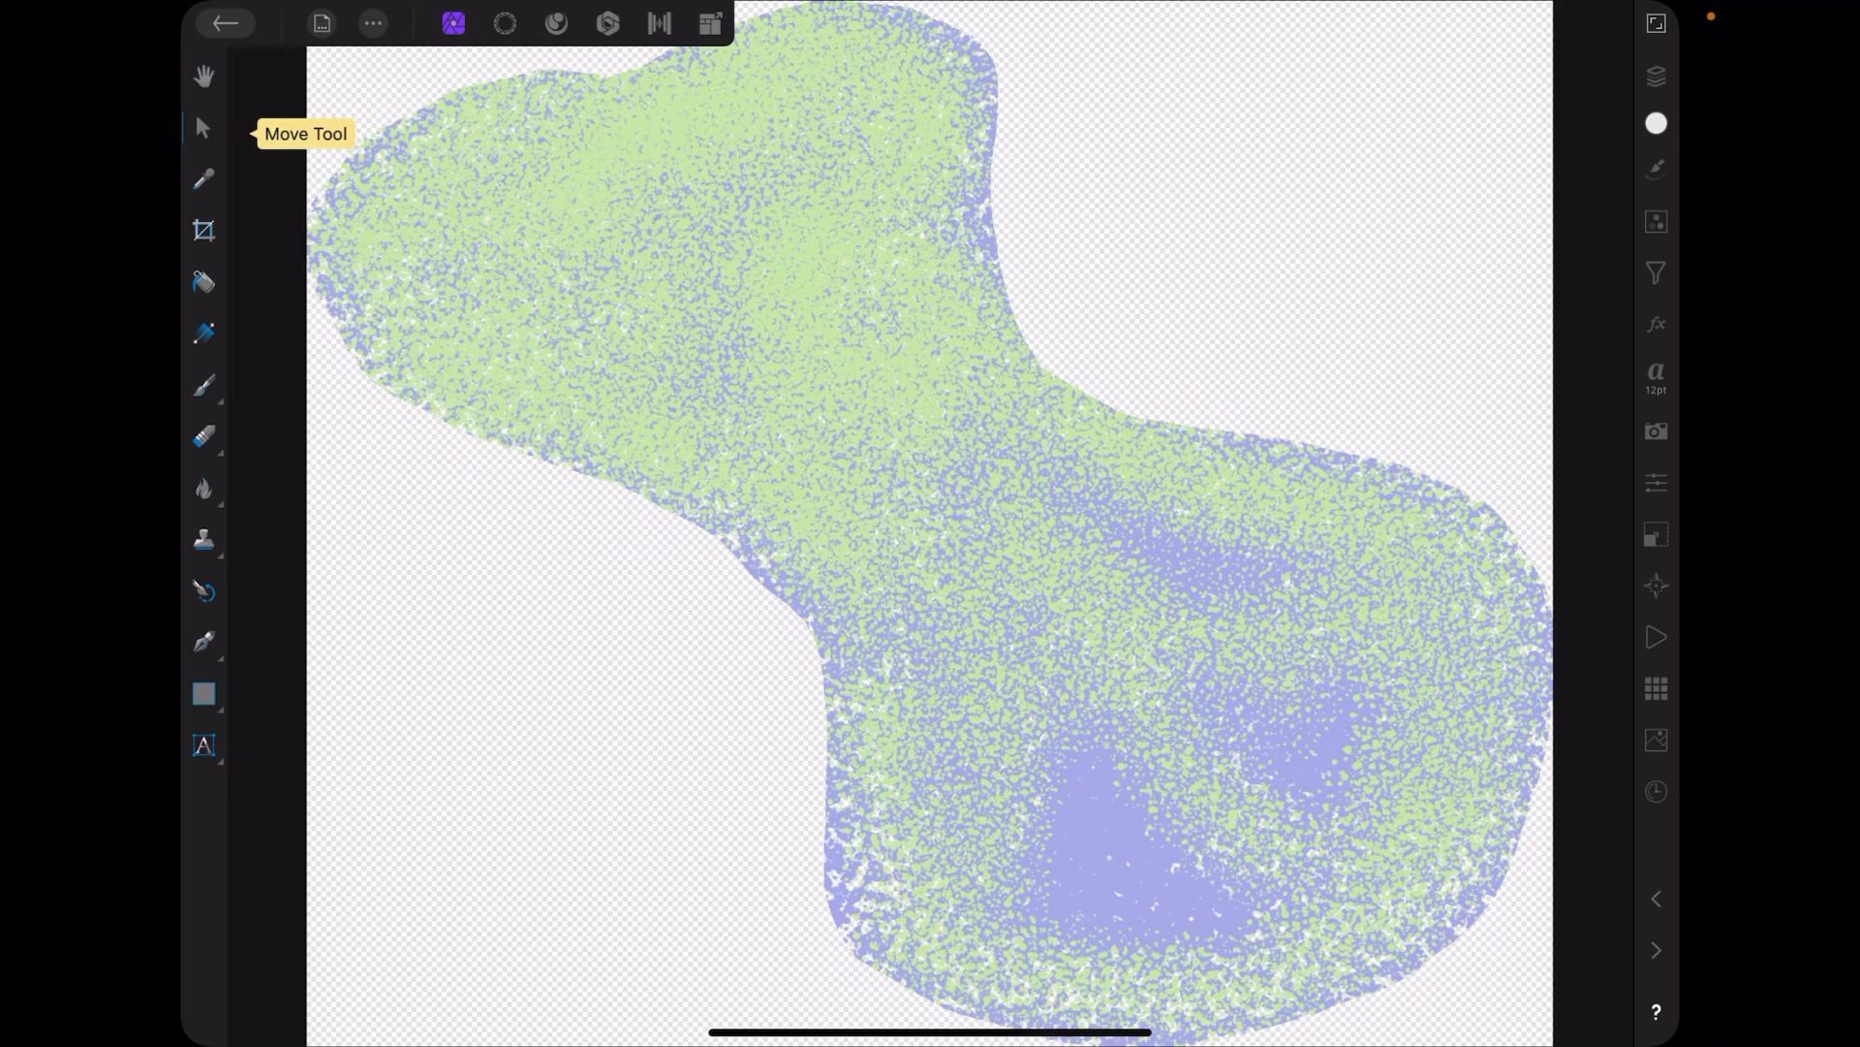
{"action": "left_click", "coordinate": [201, 127]}
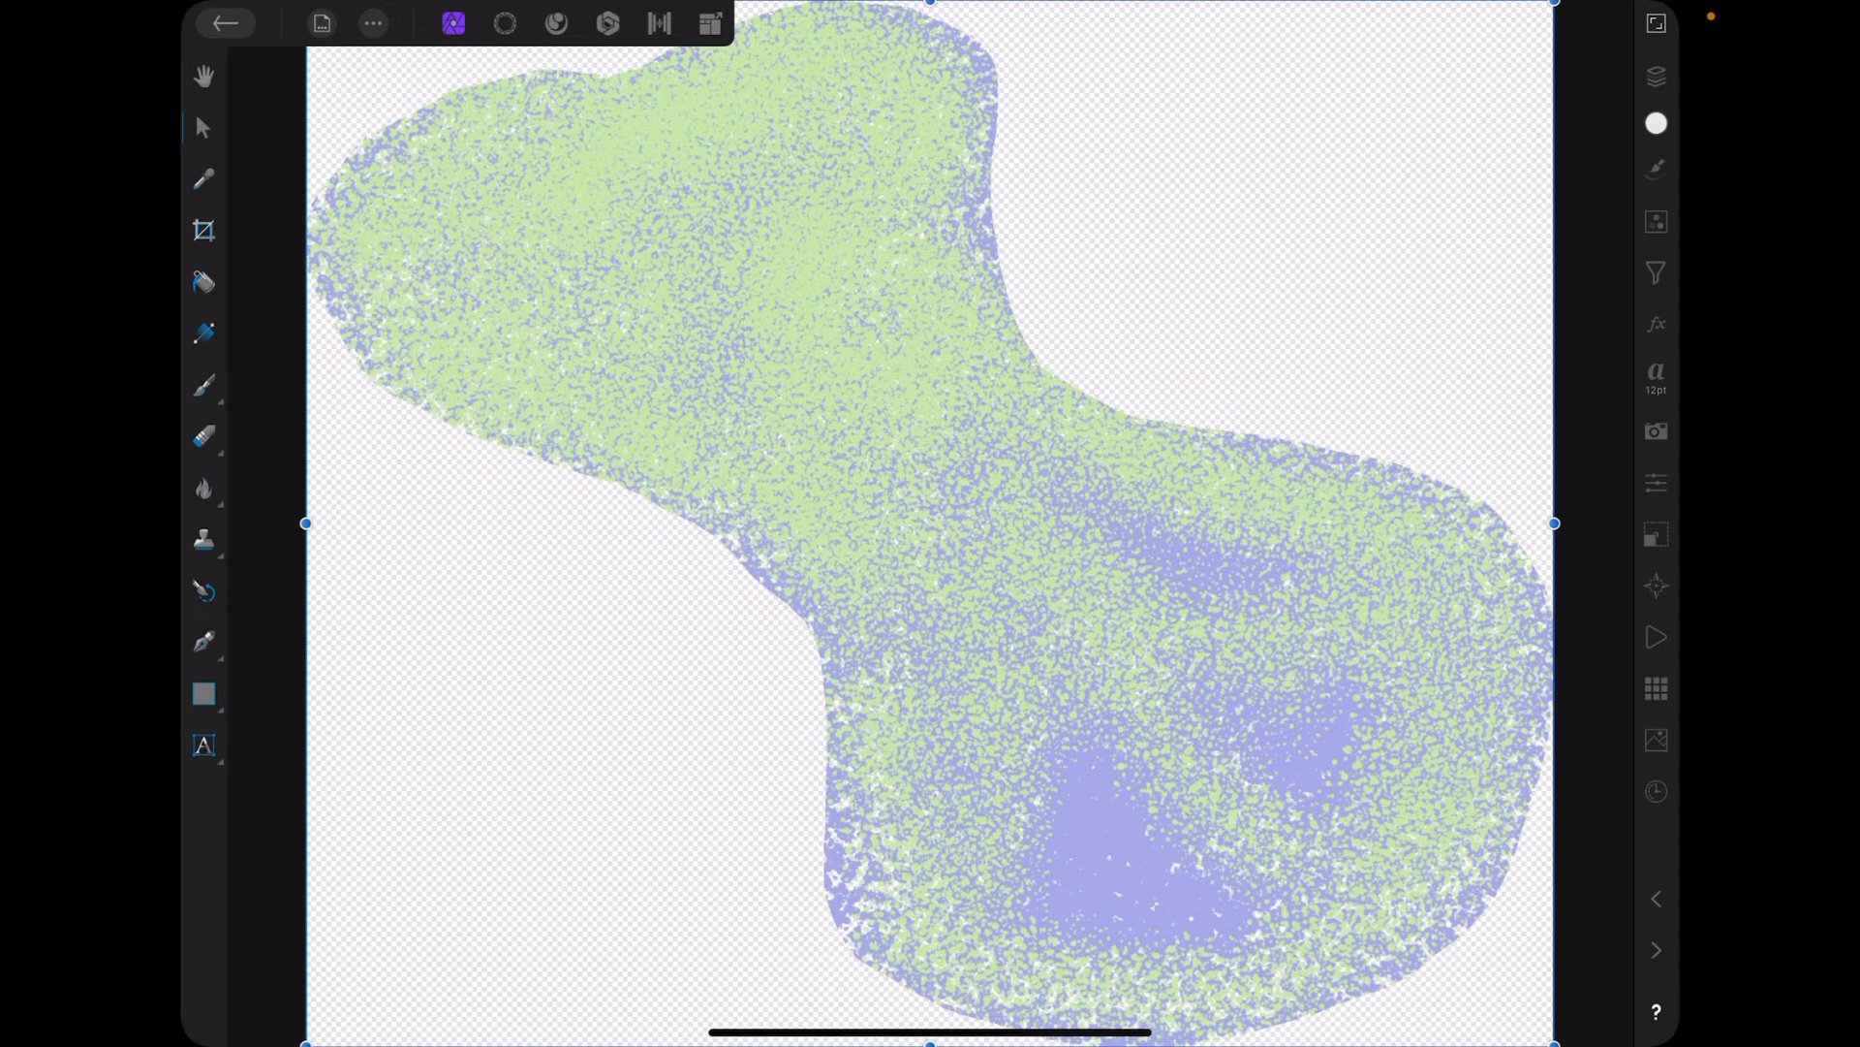
Inspect the blob's Transform size and position settings, then the Layers panel.
{"action": "left_click", "coordinate": [1656, 533]}
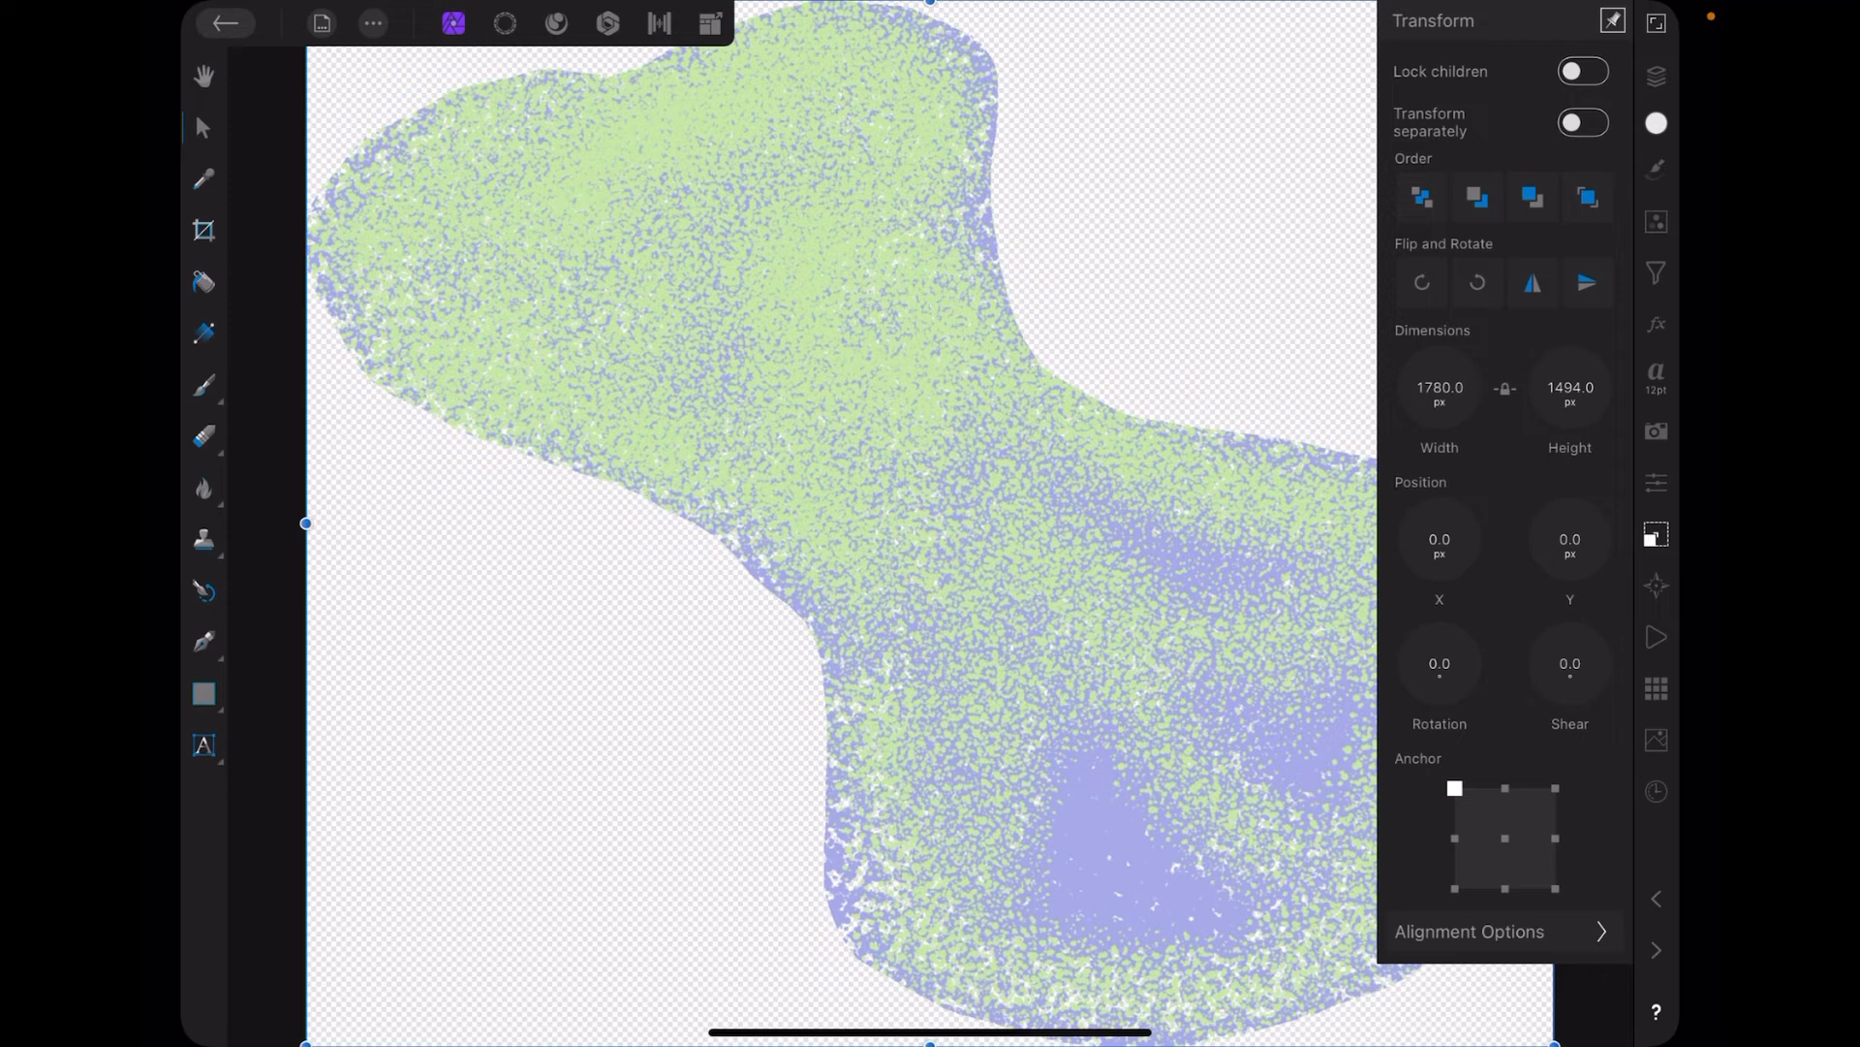
{"action": "left_click", "coordinate": [1439, 388]}
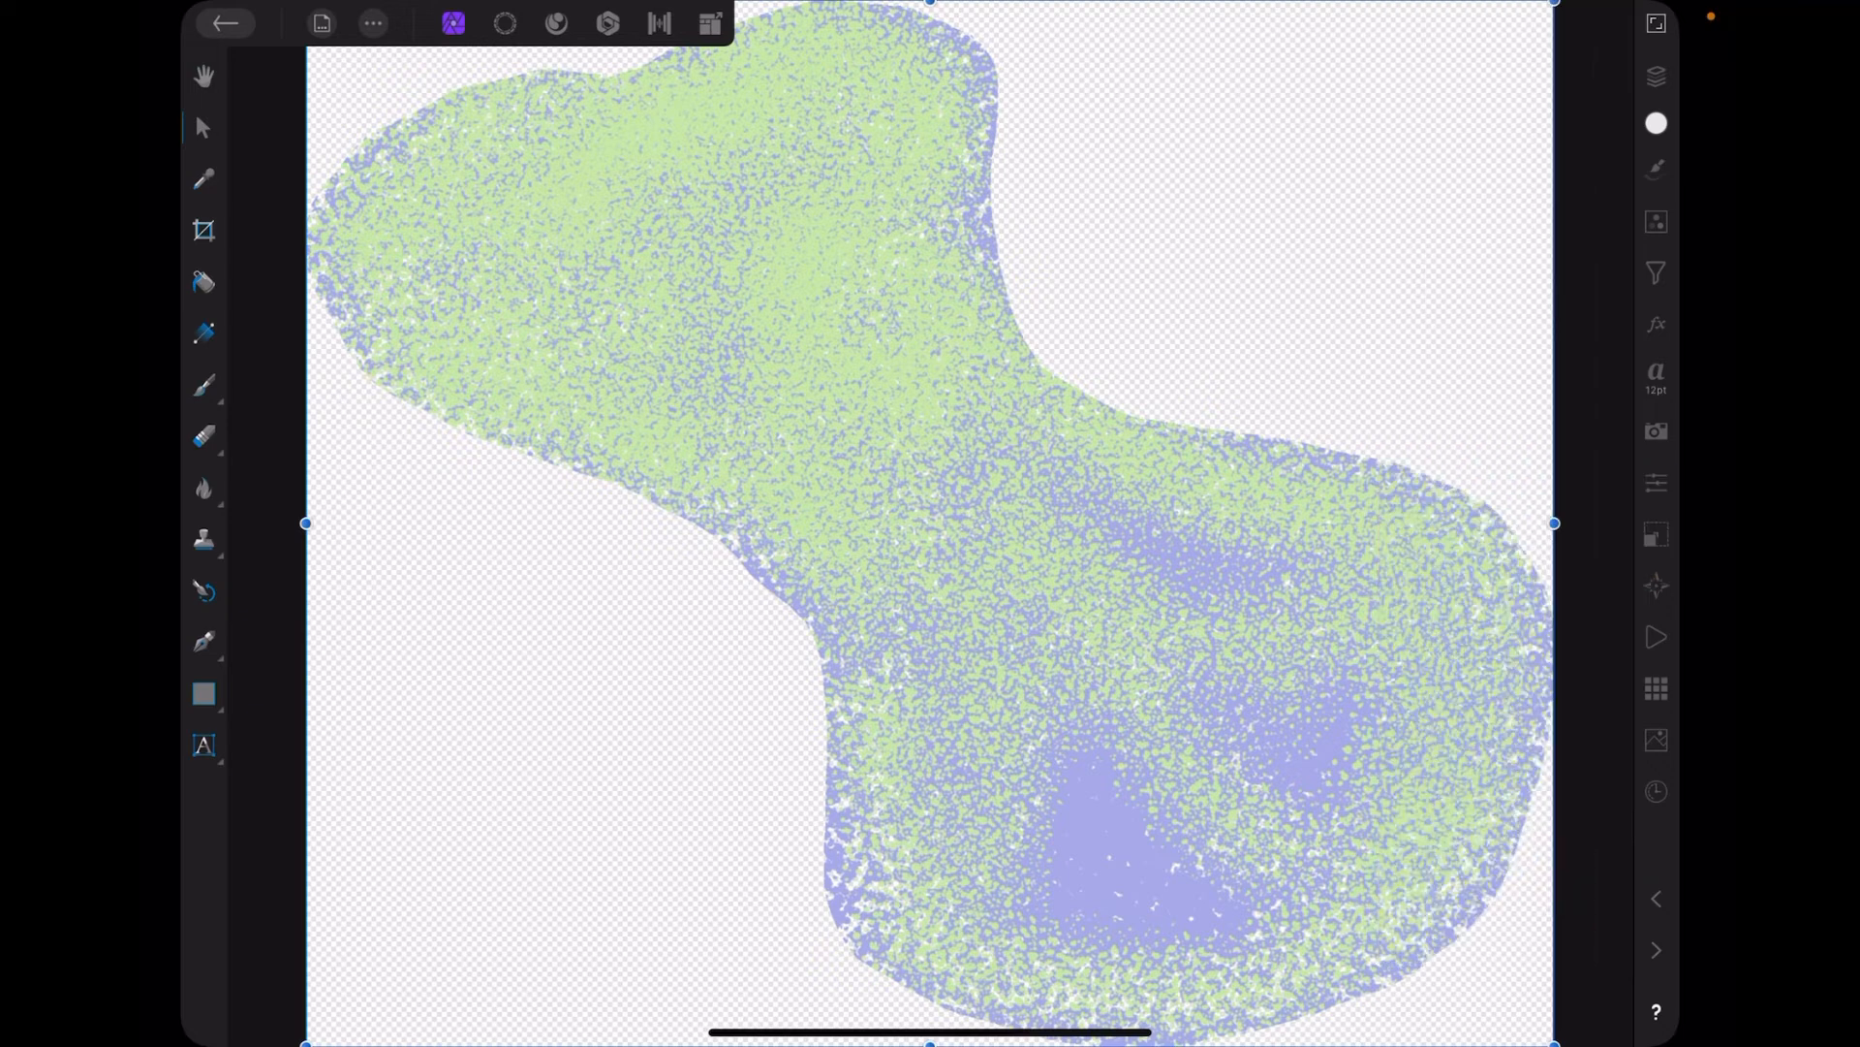
{"action": "left_click", "coordinate": [1656, 76]}
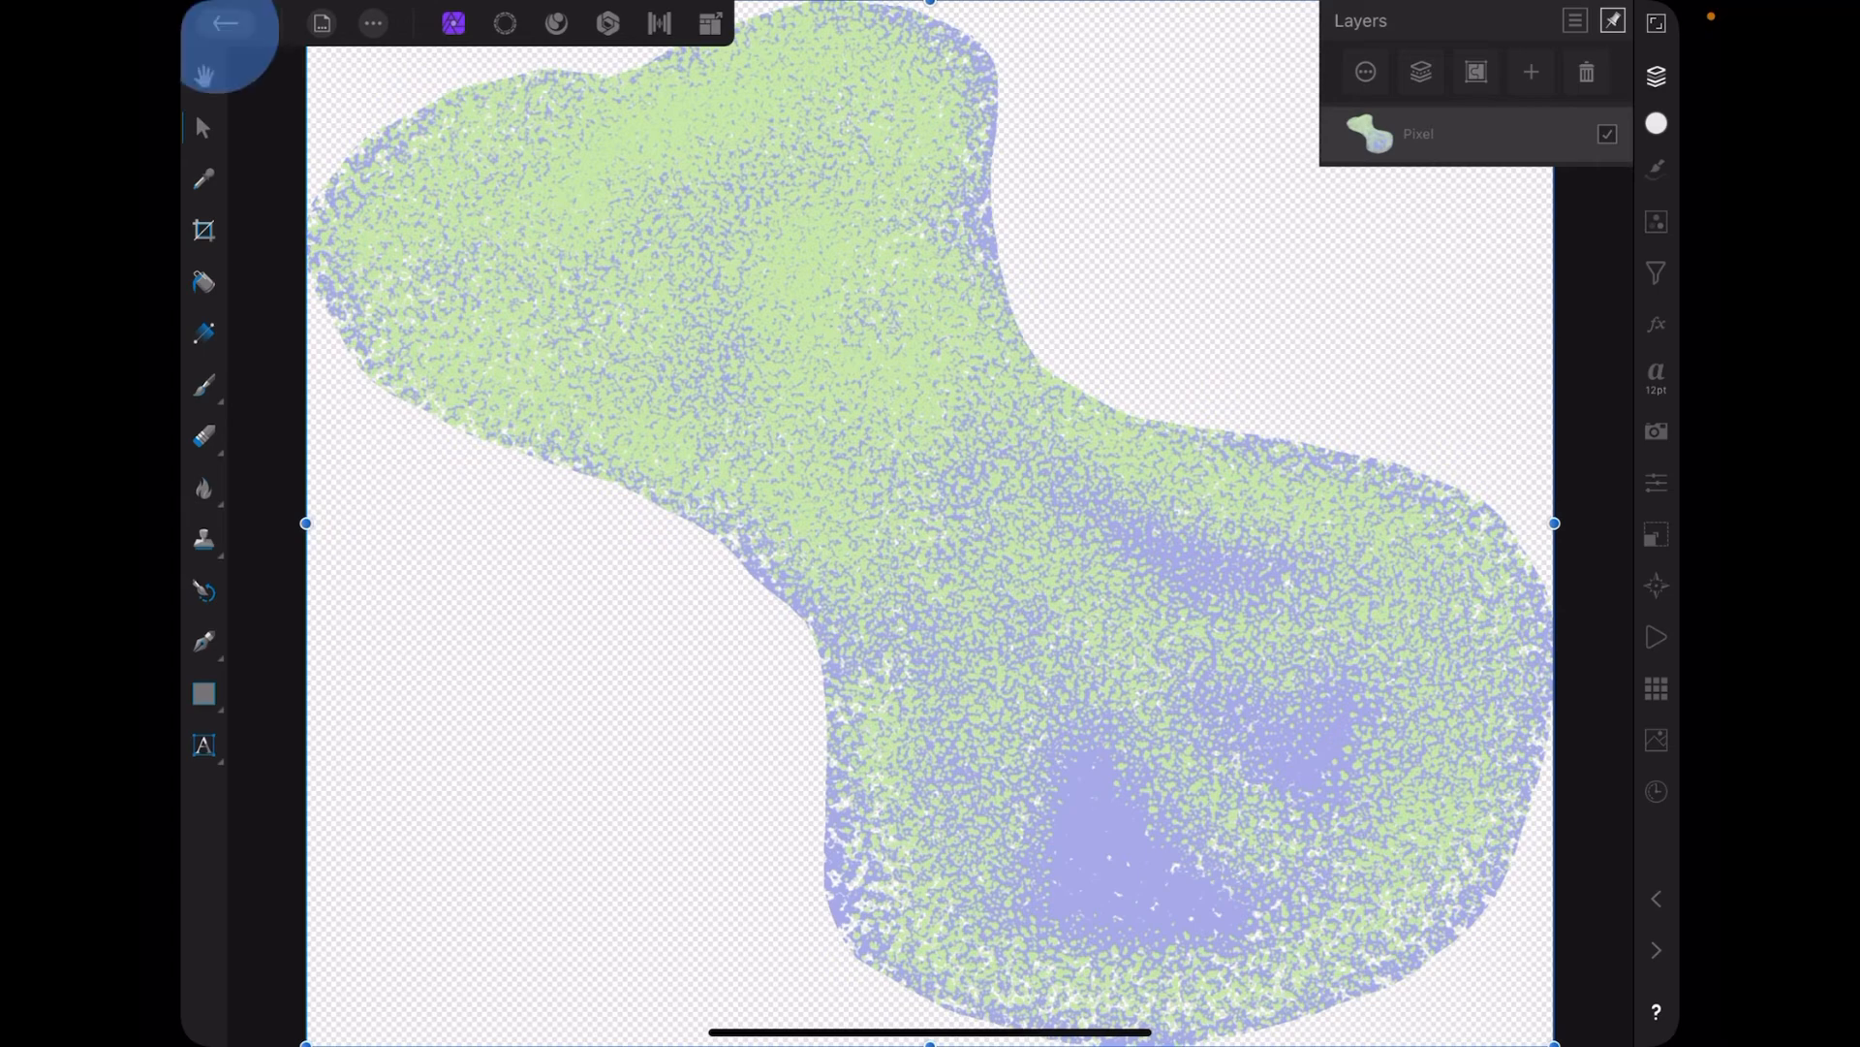
Return to the home screen and reopen the original white-page blob document.
{"action": "left_click", "coordinate": [225, 24]}
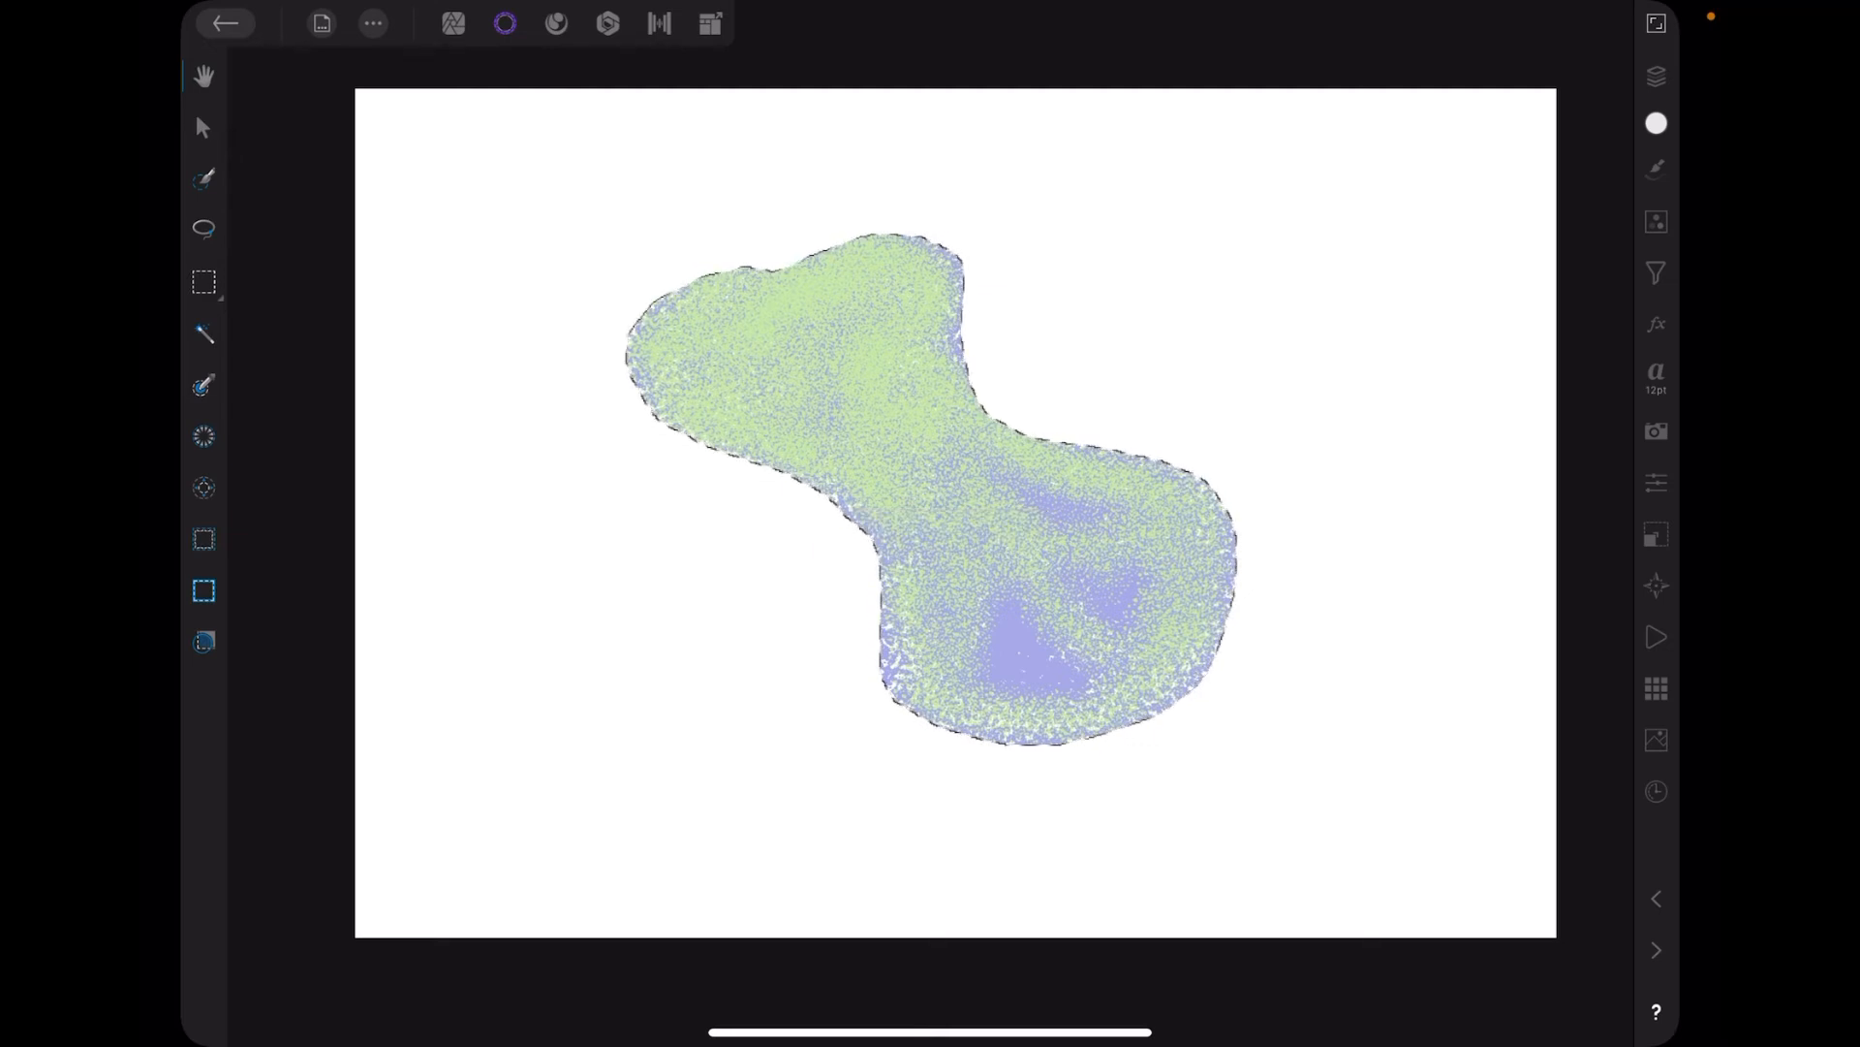
{"action": "left_click", "coordinate": [1656, 1010]}
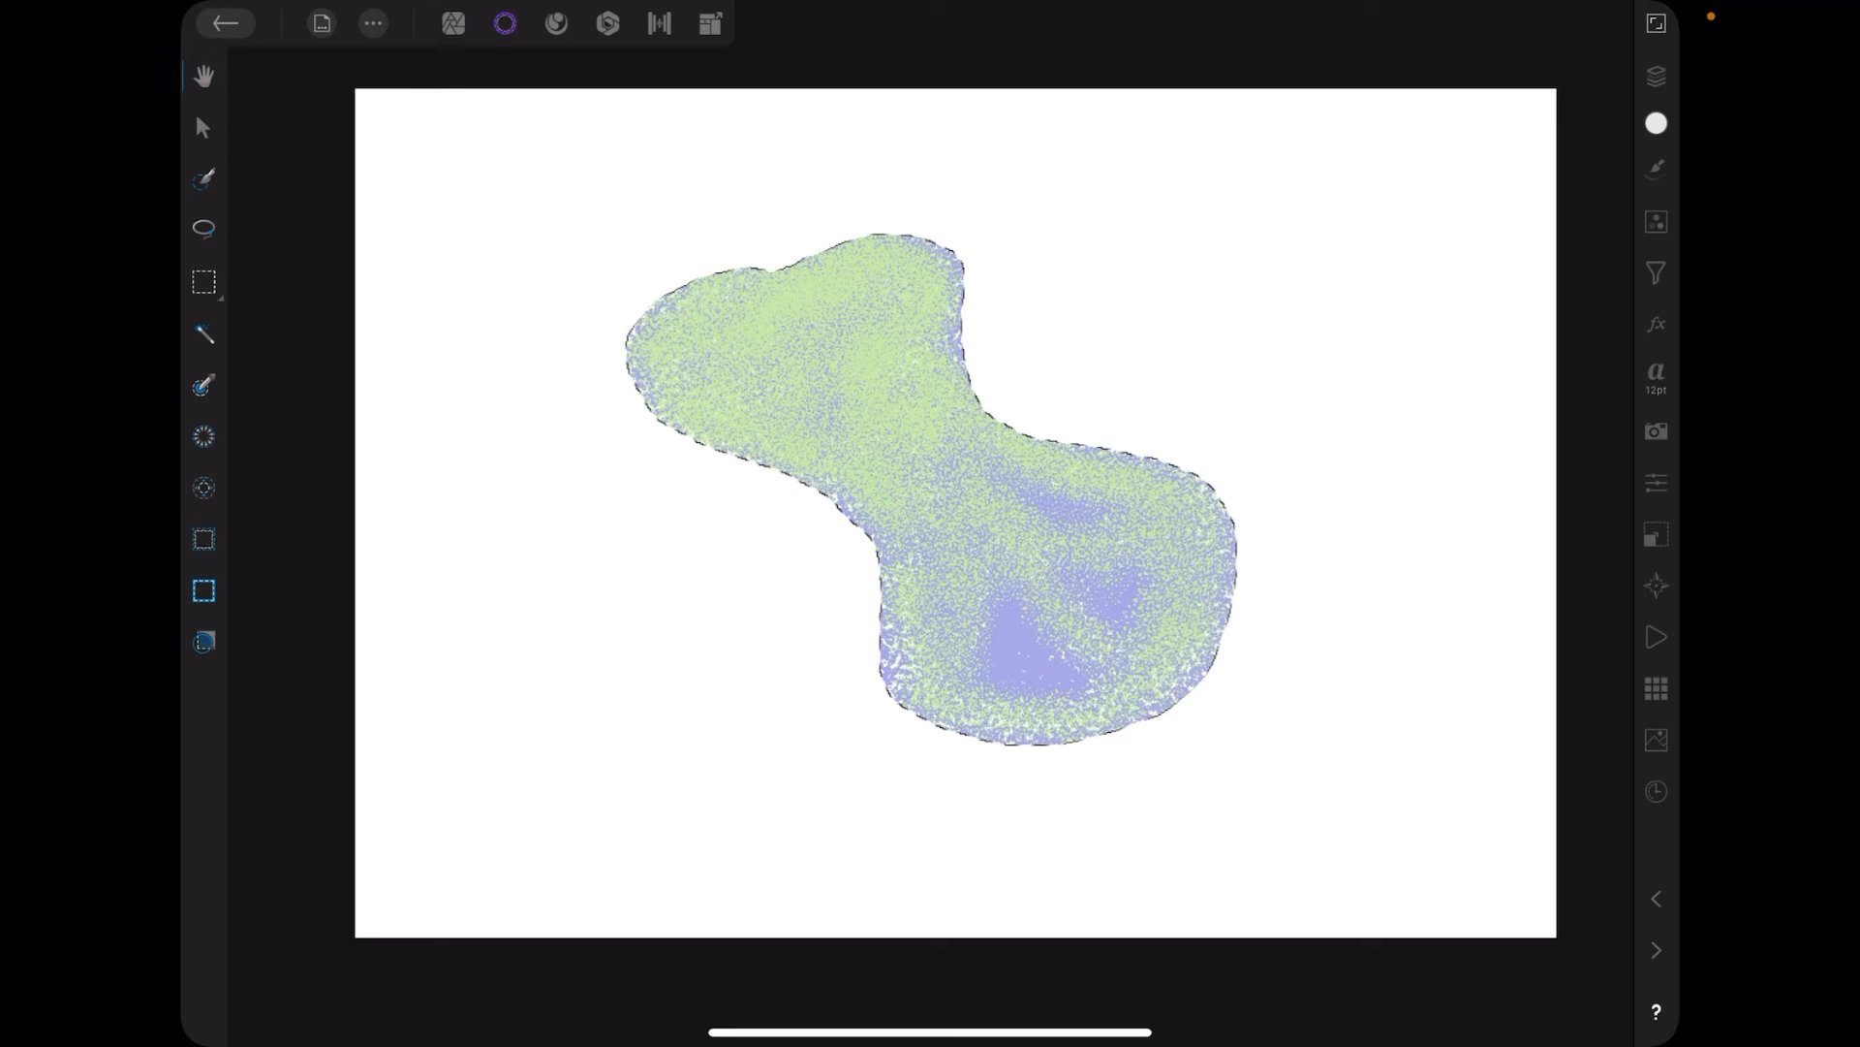
{"action": "left_click", "coordinate": [202, 127]}
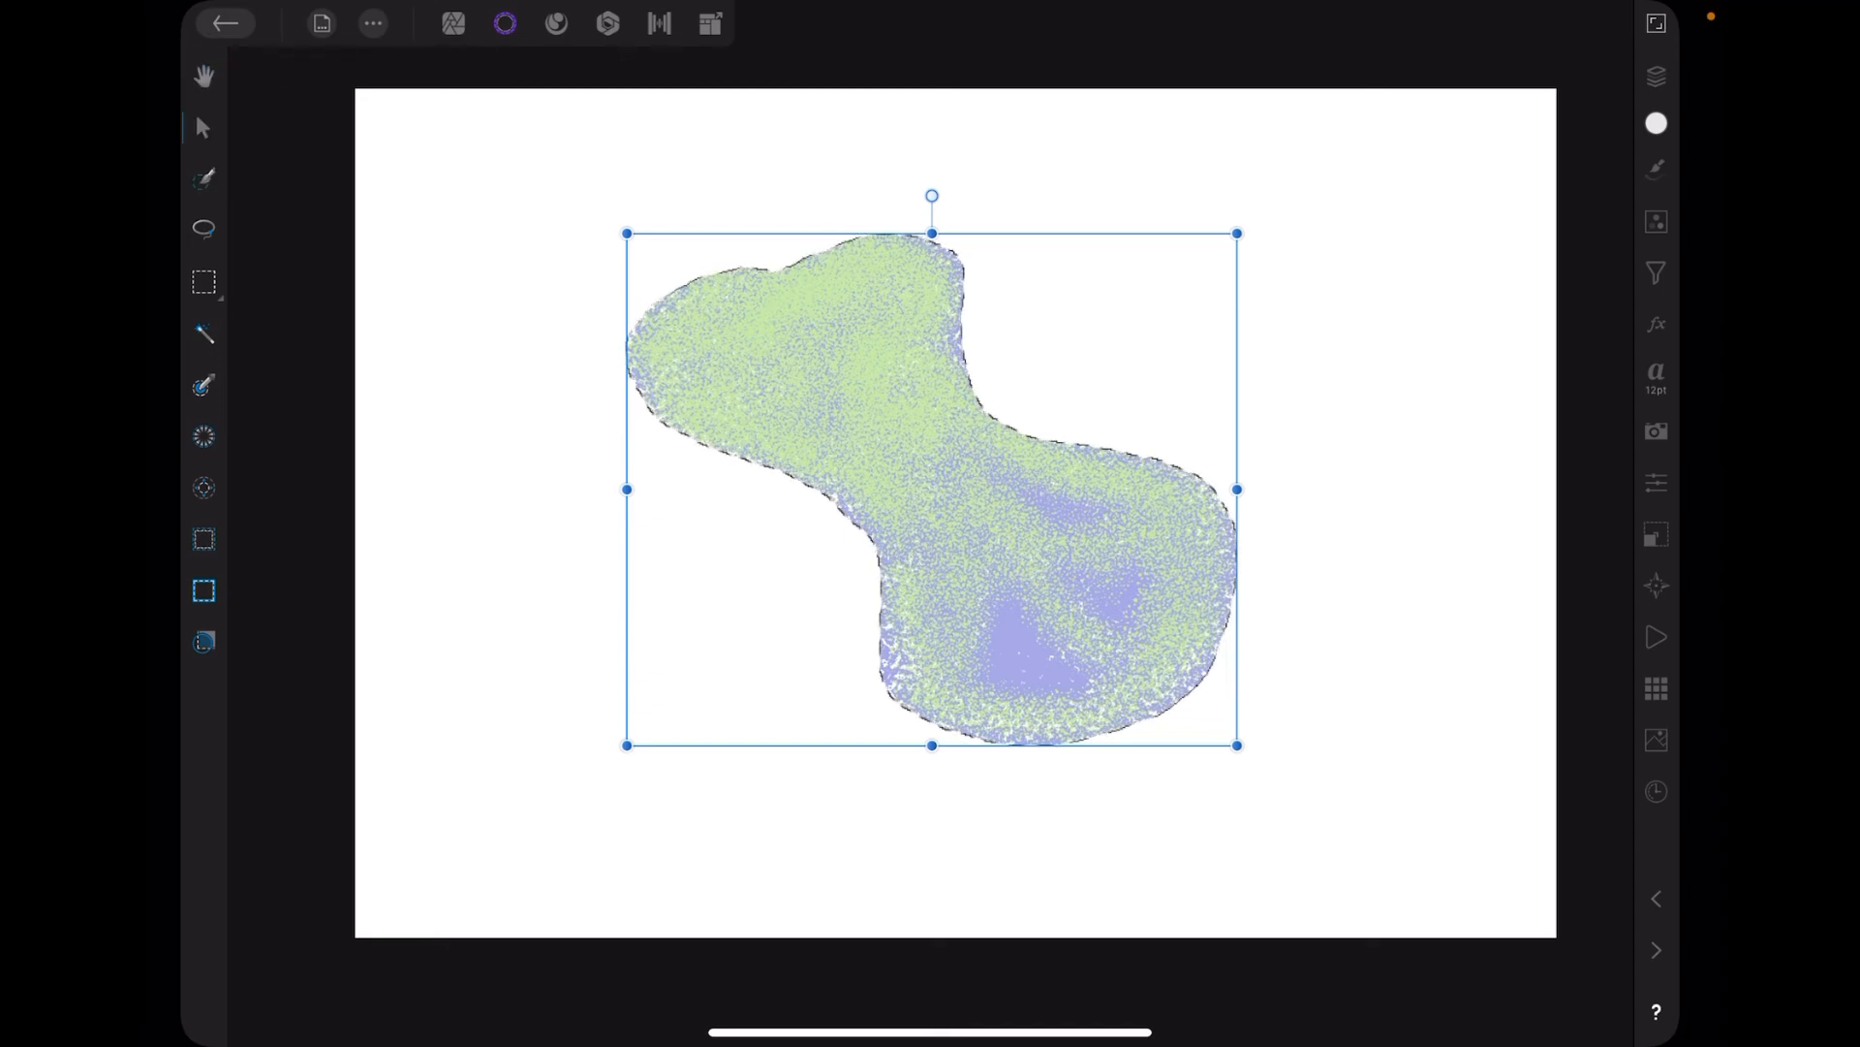
Check the Layers panel and start refining the blob selection edge at 50 px.
{"action": "left_click", "coordinate": [1656, 76]}
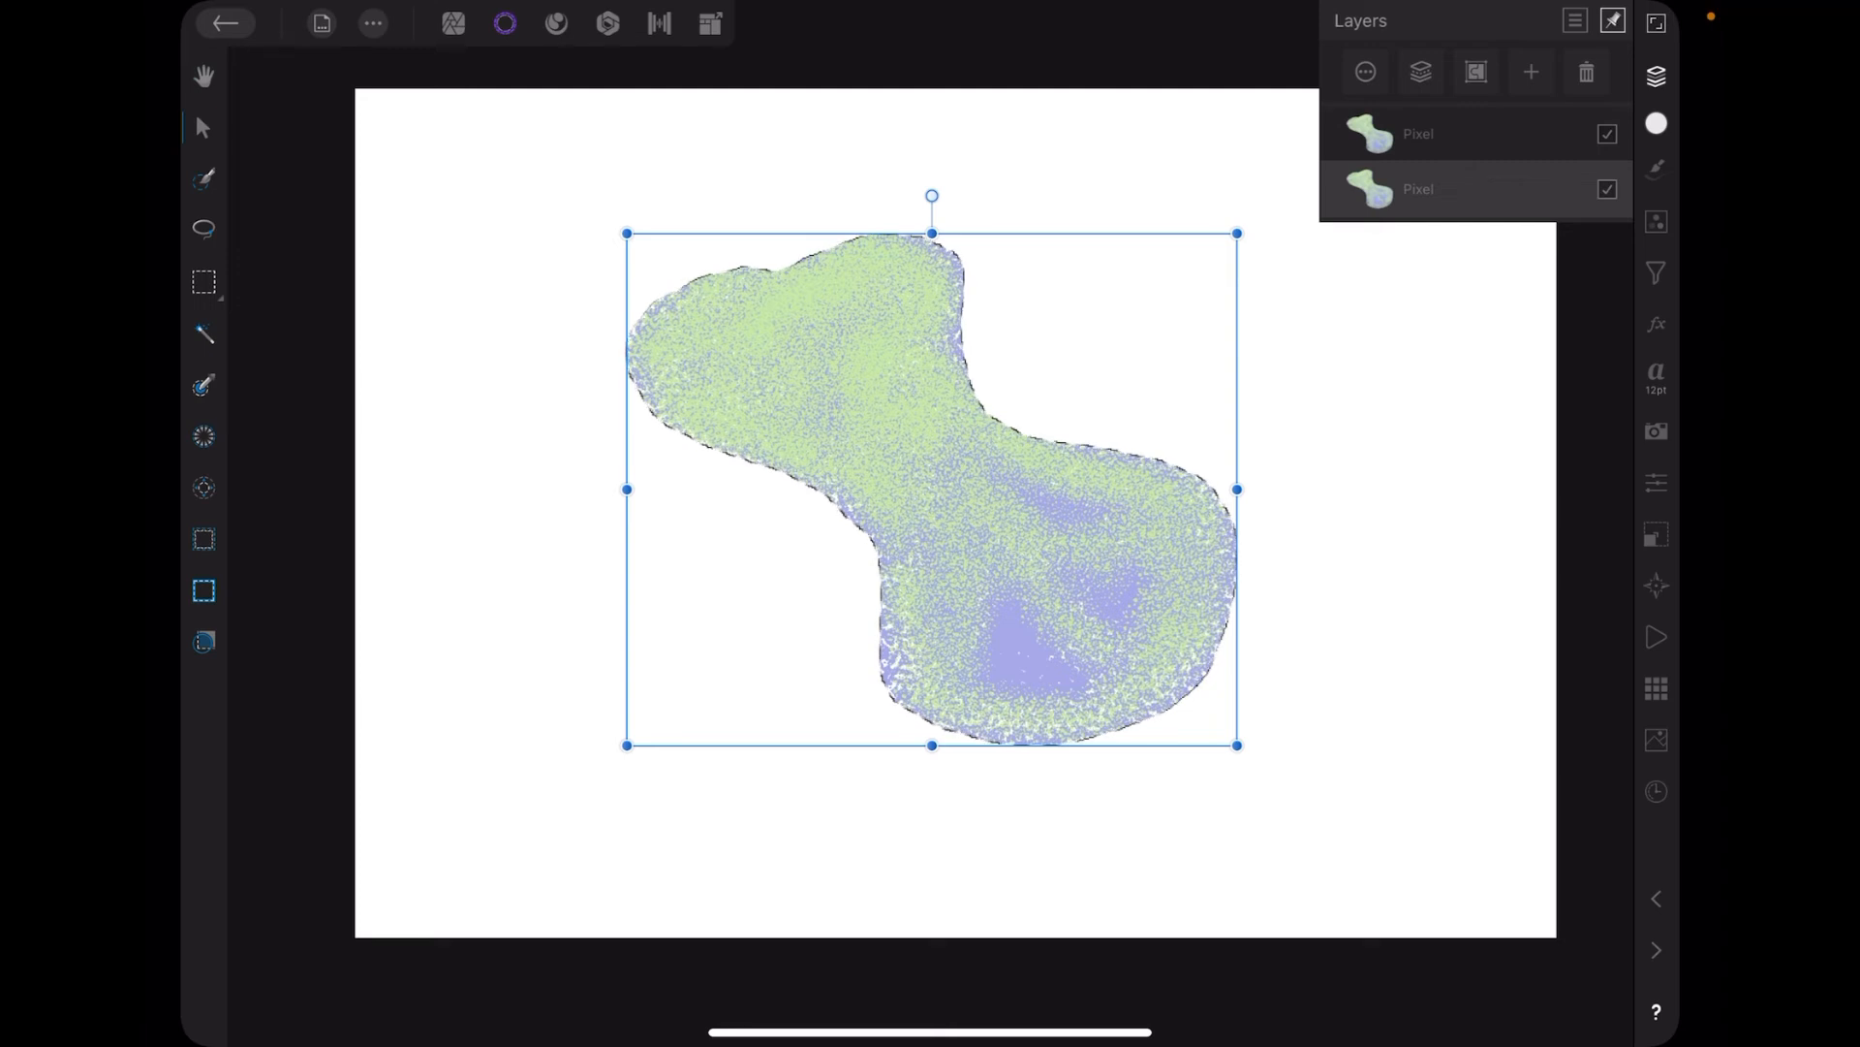
{"action": "left_click", "coordinate": [1606, 133]}
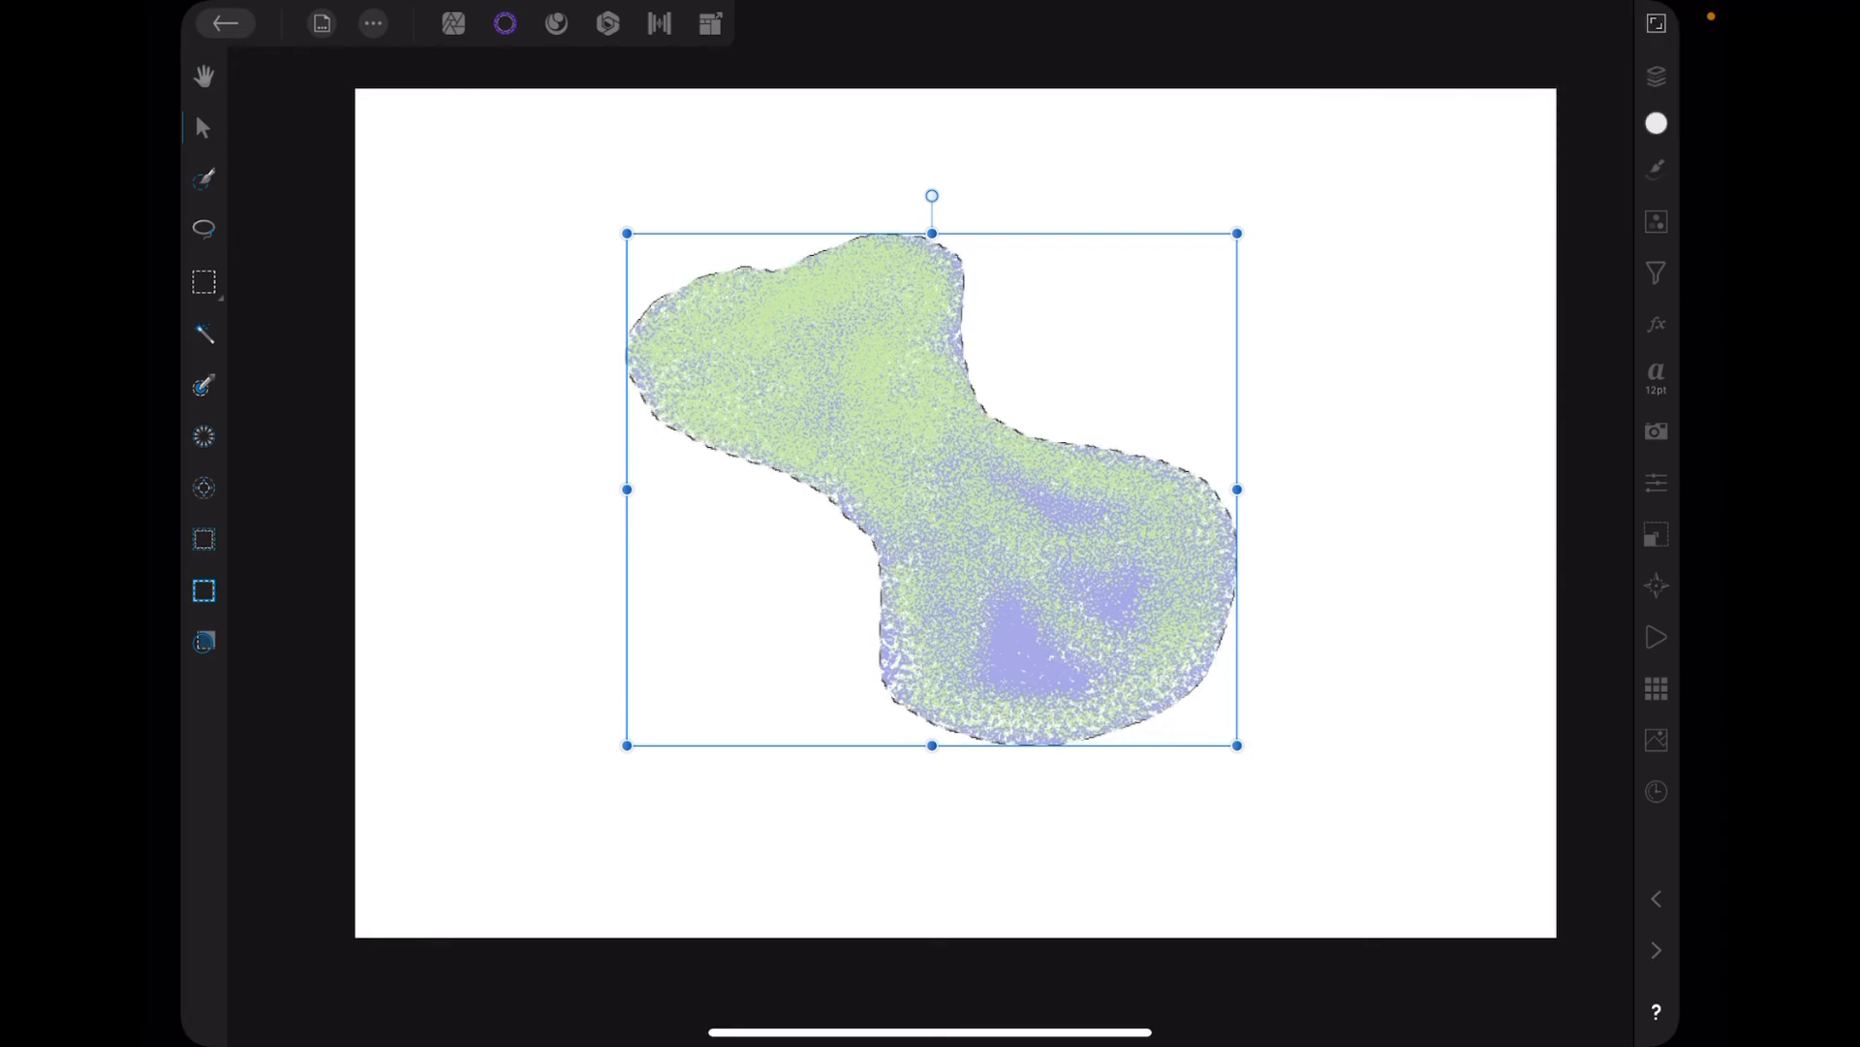
{"action": "left_click", "coordinate": [202, 642]}
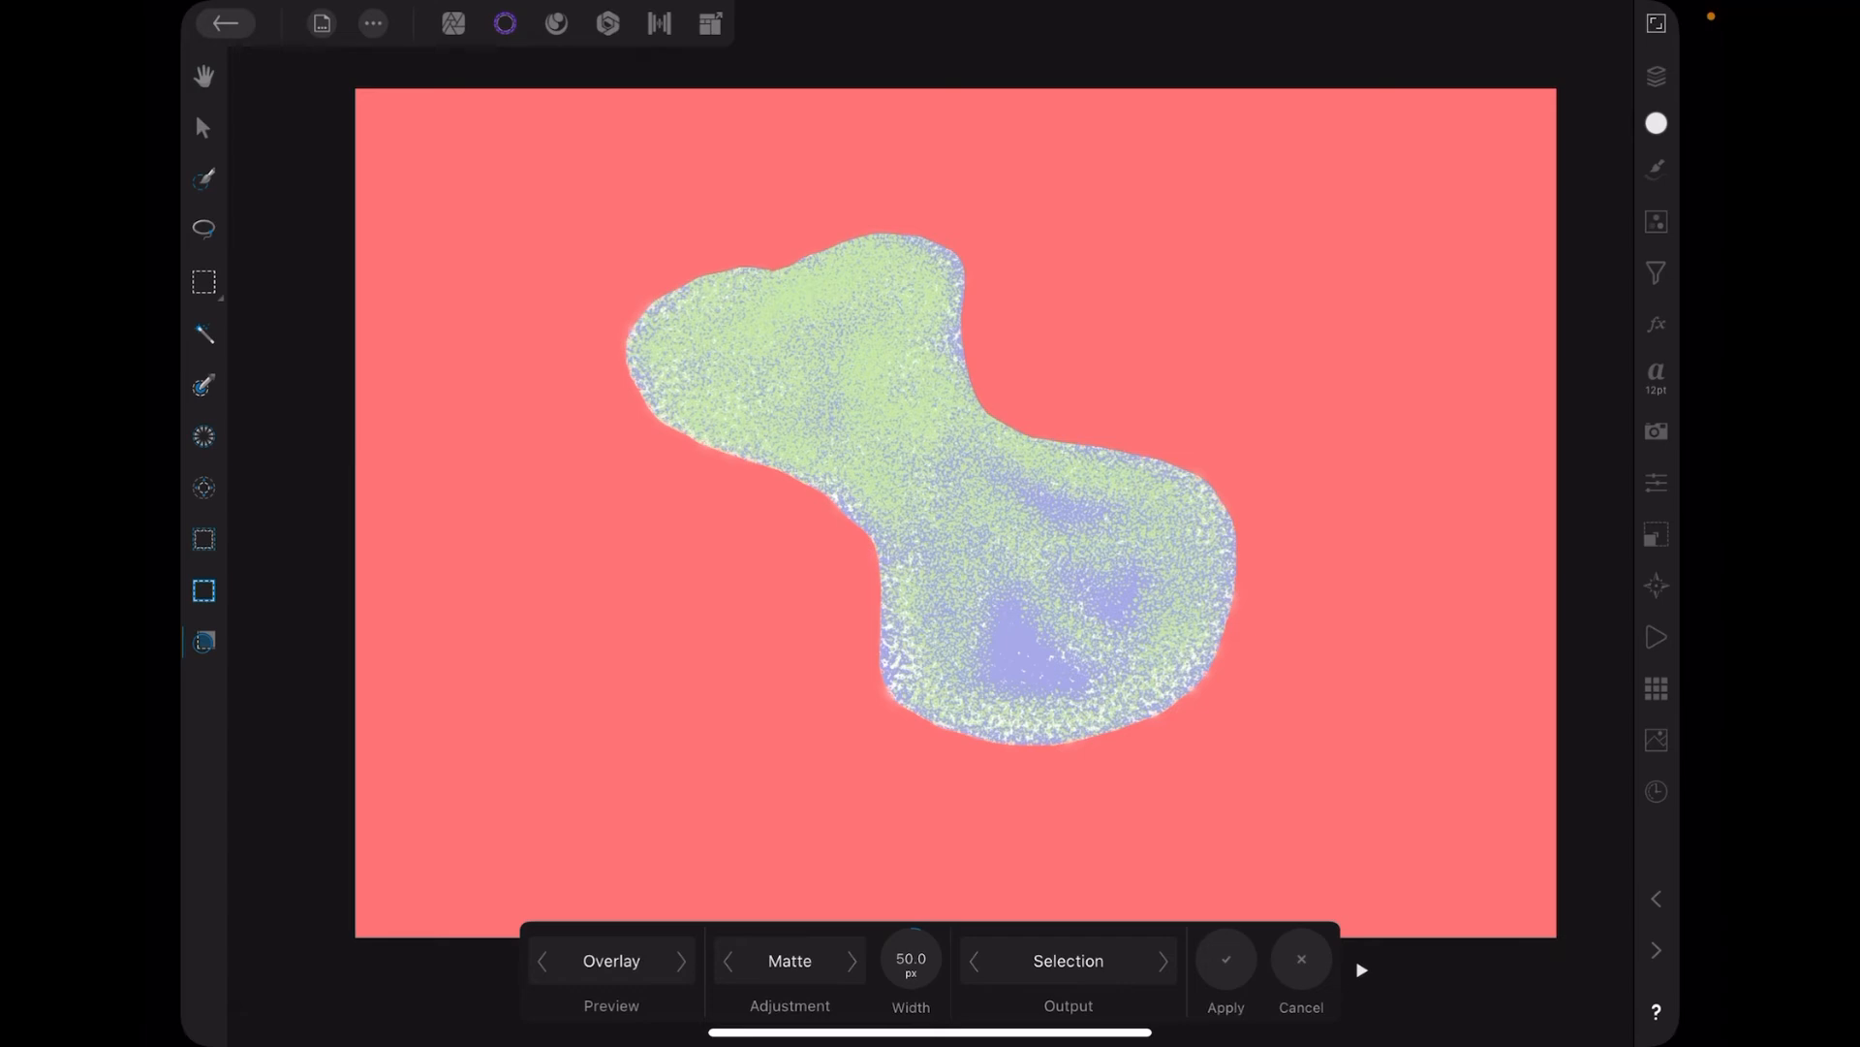
Apply the 50 px selection refinement with Output set to New layer.
{"action": "left_click", "coordinate": [1068, 960]}
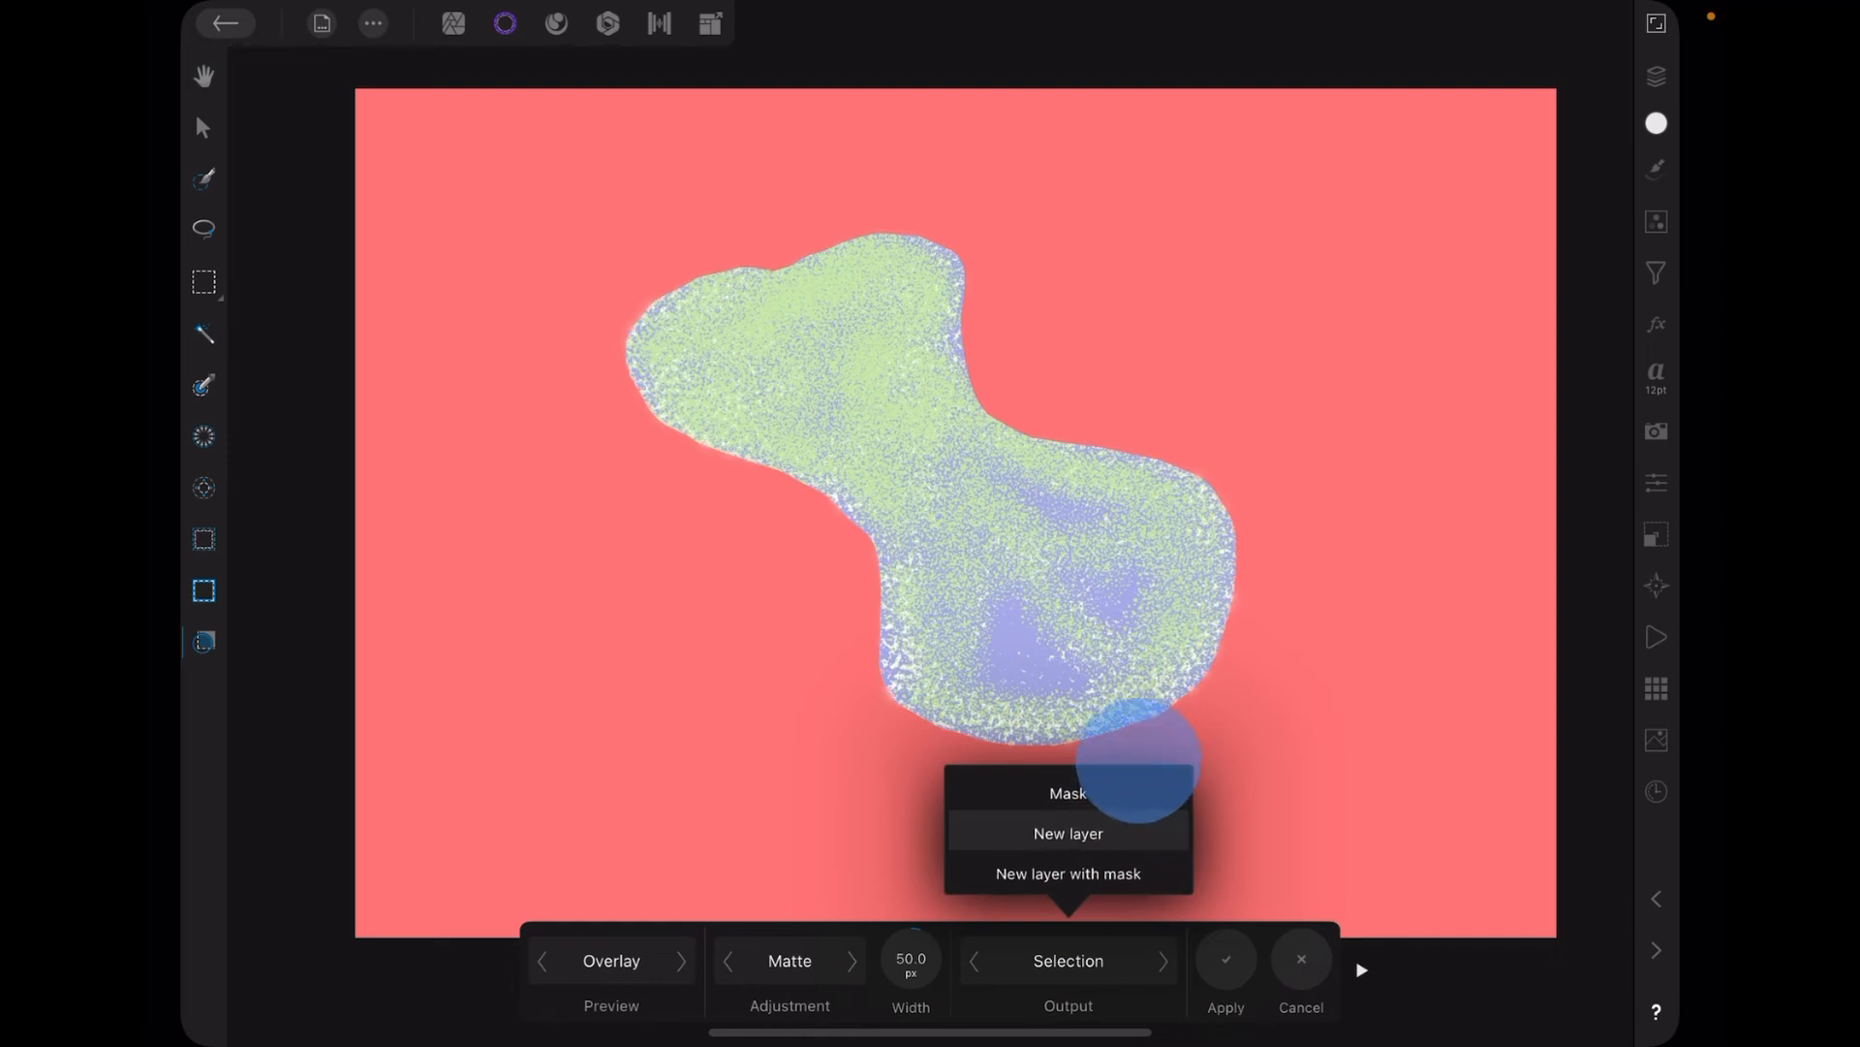
{"action": "left_click", "coordinate": [1067, 833]}
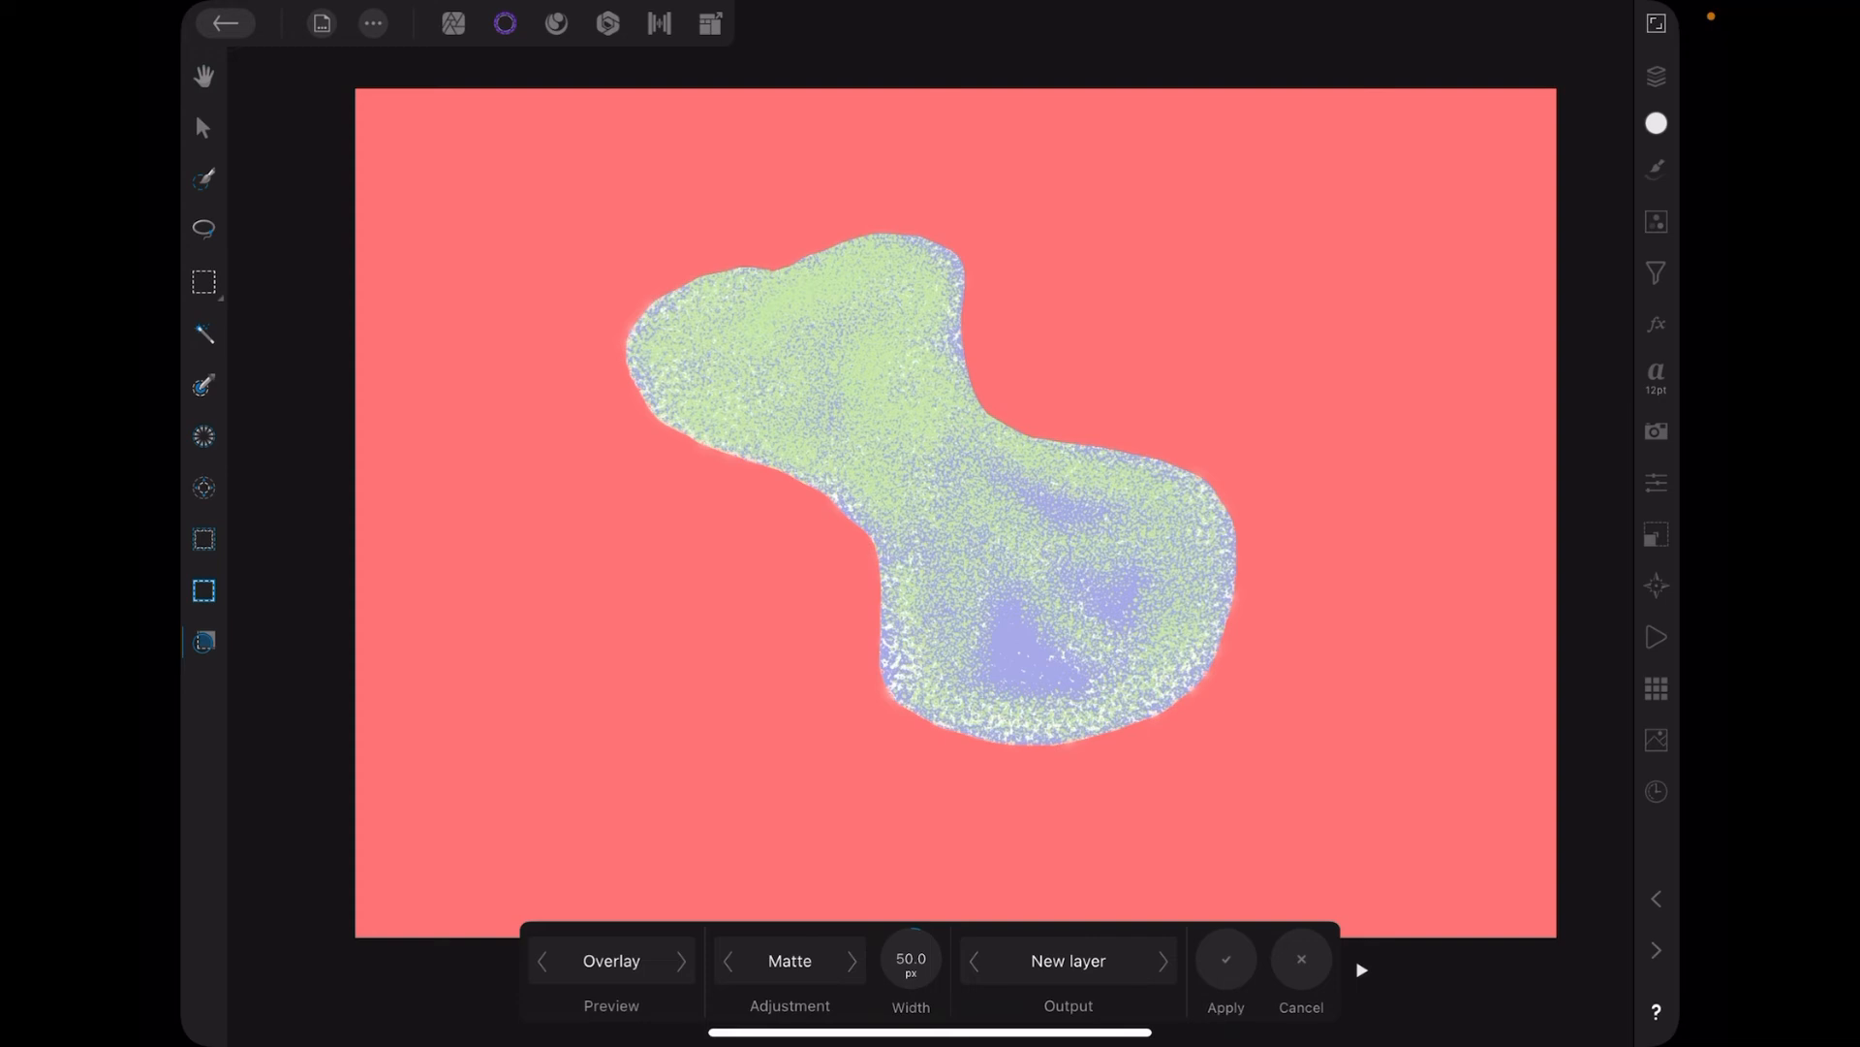
{"action": "left_click", "coordinate": [1226, 987]}
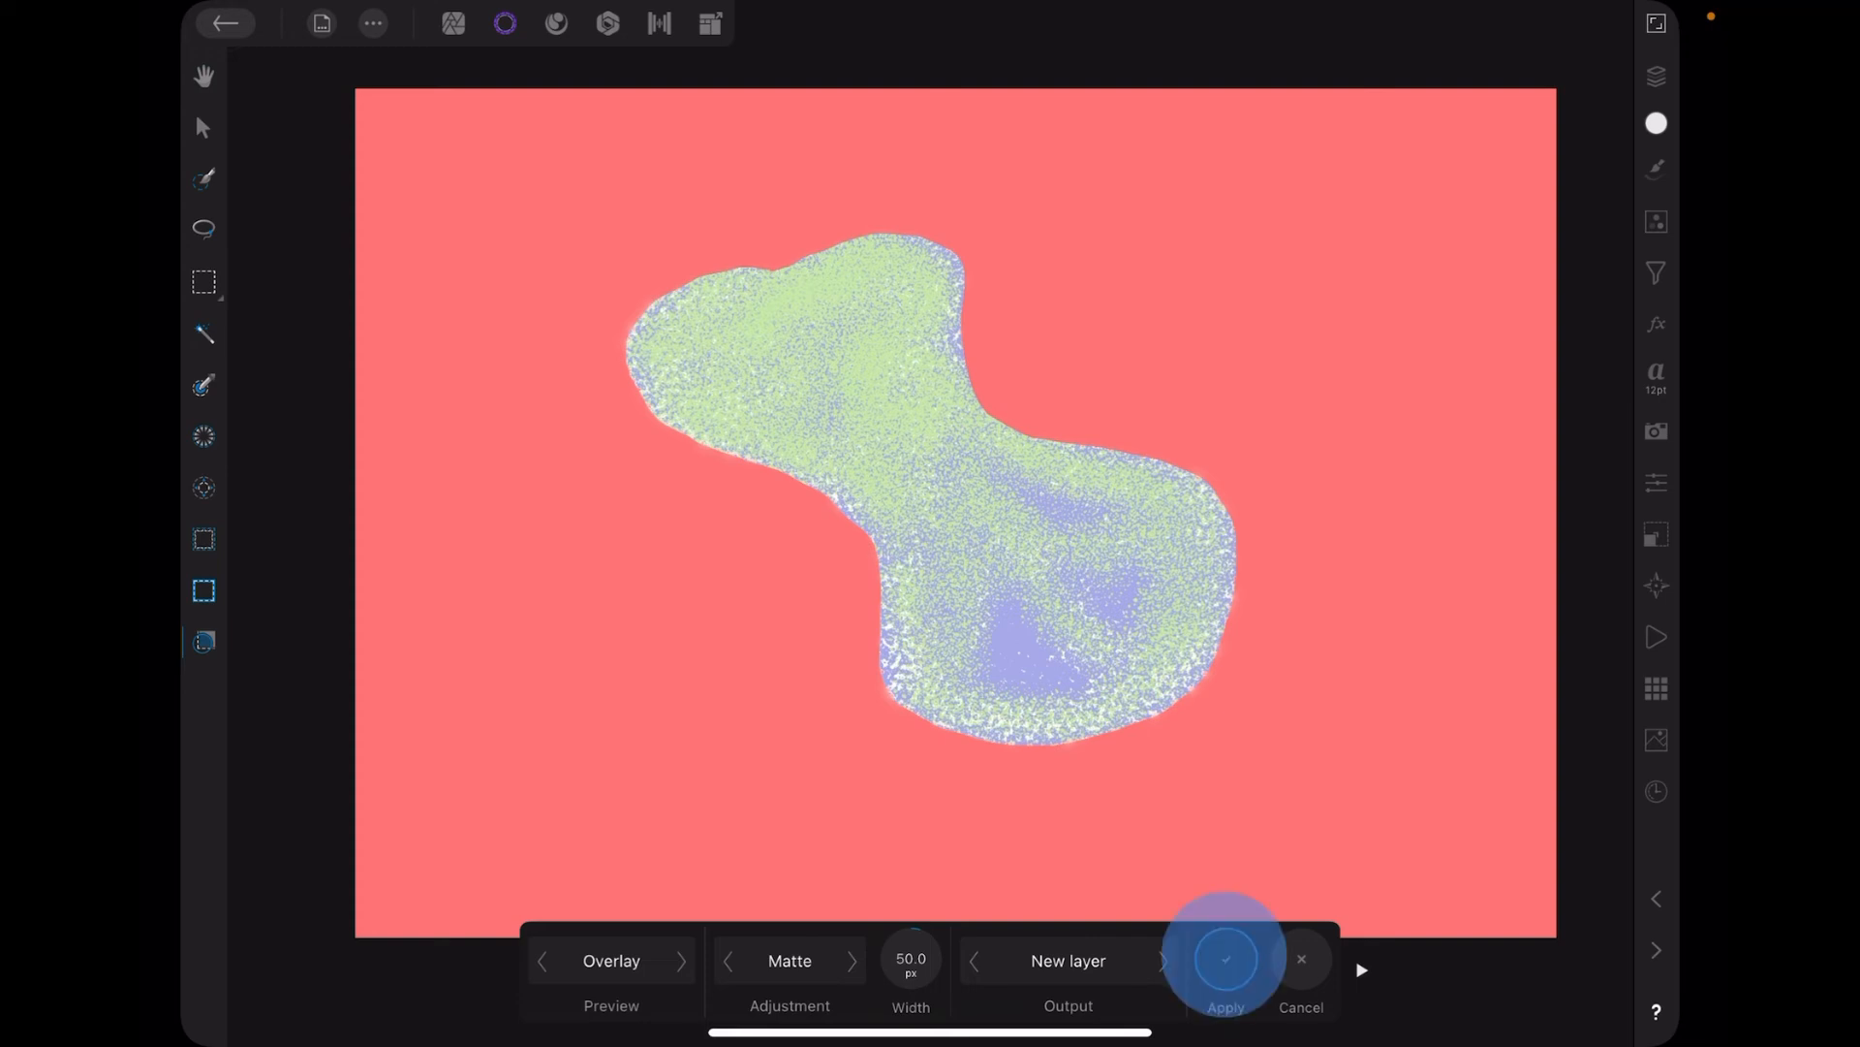
{"action": "left_click", "coordinate": [1228, 959]}
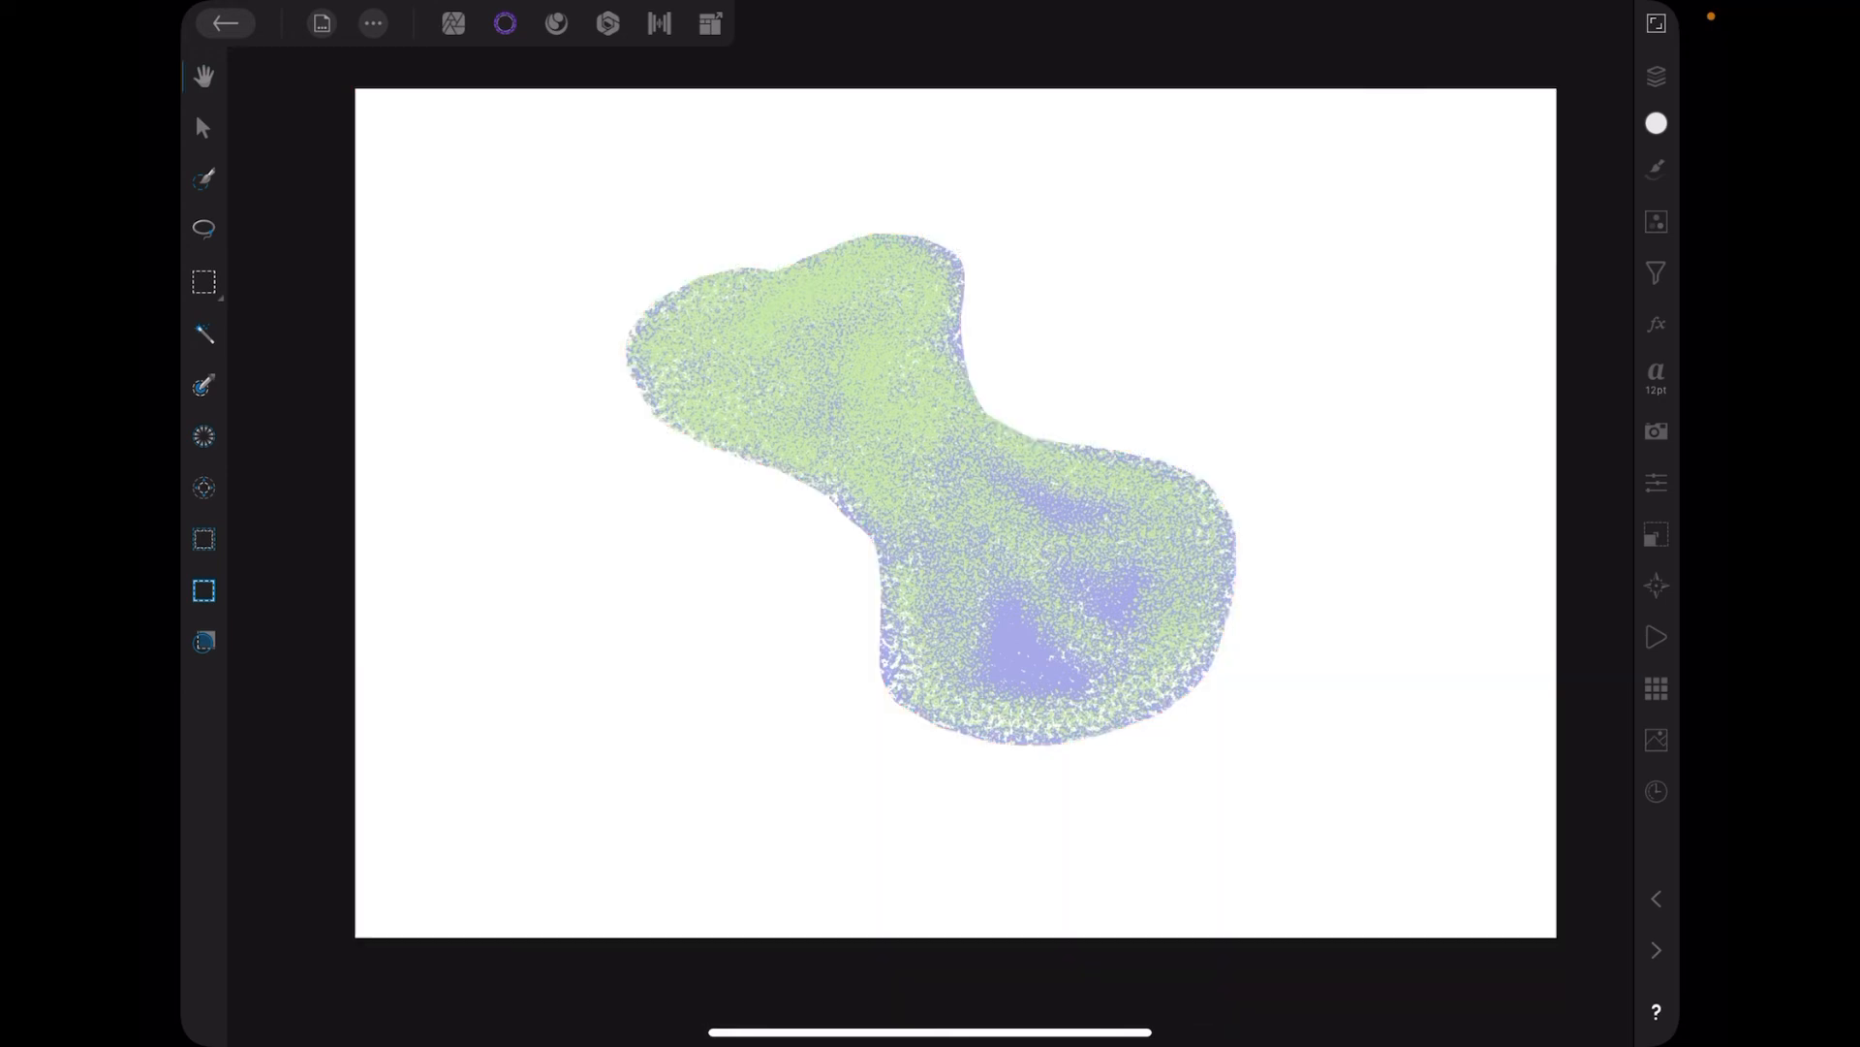
Toggle the bottom Pixel layer's visibility on and off, leaving the middle copy visible.
{"action": "left_click", "coordinate": [1655, 75]}
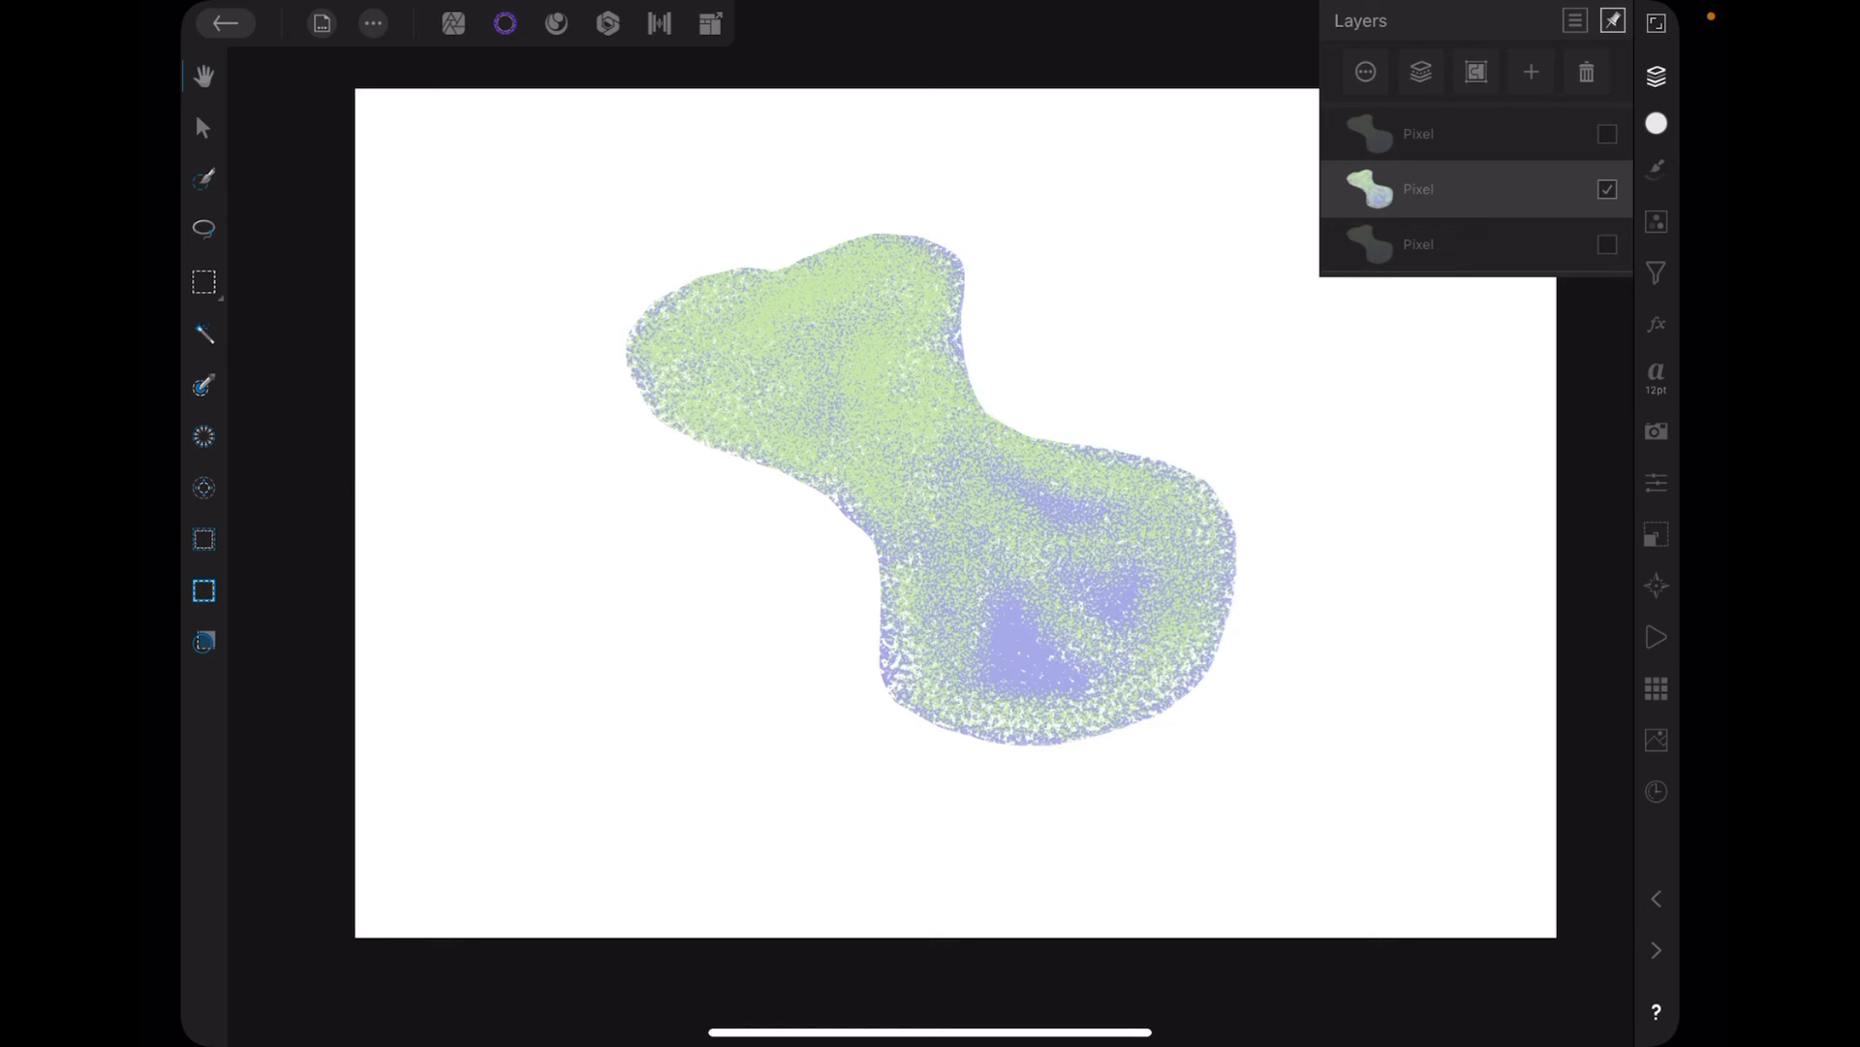
{"action": "left_click", "coordinate": [1606, 245]}
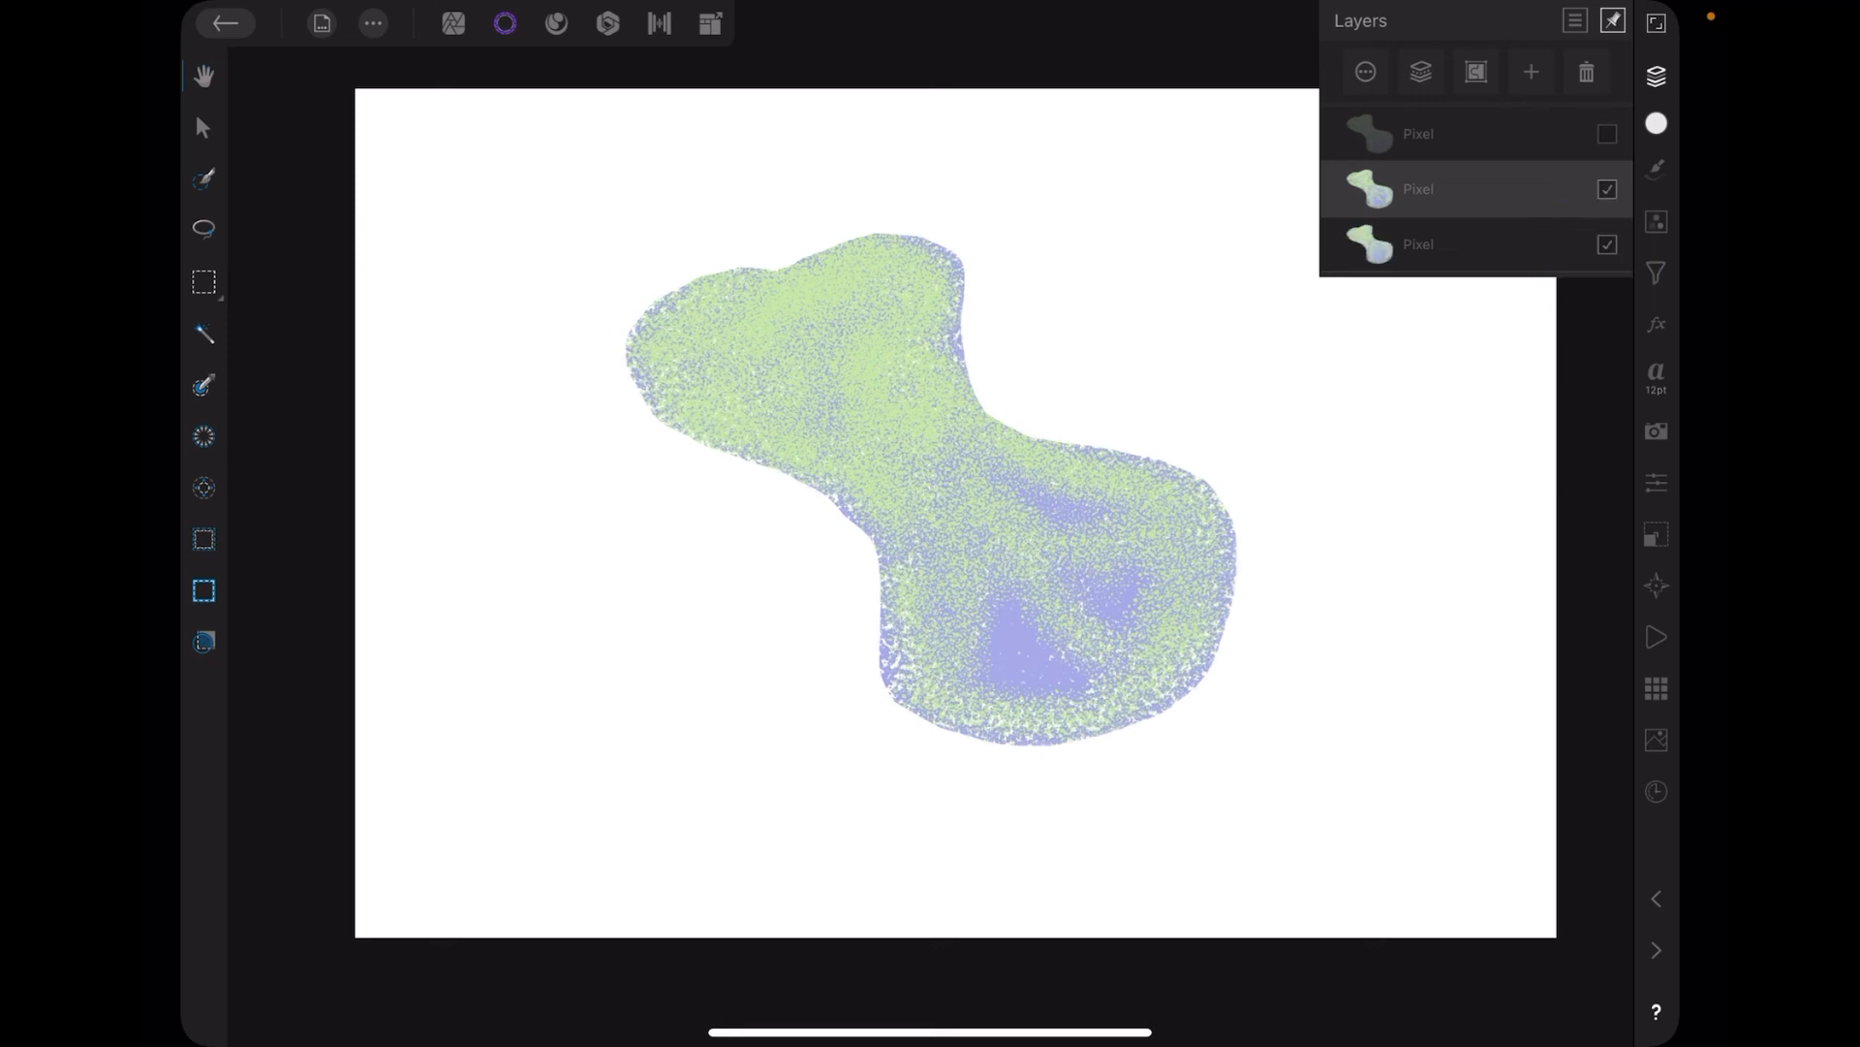
{"action": "left_click", "coordinate": [1606, 189]}
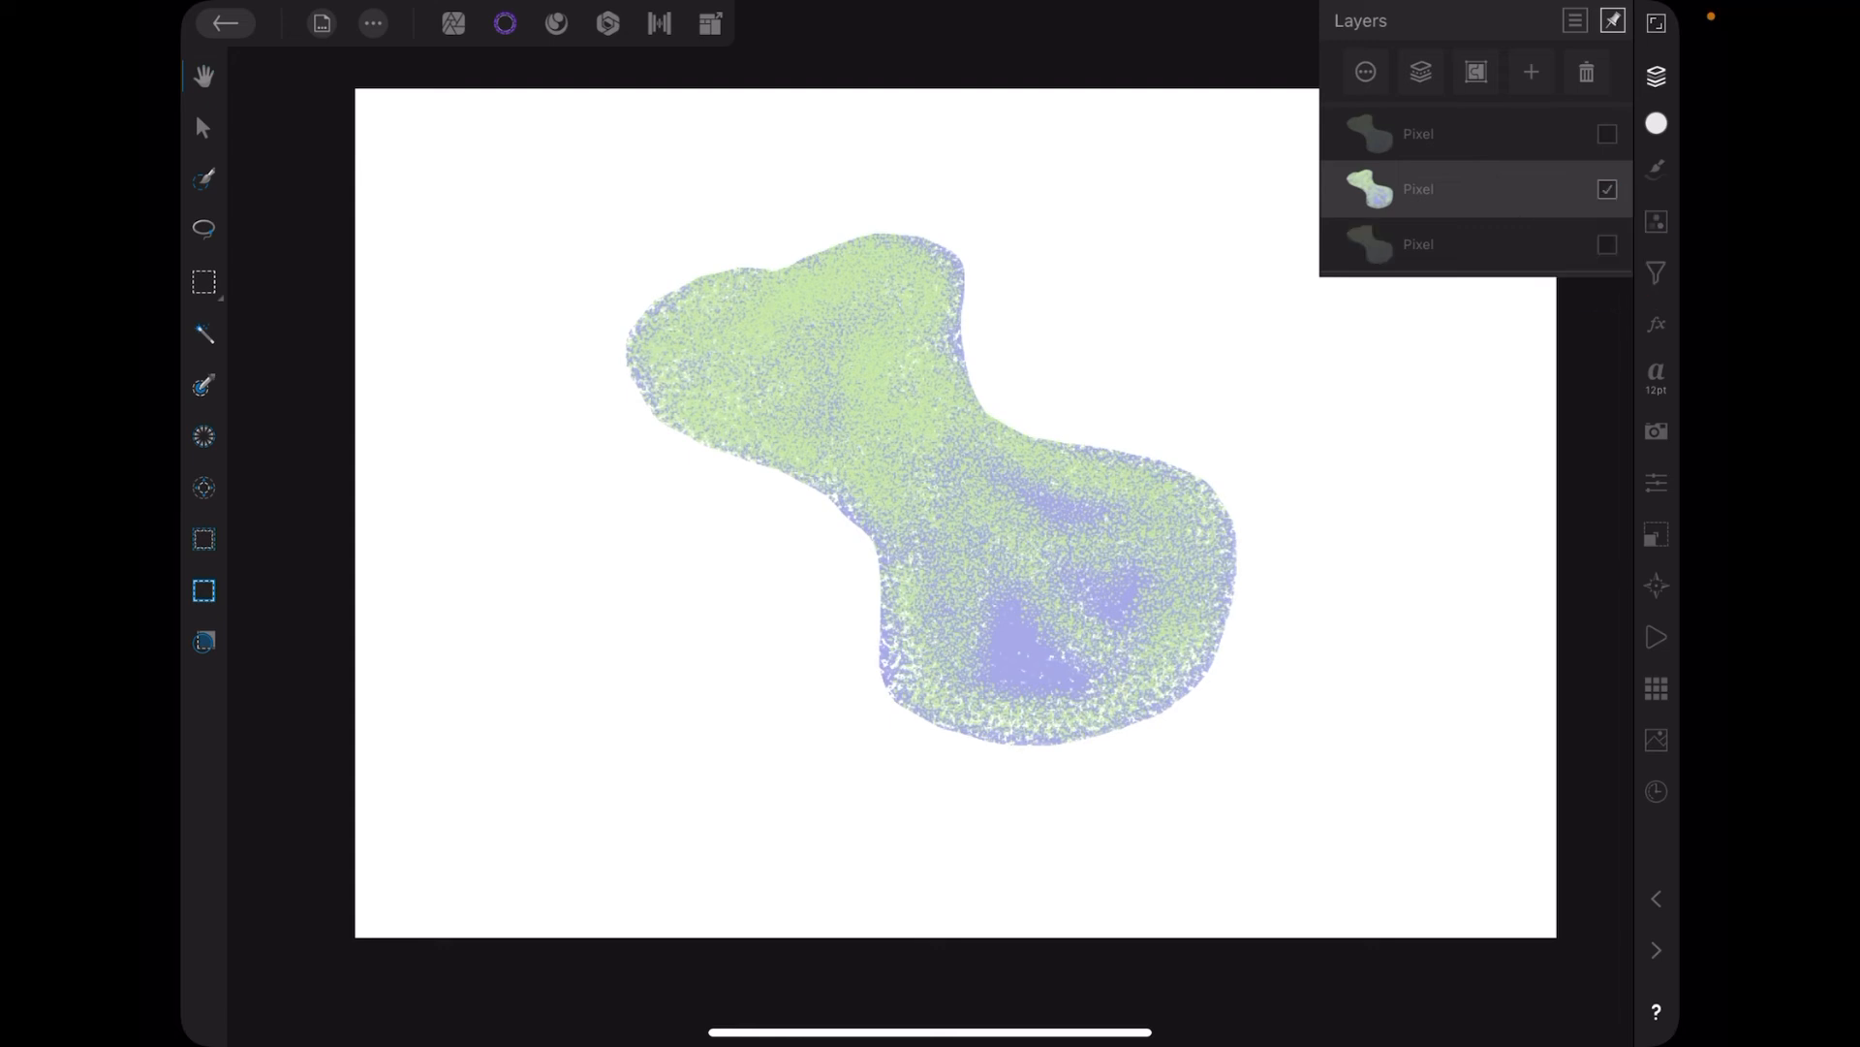
{"action": "left_click", "coordinate": [1607, 133]}
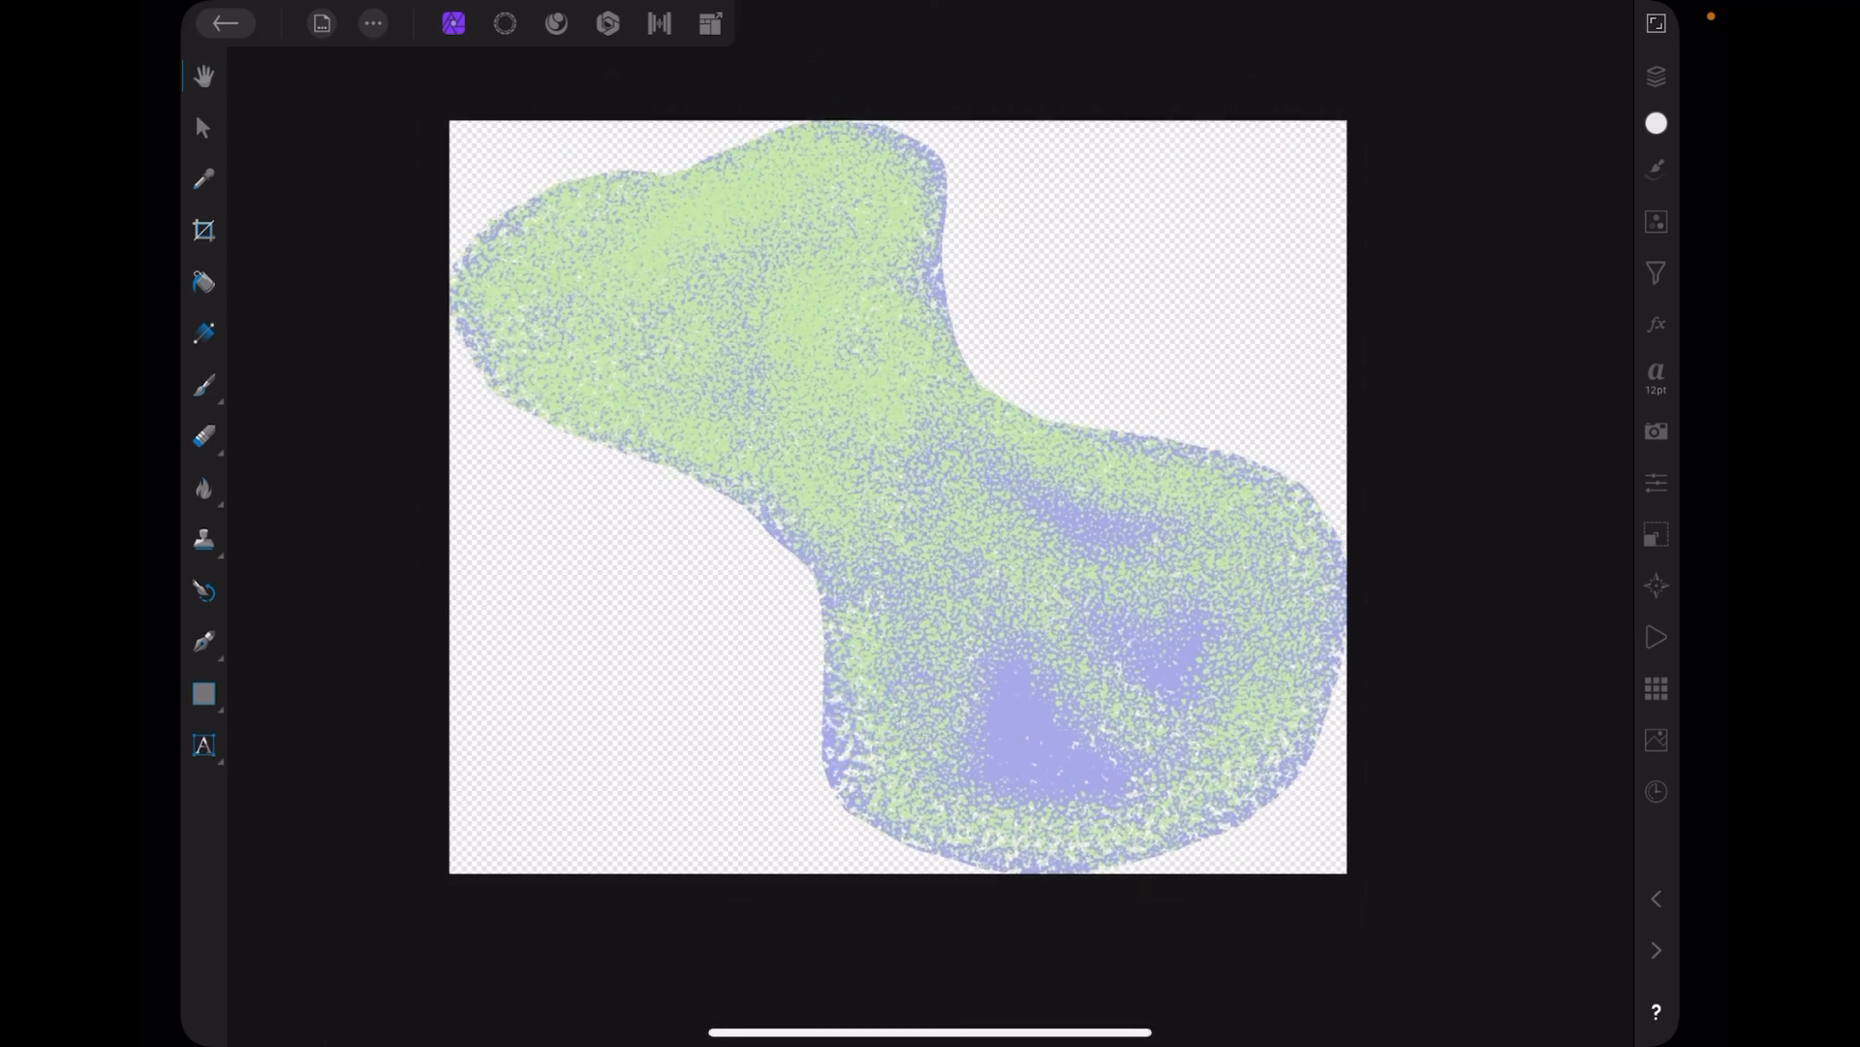
Go back to the home gallery listing the transparent and white-page blob documents.
{"action": "left_click", "coordinate": [226, 23]}
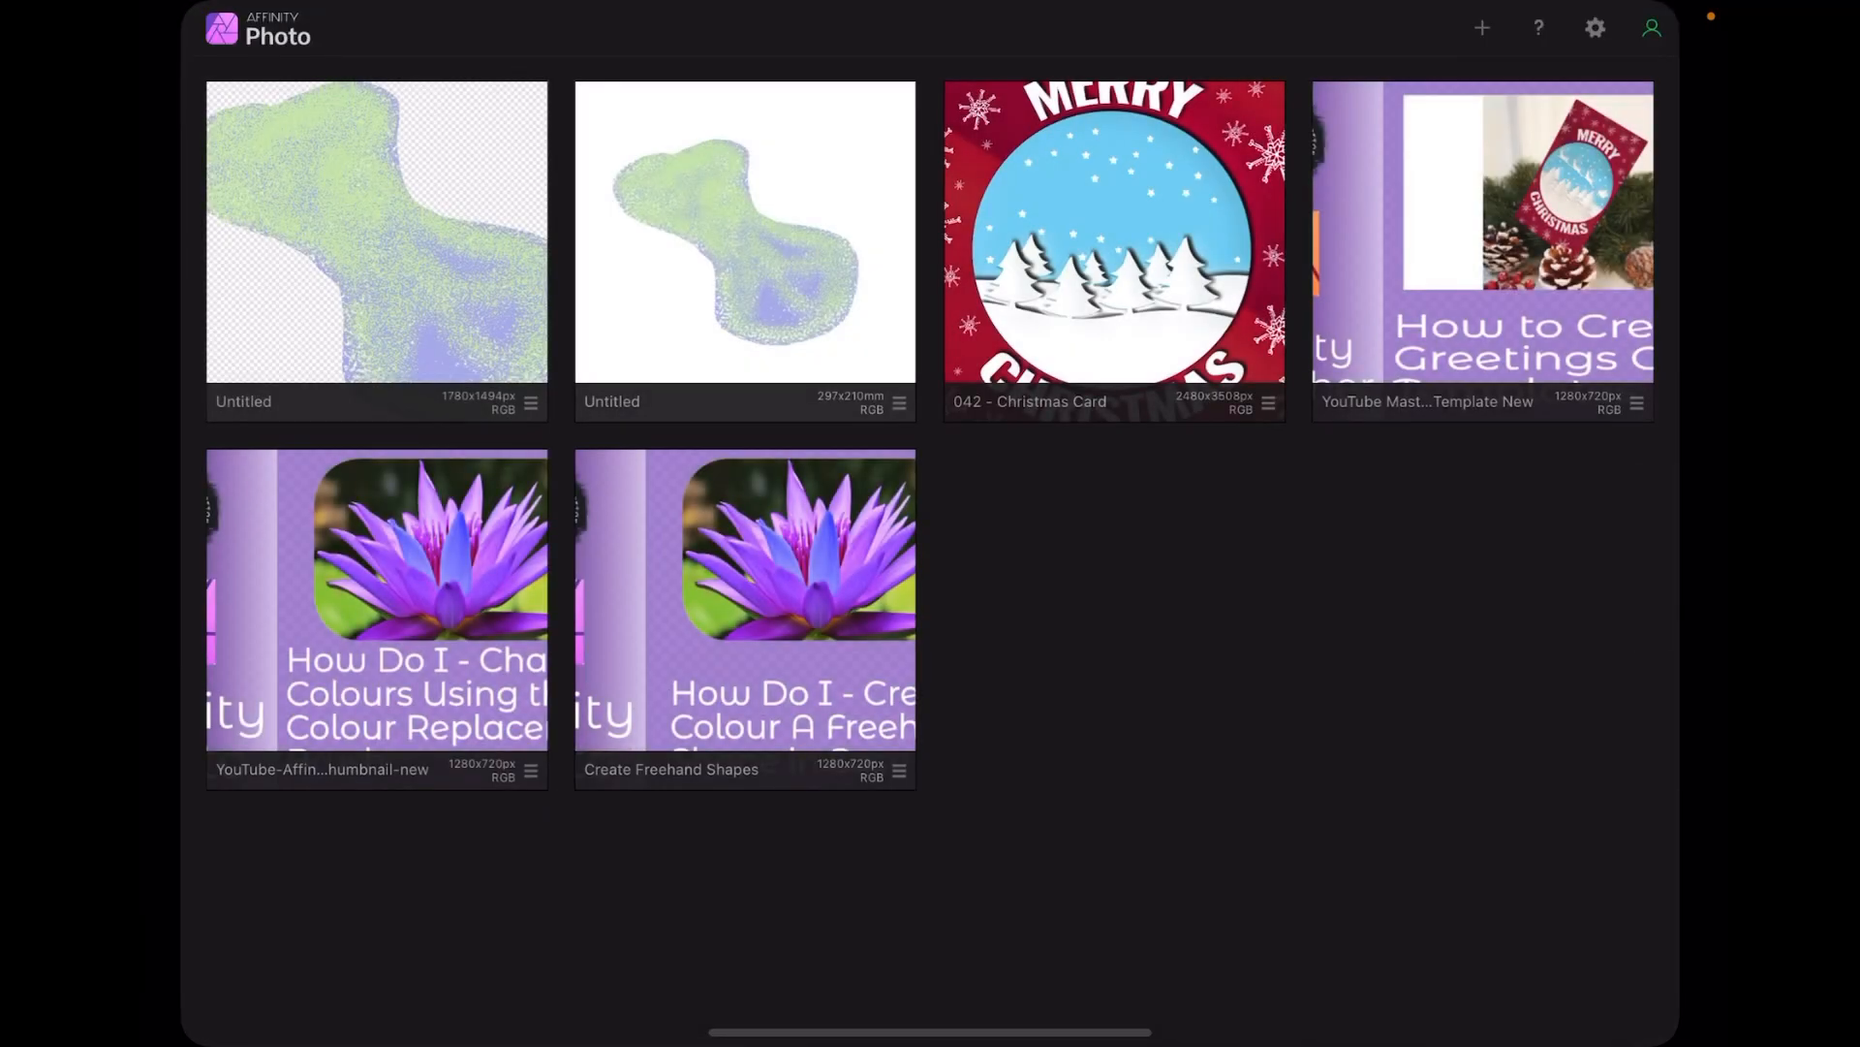